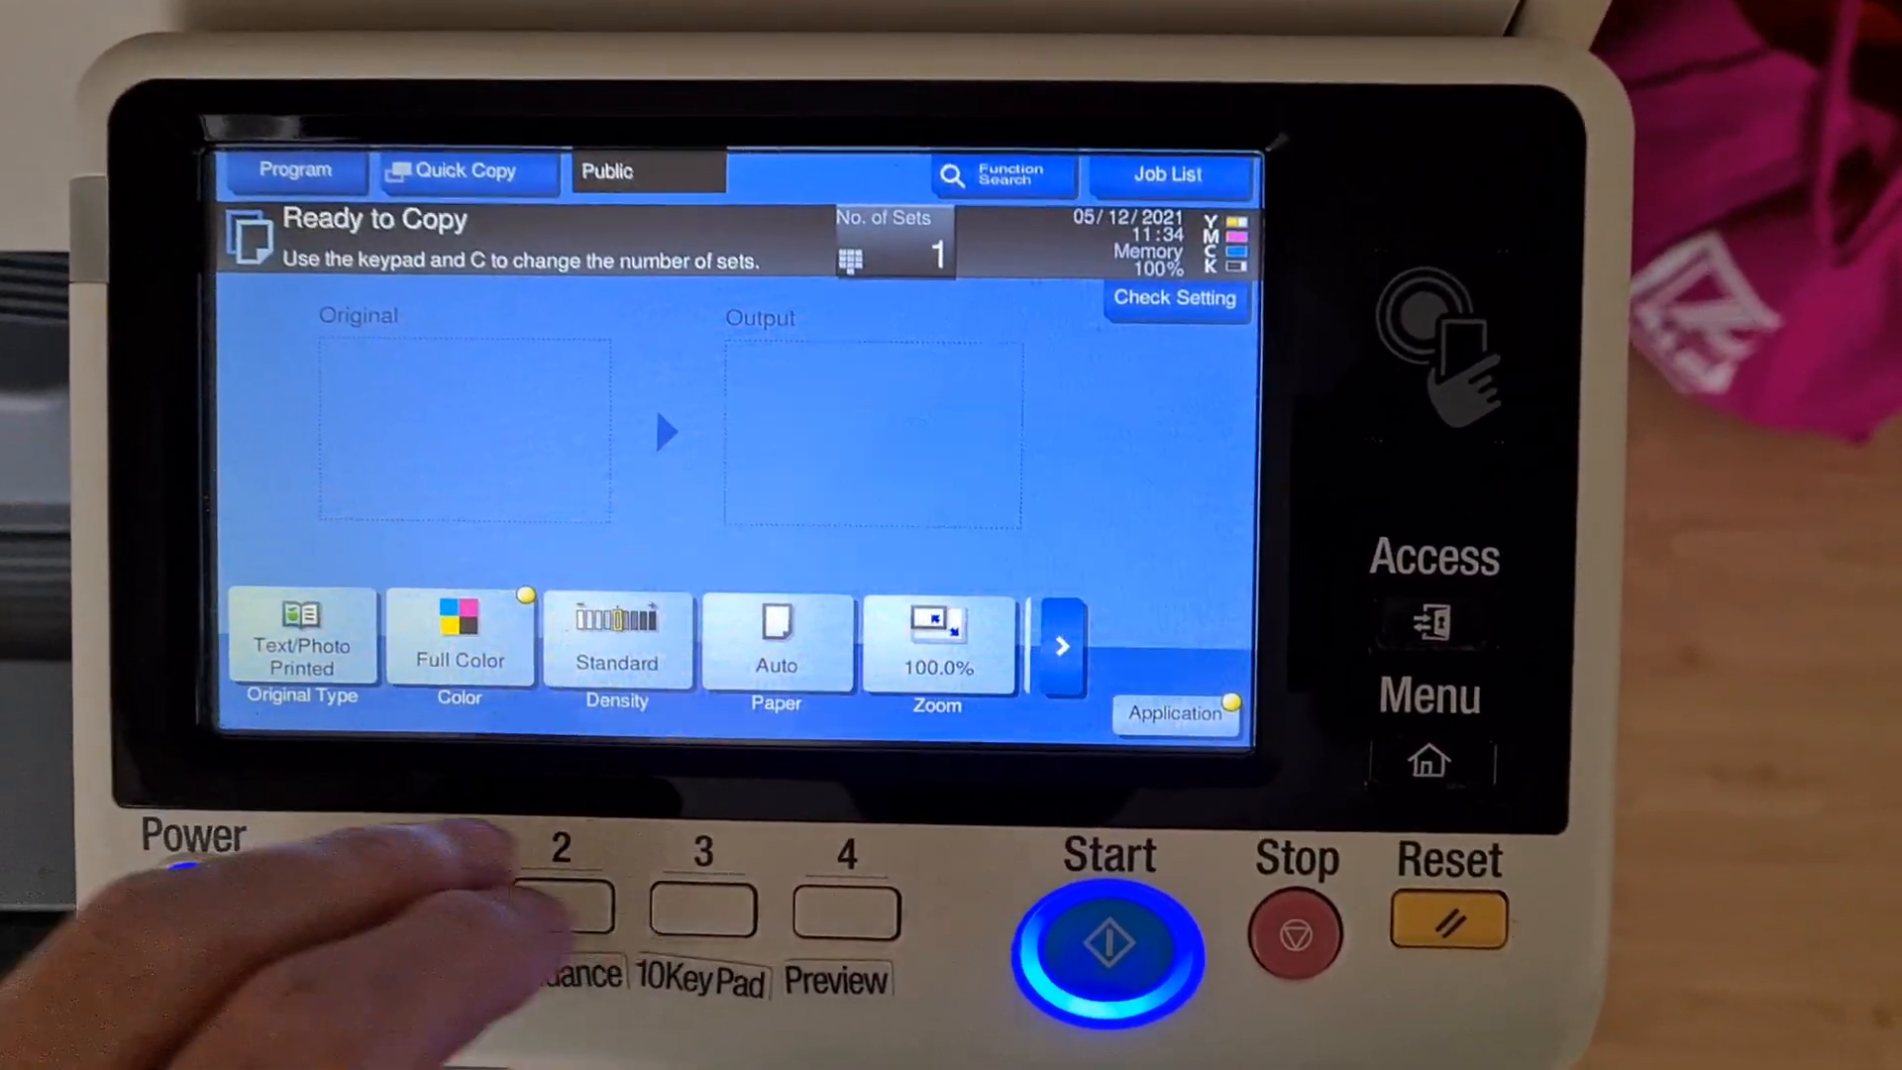
Check the Paper tray settings and bring up the Application functions list
click(775, 641)
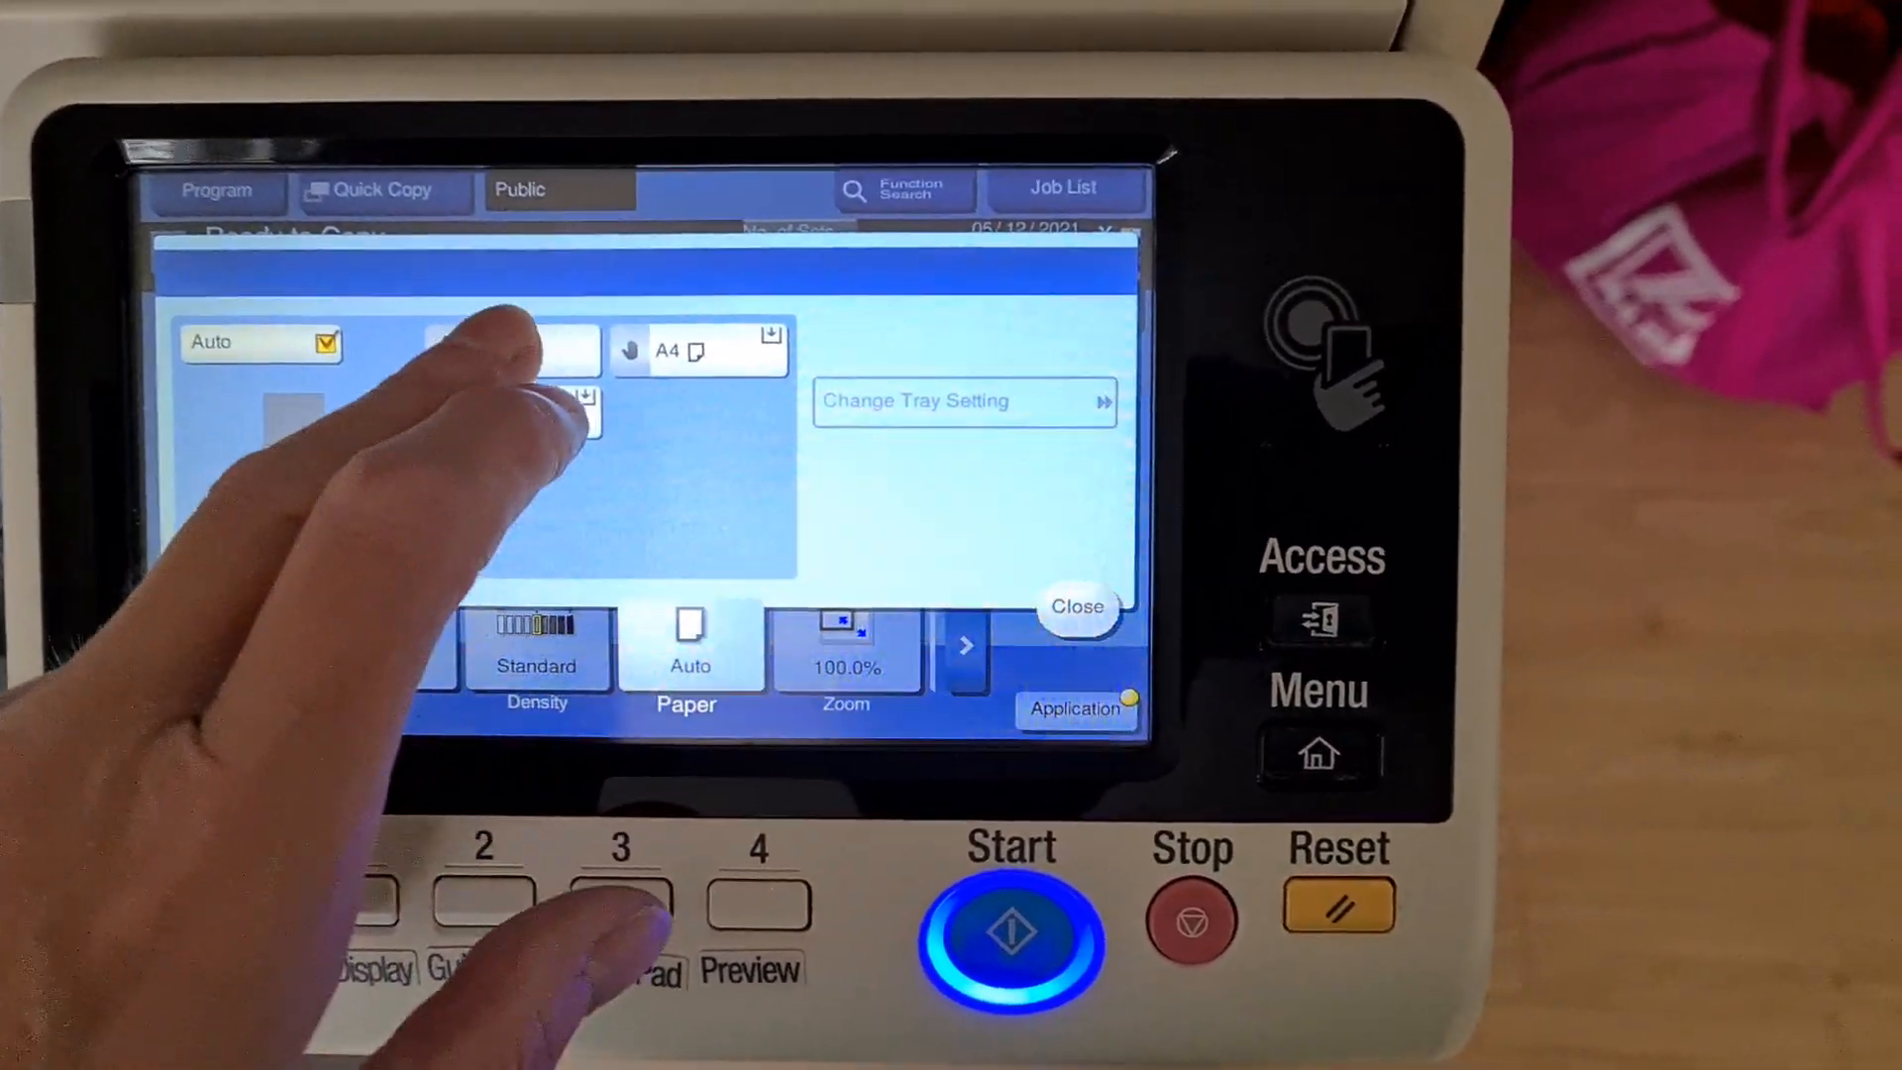
click(847, 648)
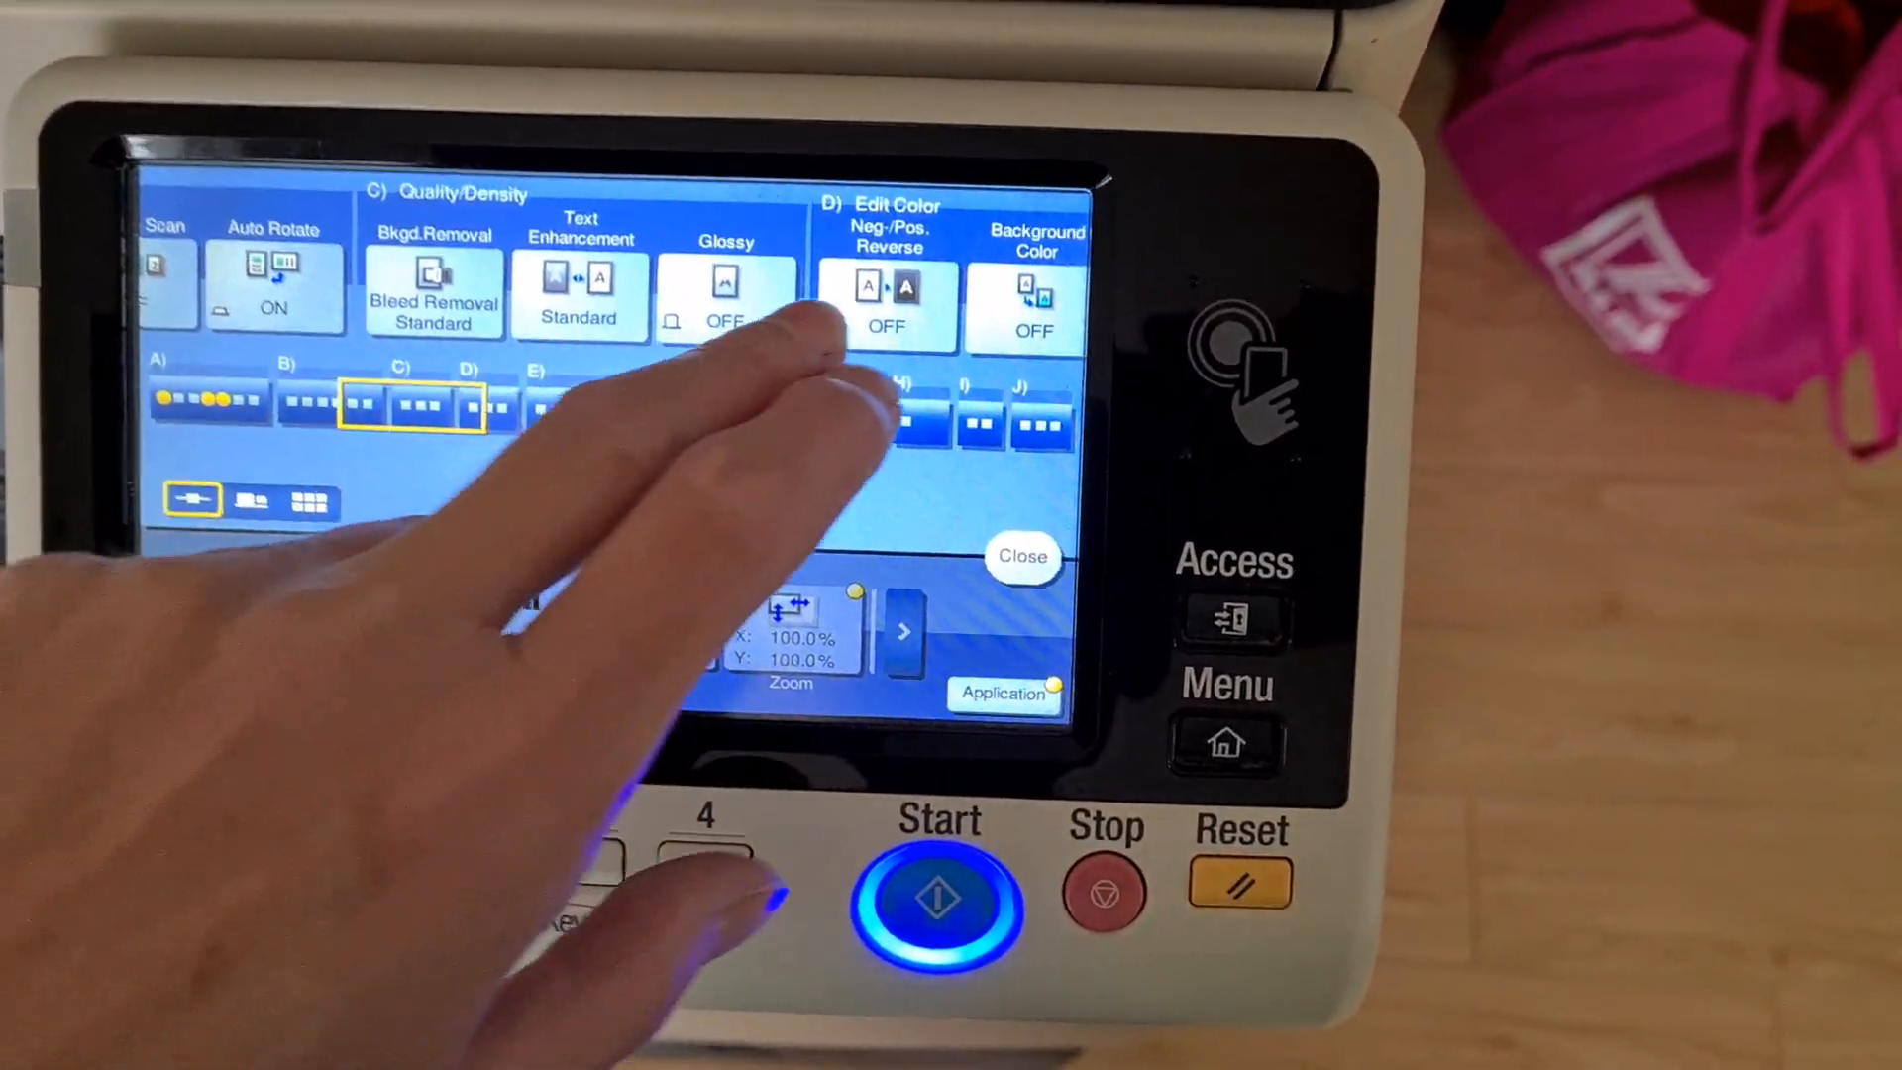
Adjust the Cyan colour balance under Color Adjust so colour adjustment reads ON
click(807, 297)
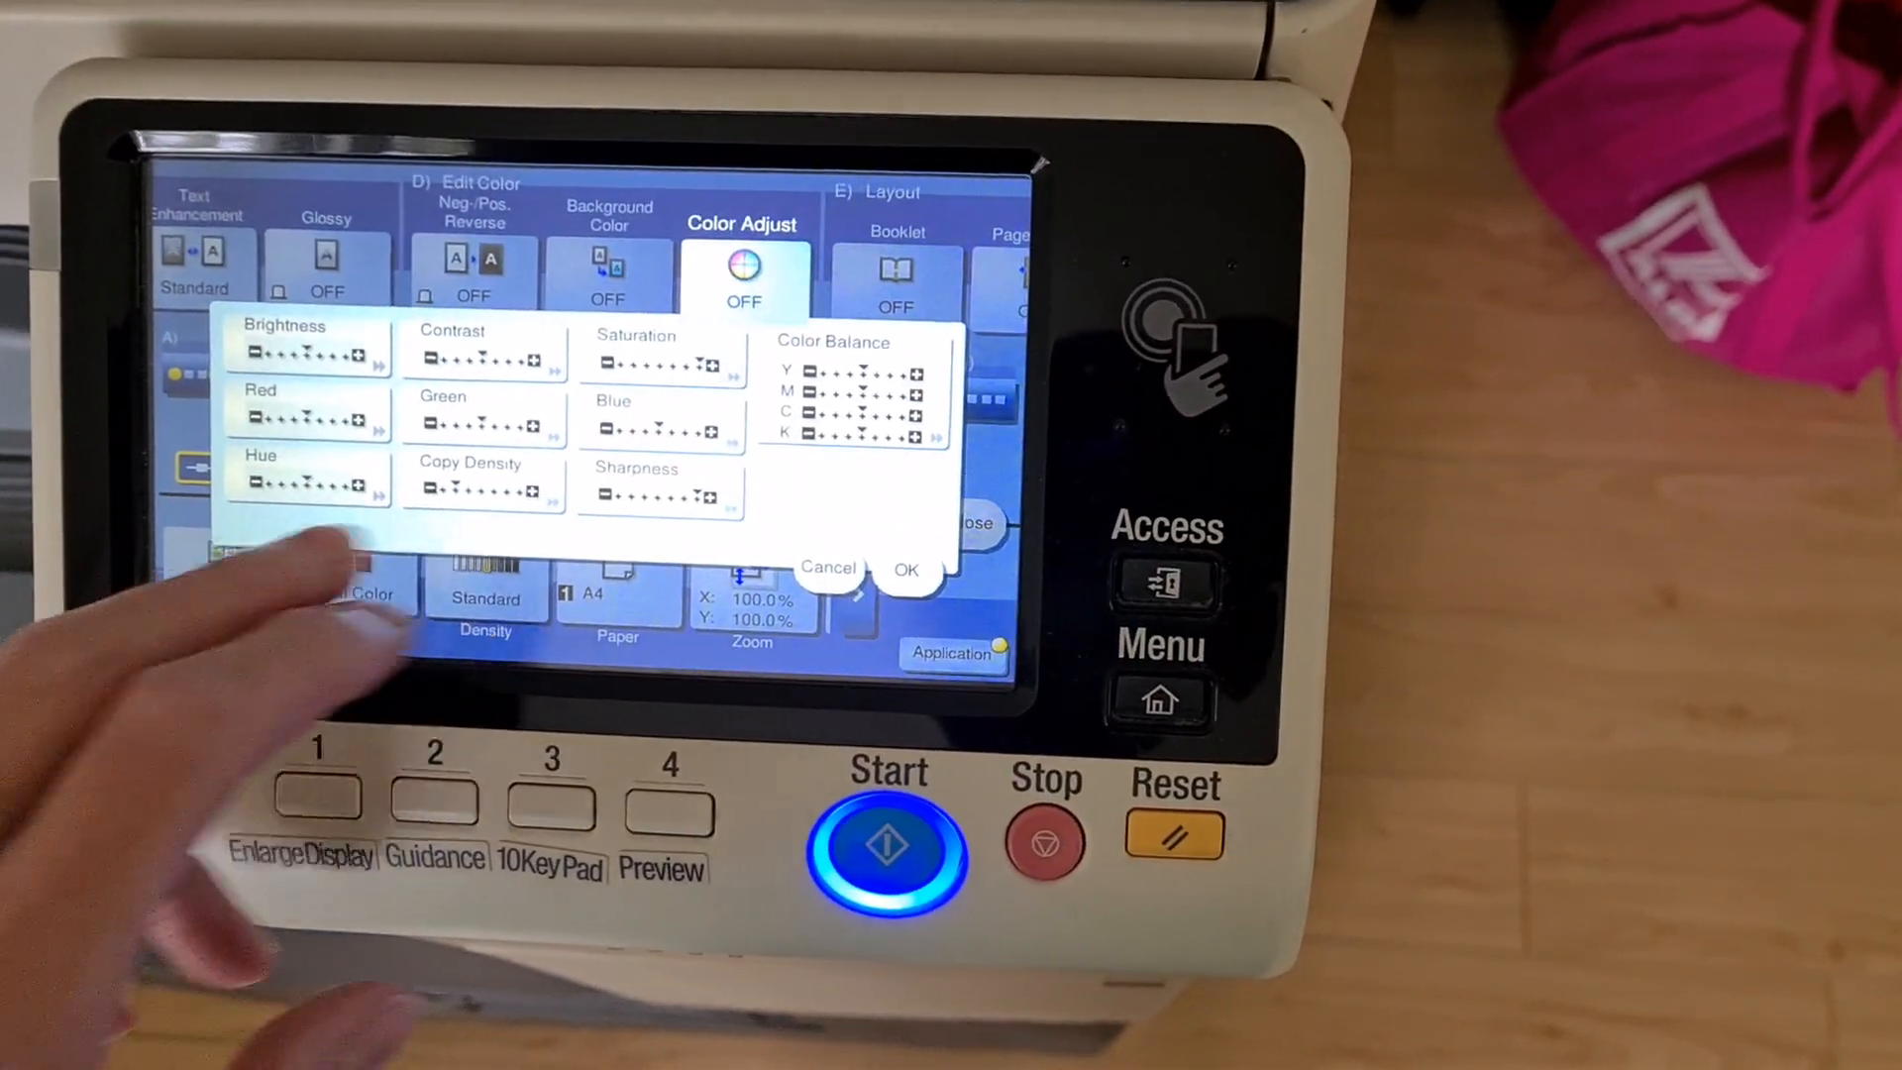
click(852, 413)
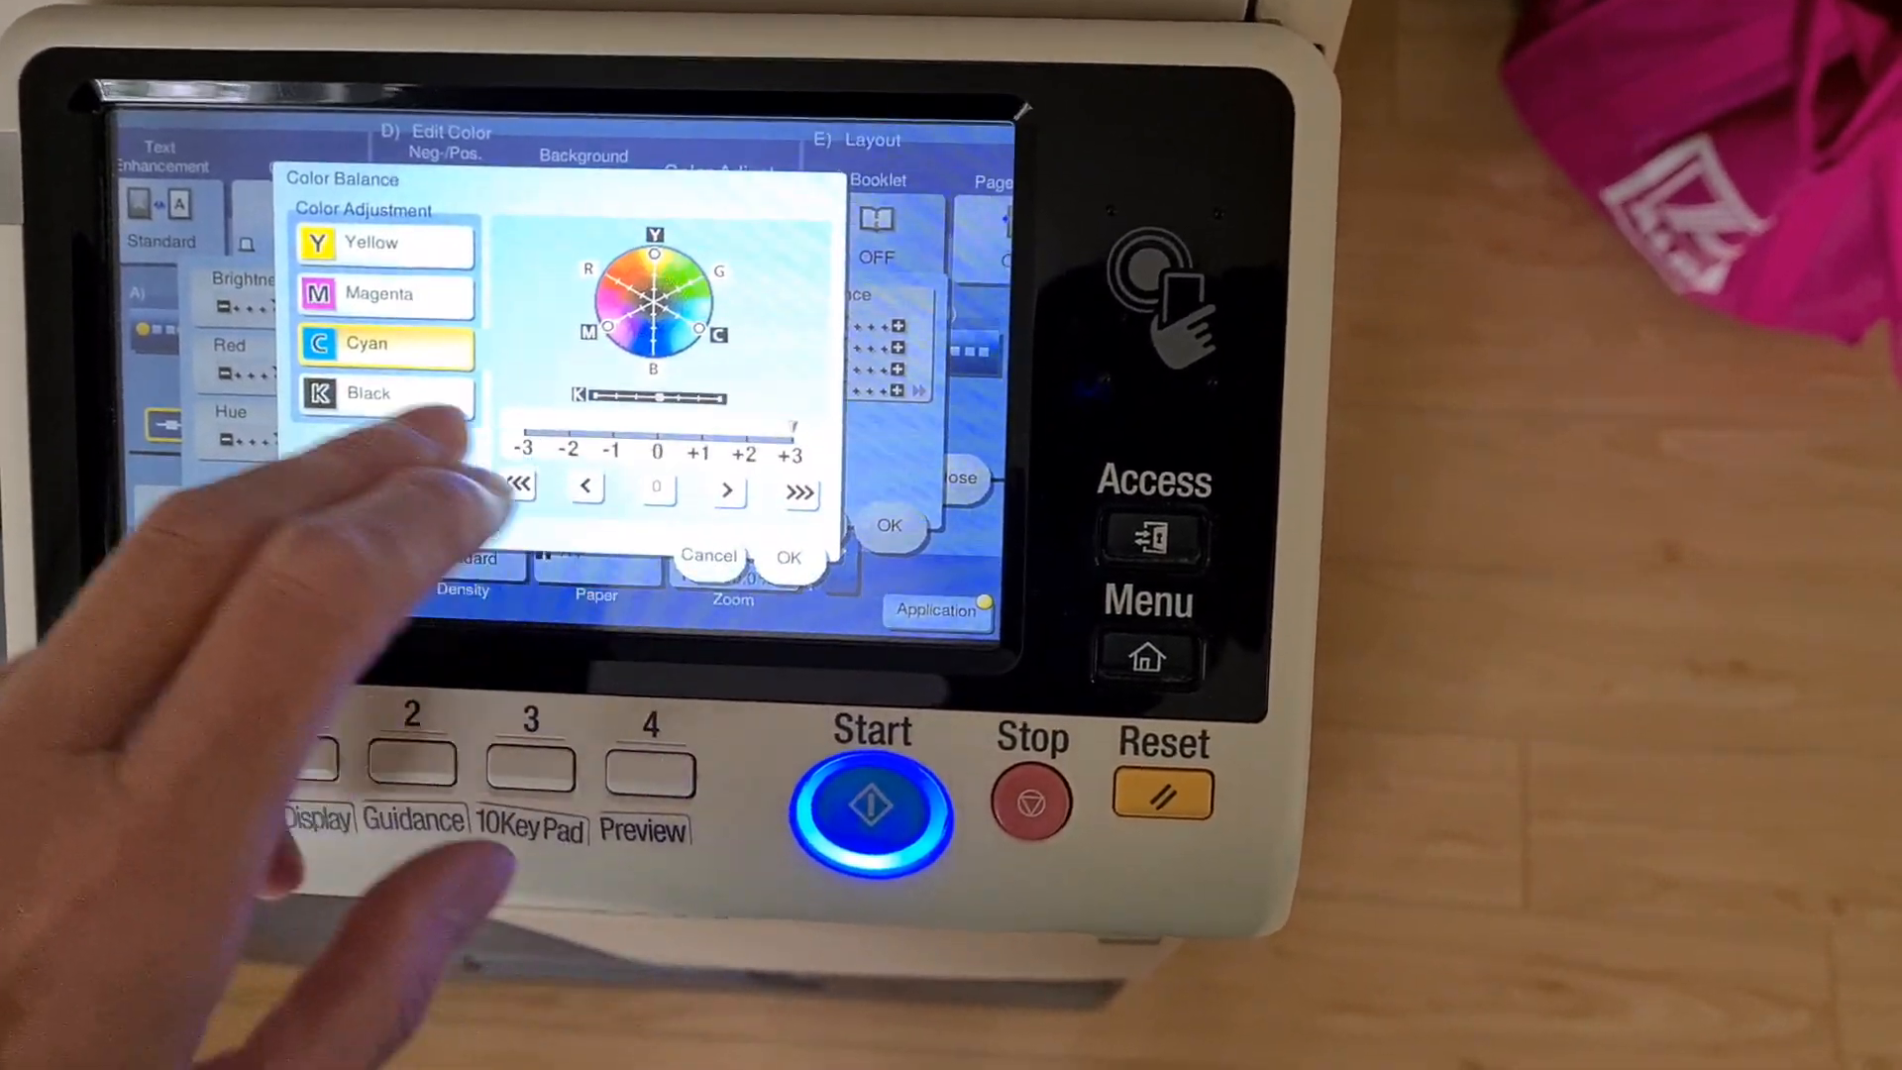
click(383, 392)
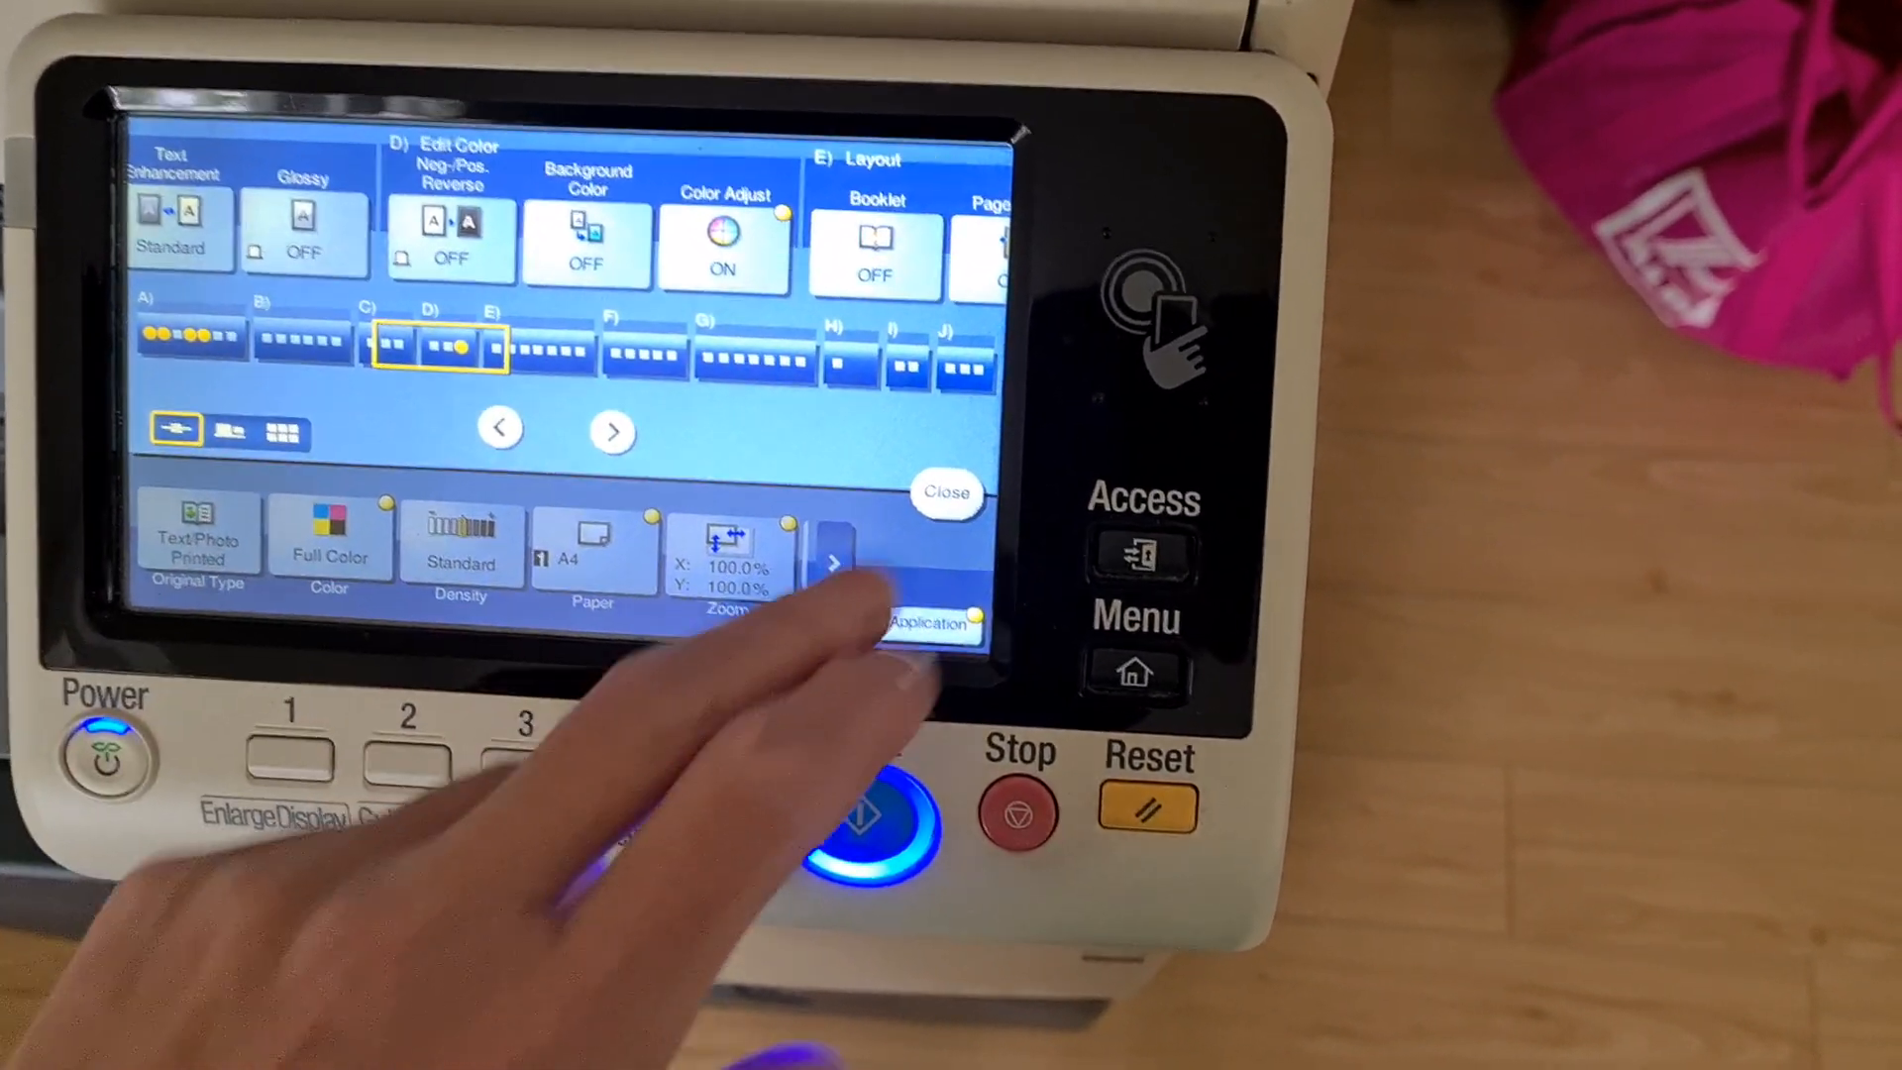
Choose Text as the original type and confirm it, with the A4 sticker sheet detected
click(198, 539)
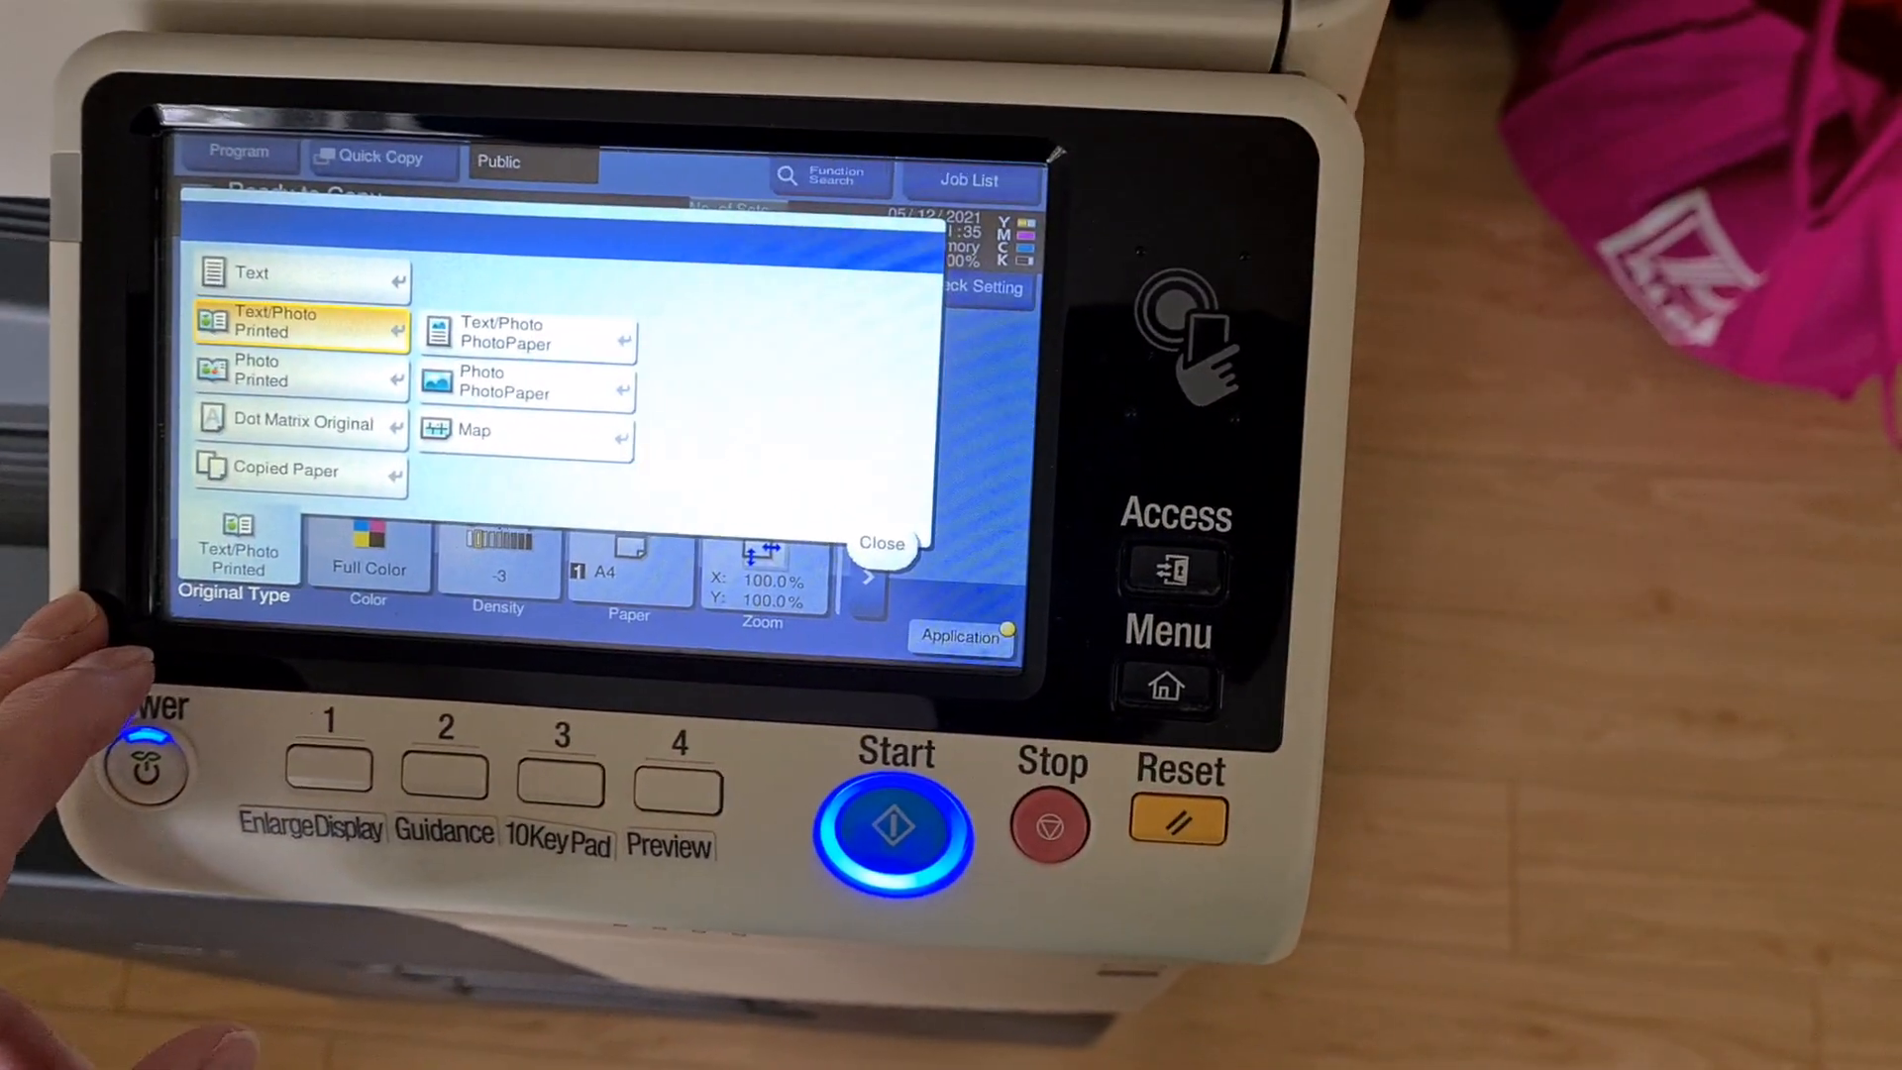
click(882, 543)
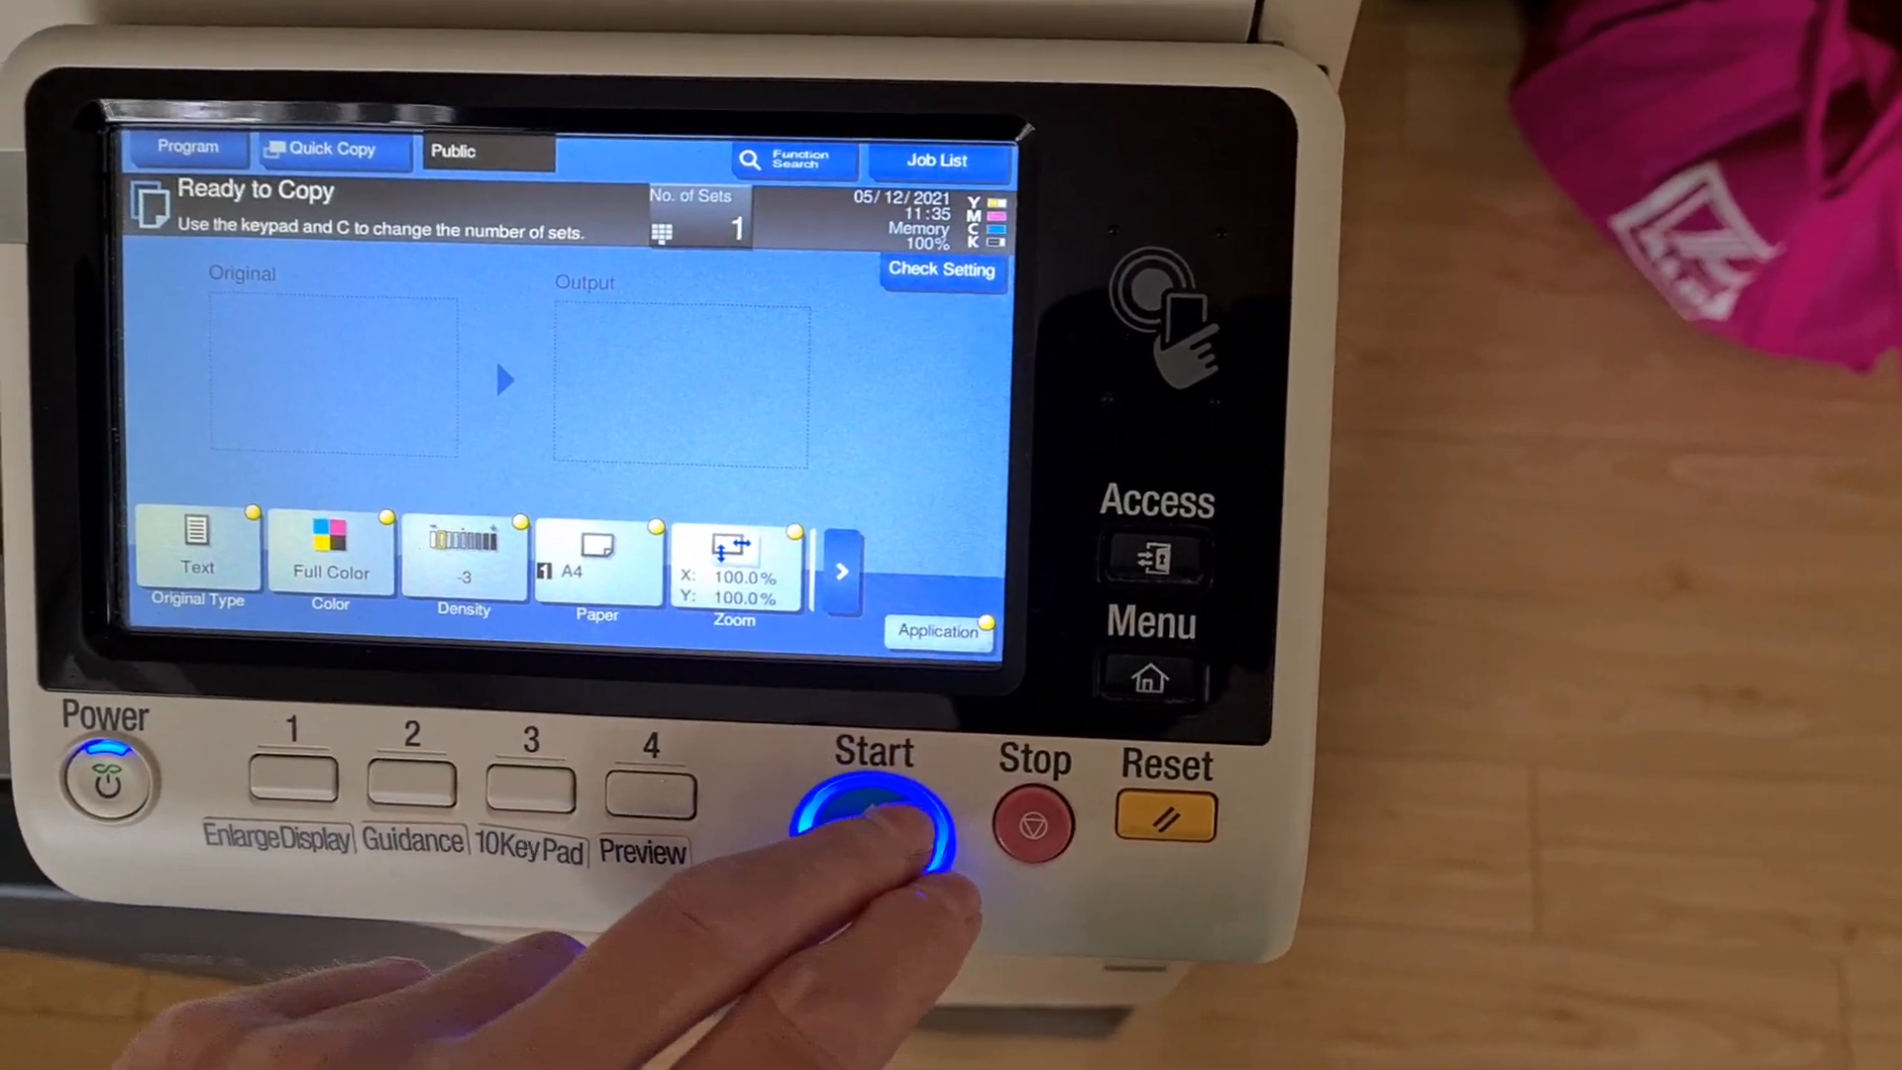
click(196, 553)
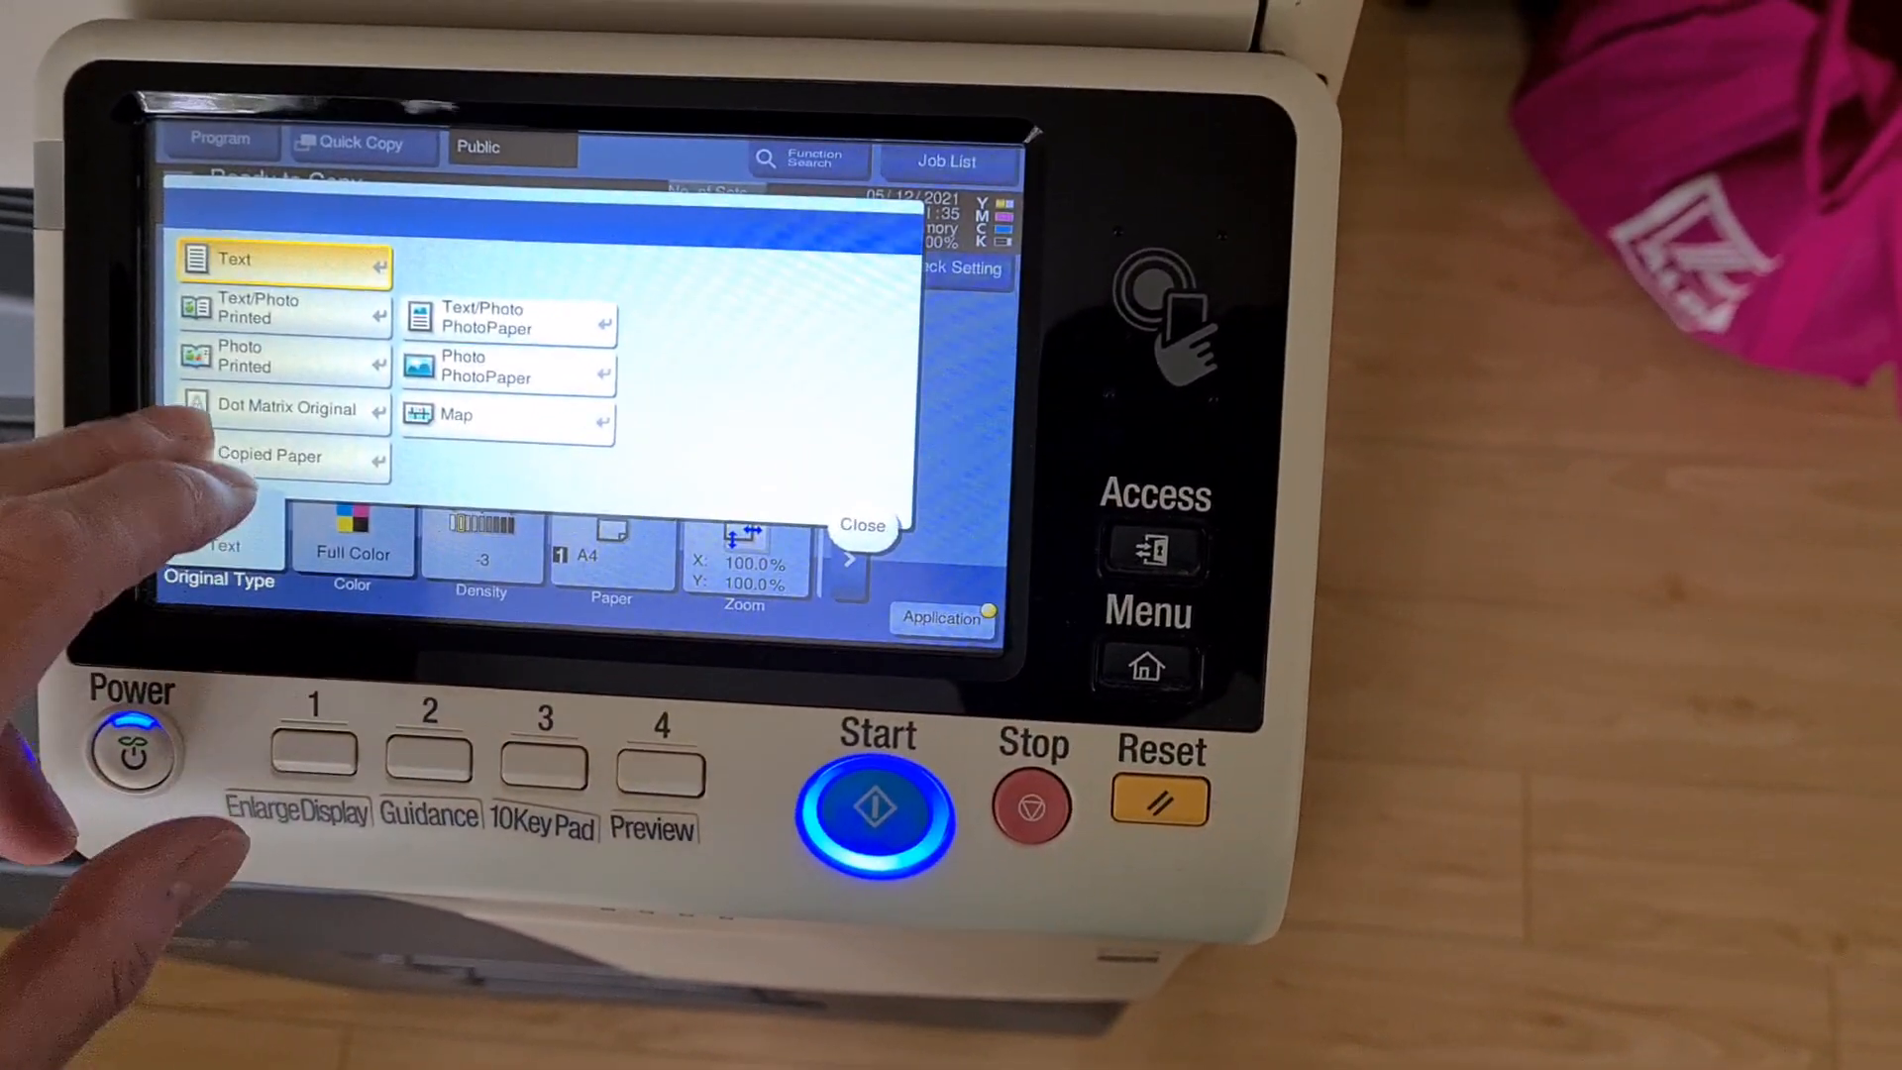
click(862, 525)
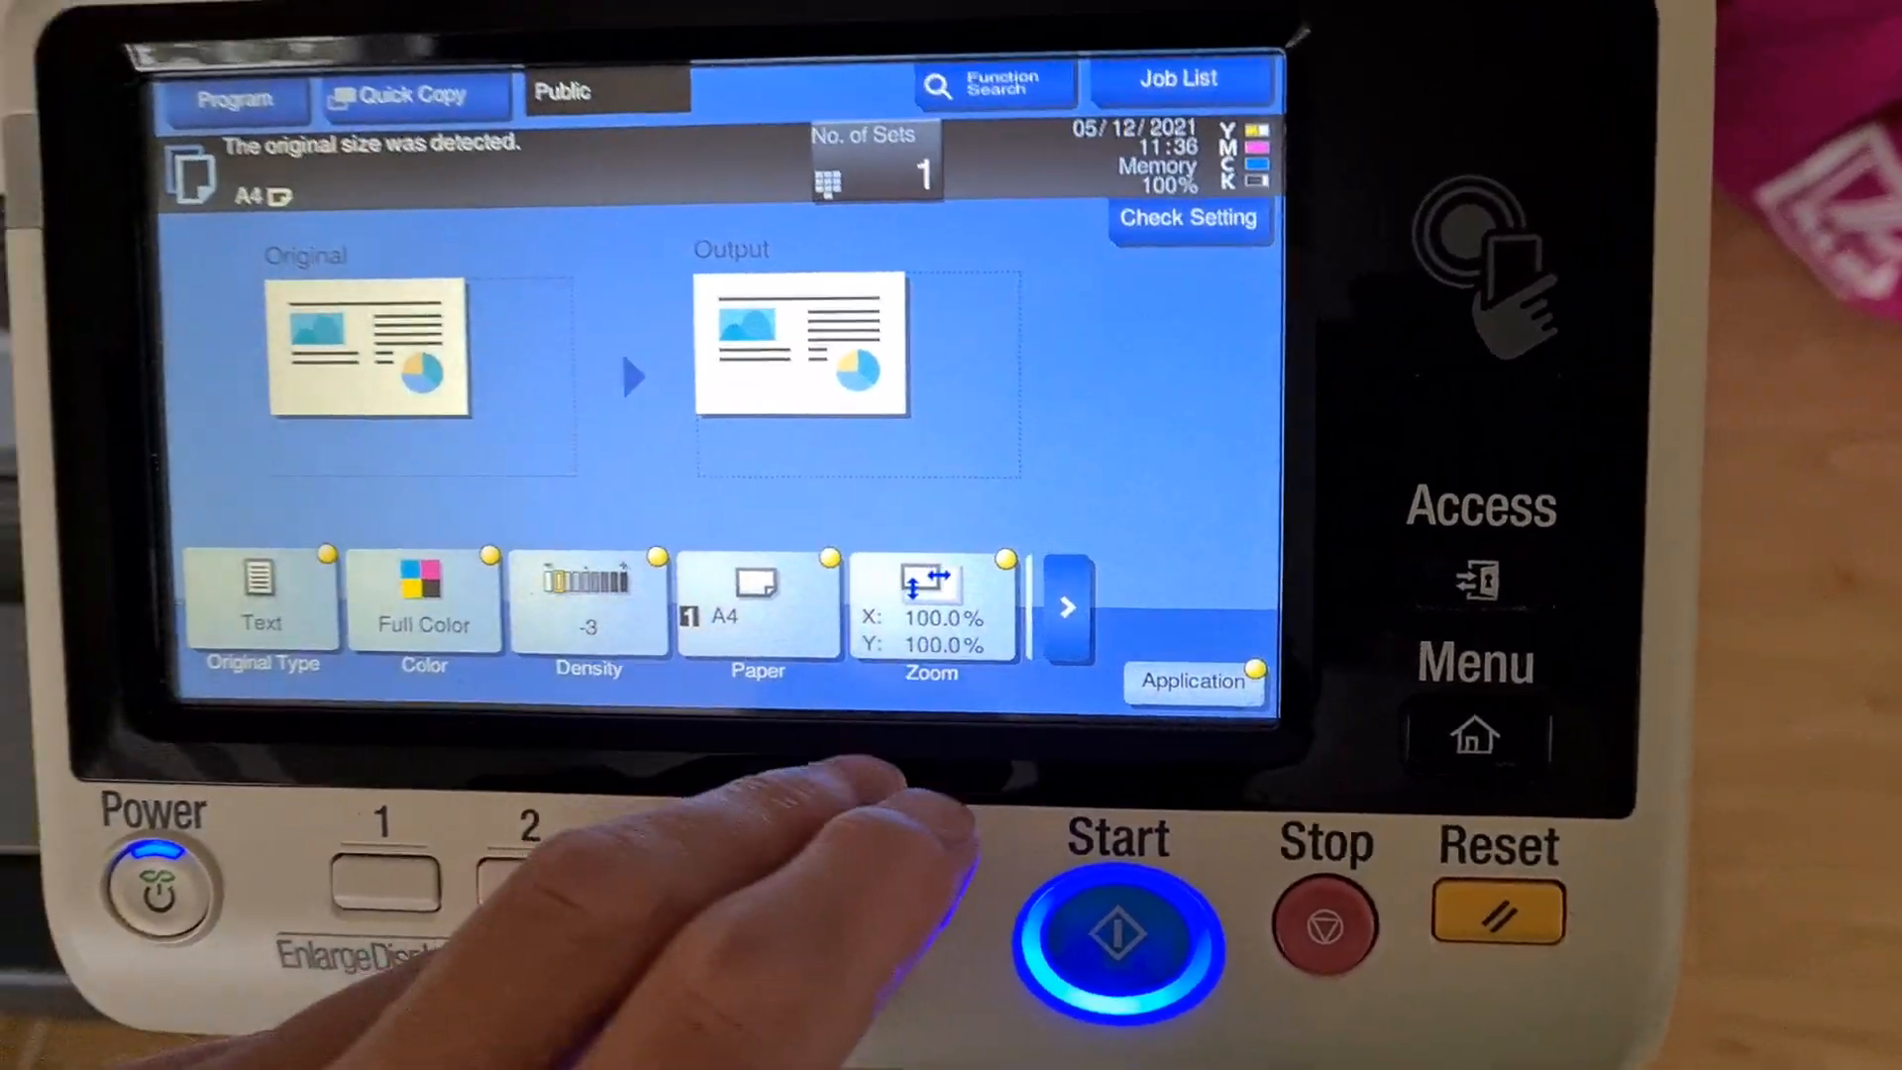
Enter a manual zoom of 290% X and 270% Y for the copy
click(931, 606)
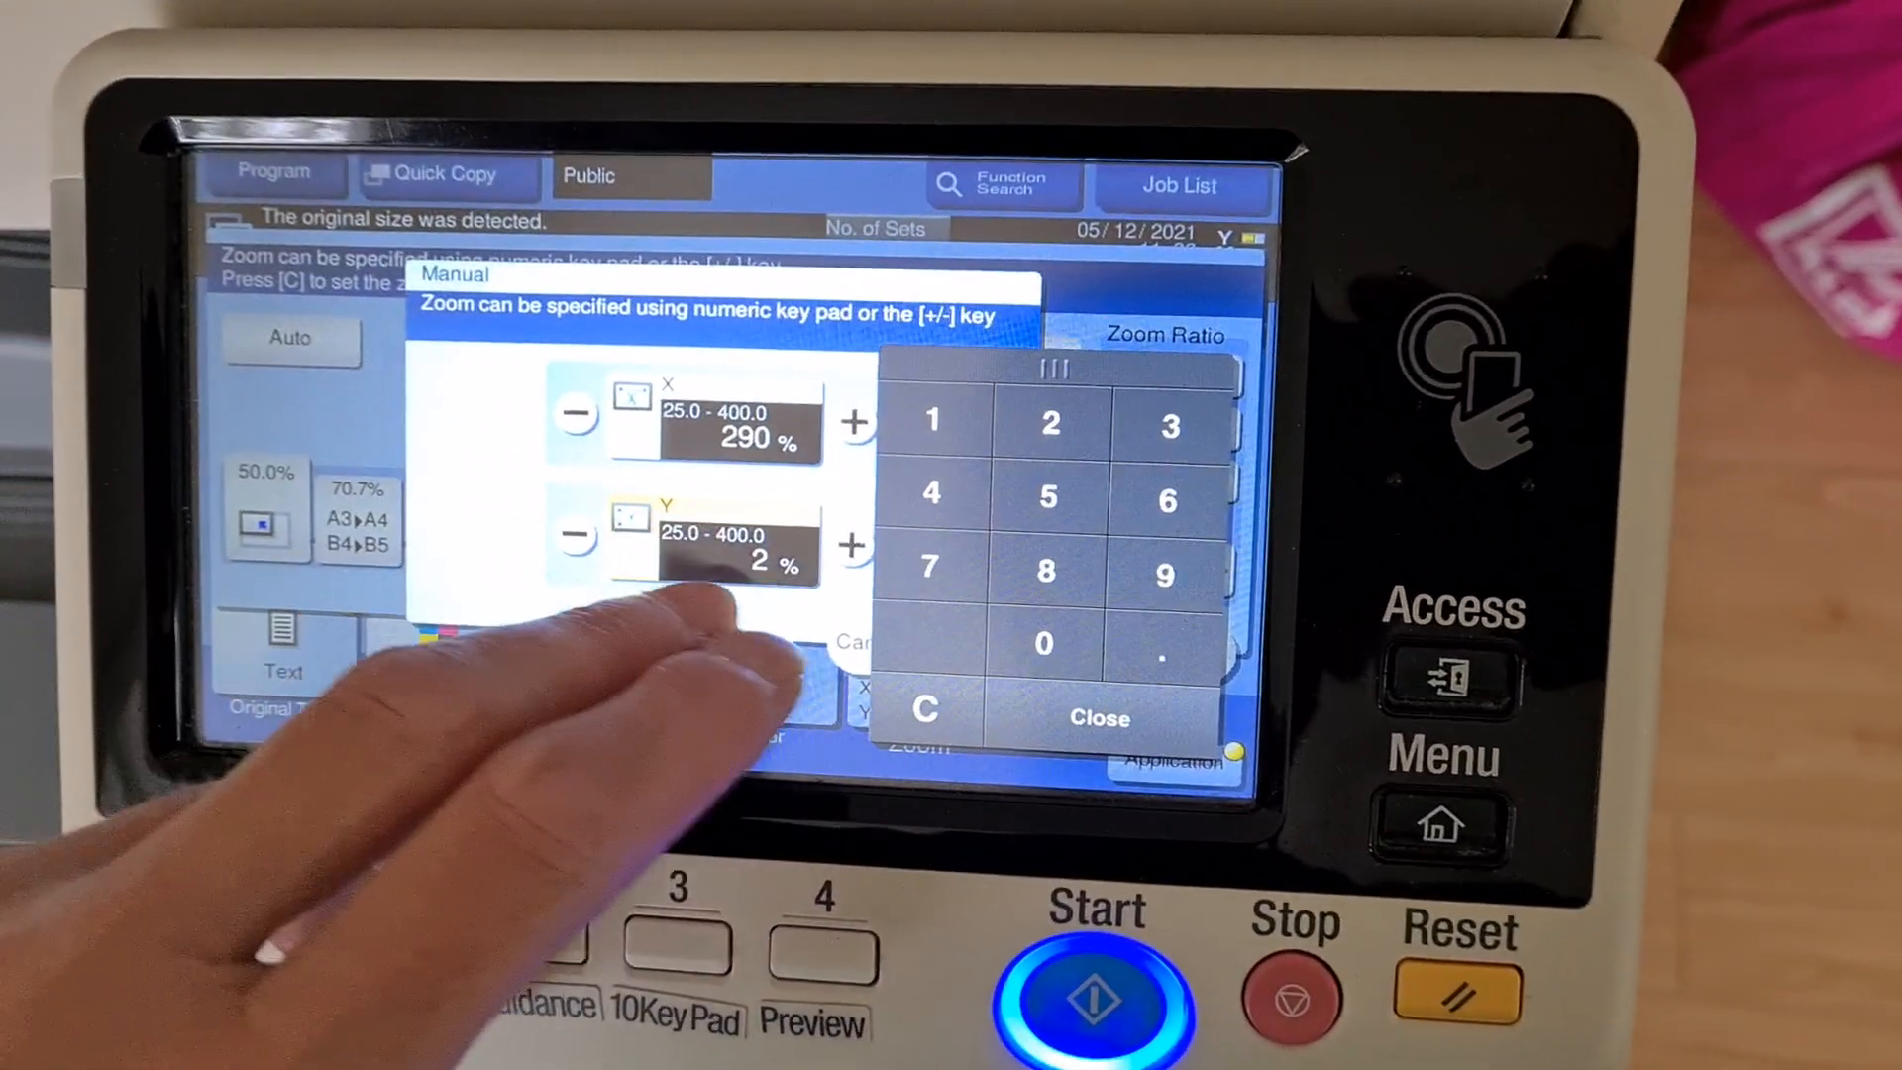
click(929, 568)
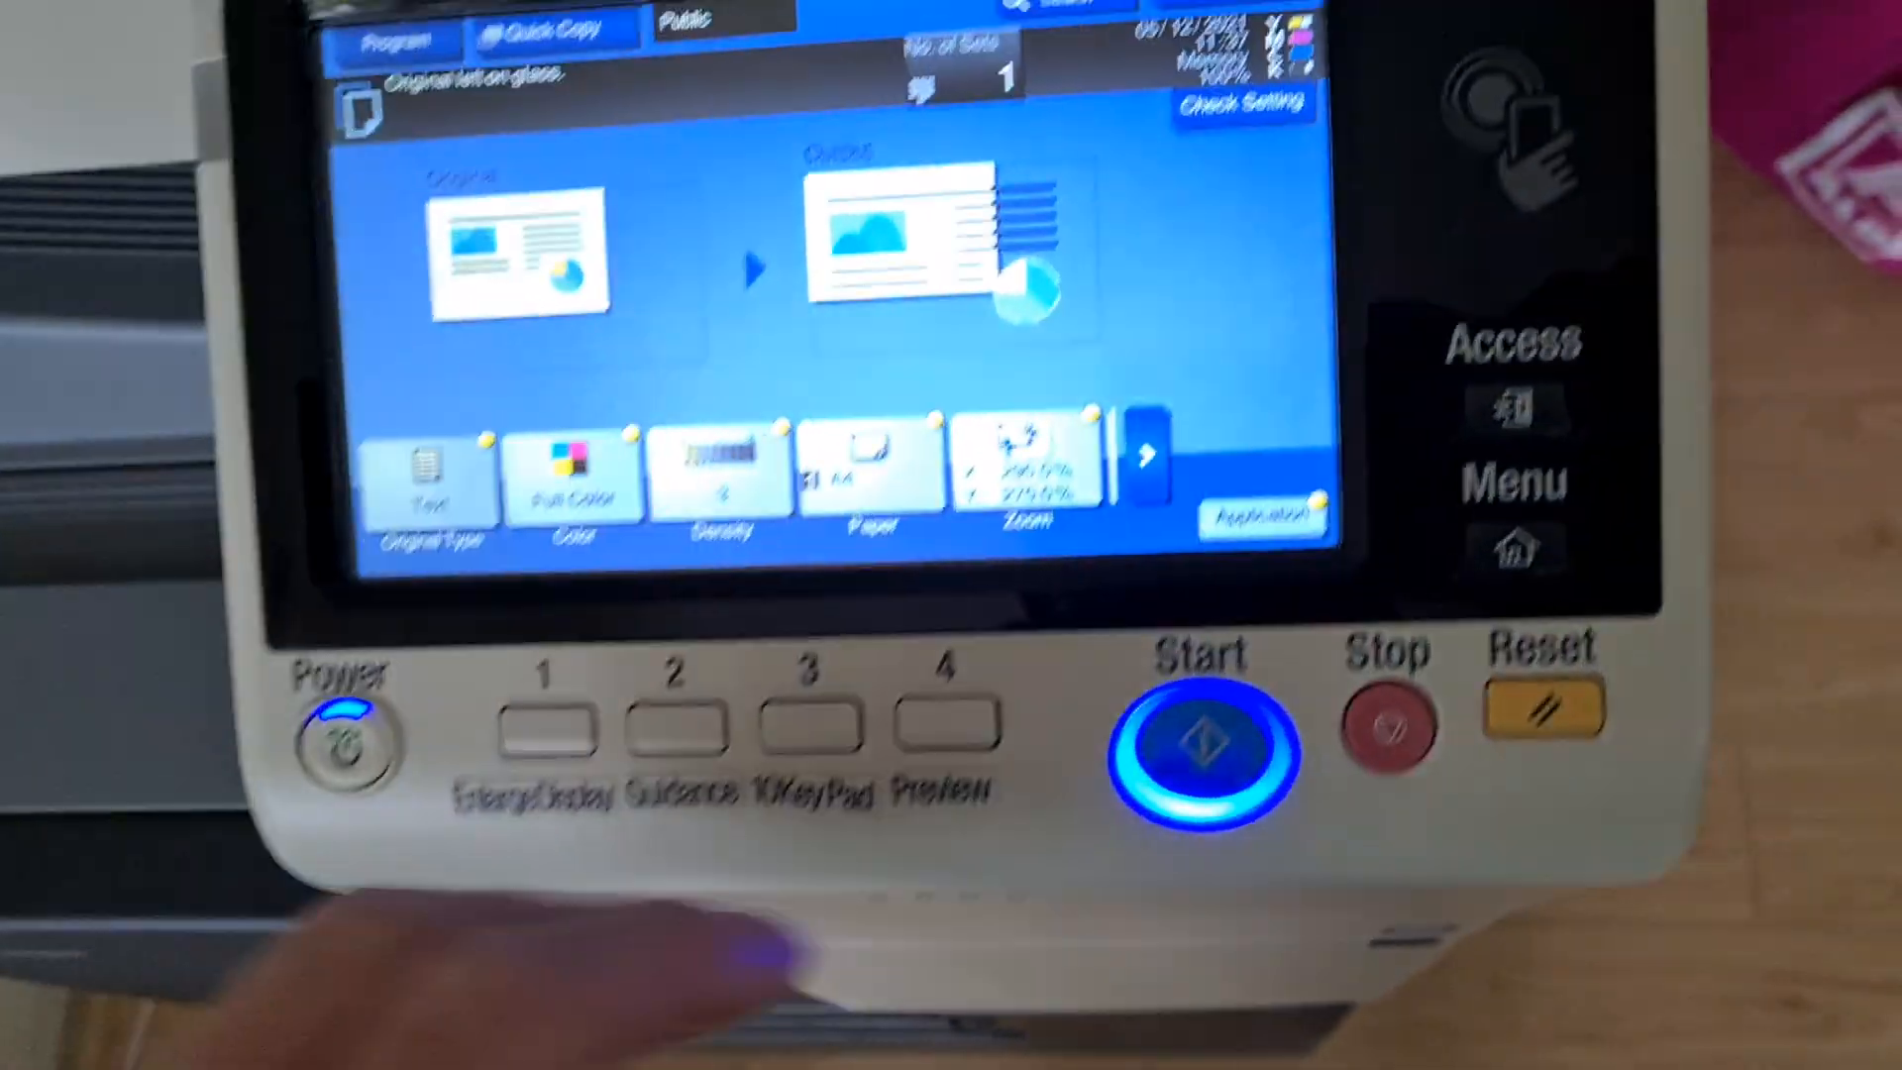
Reset the zoom to the 100.0% preset and scan the first original
click(1025, 473)
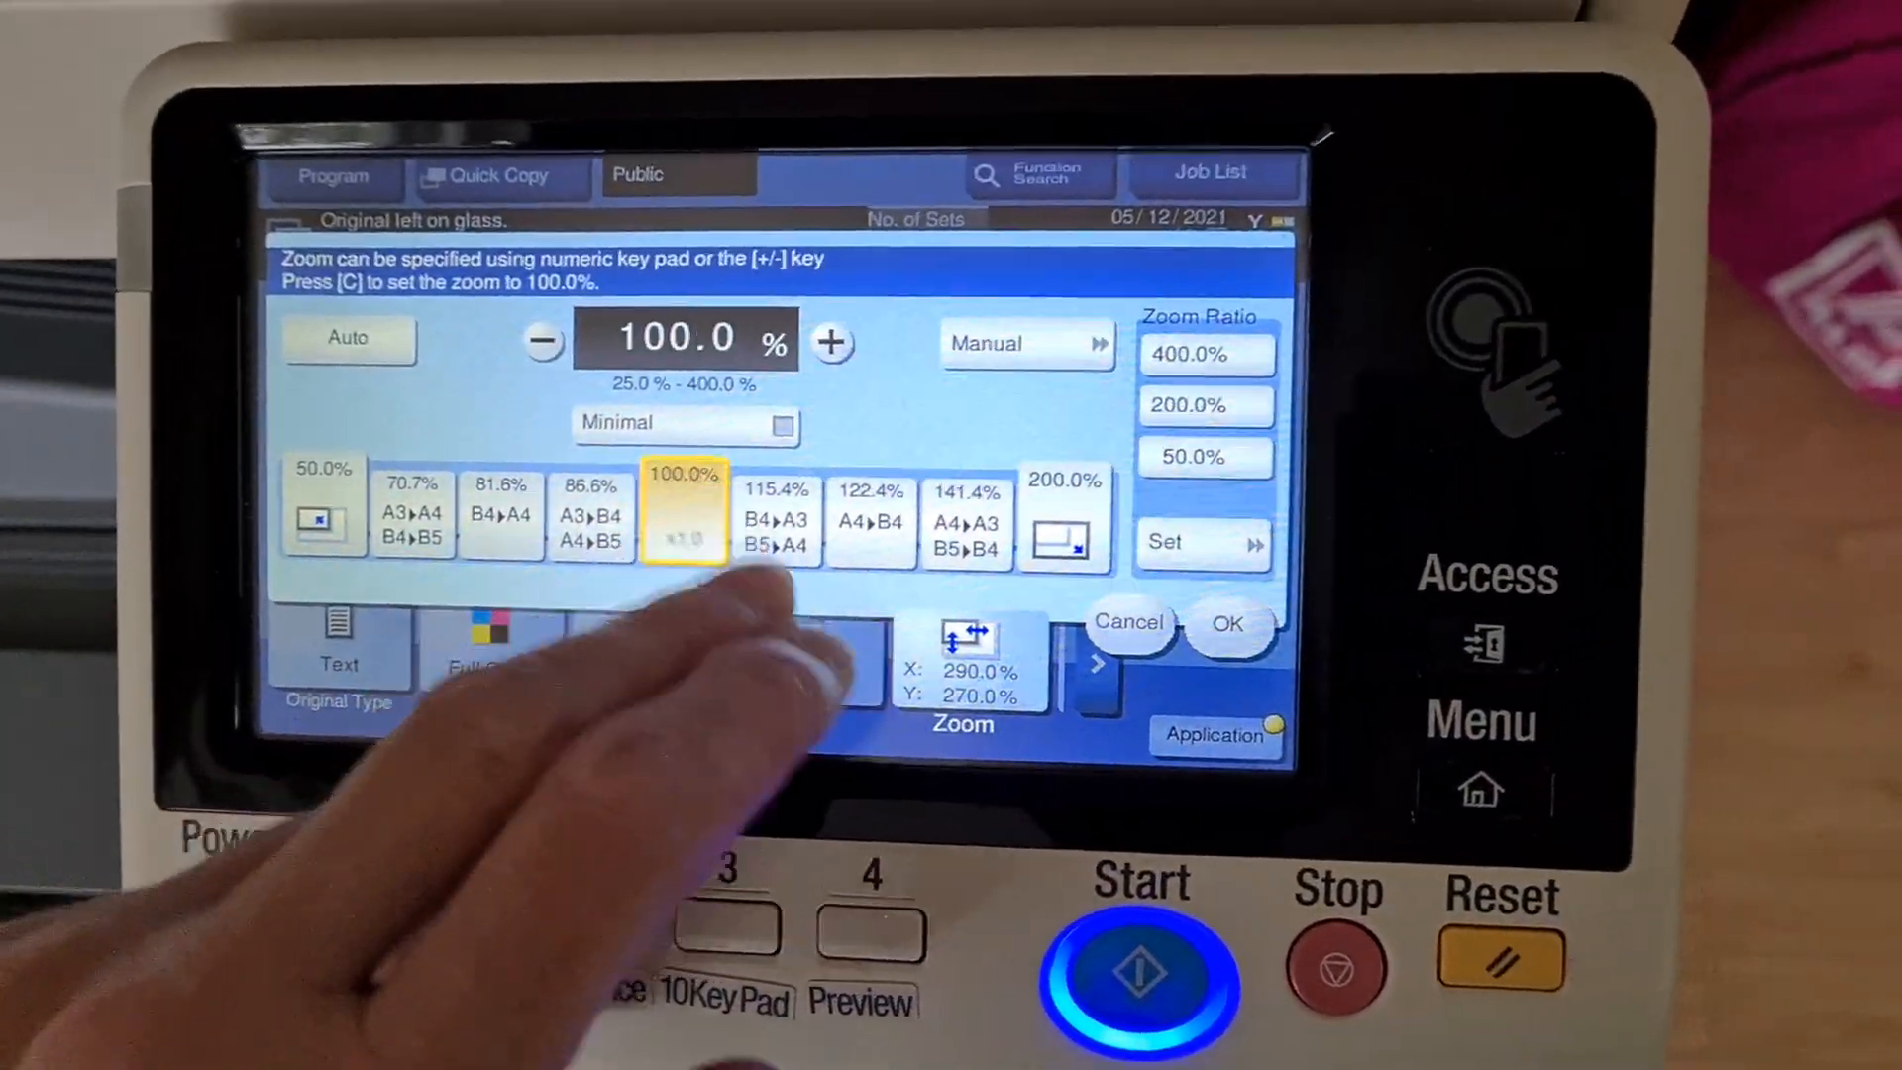
click(1225, 625)
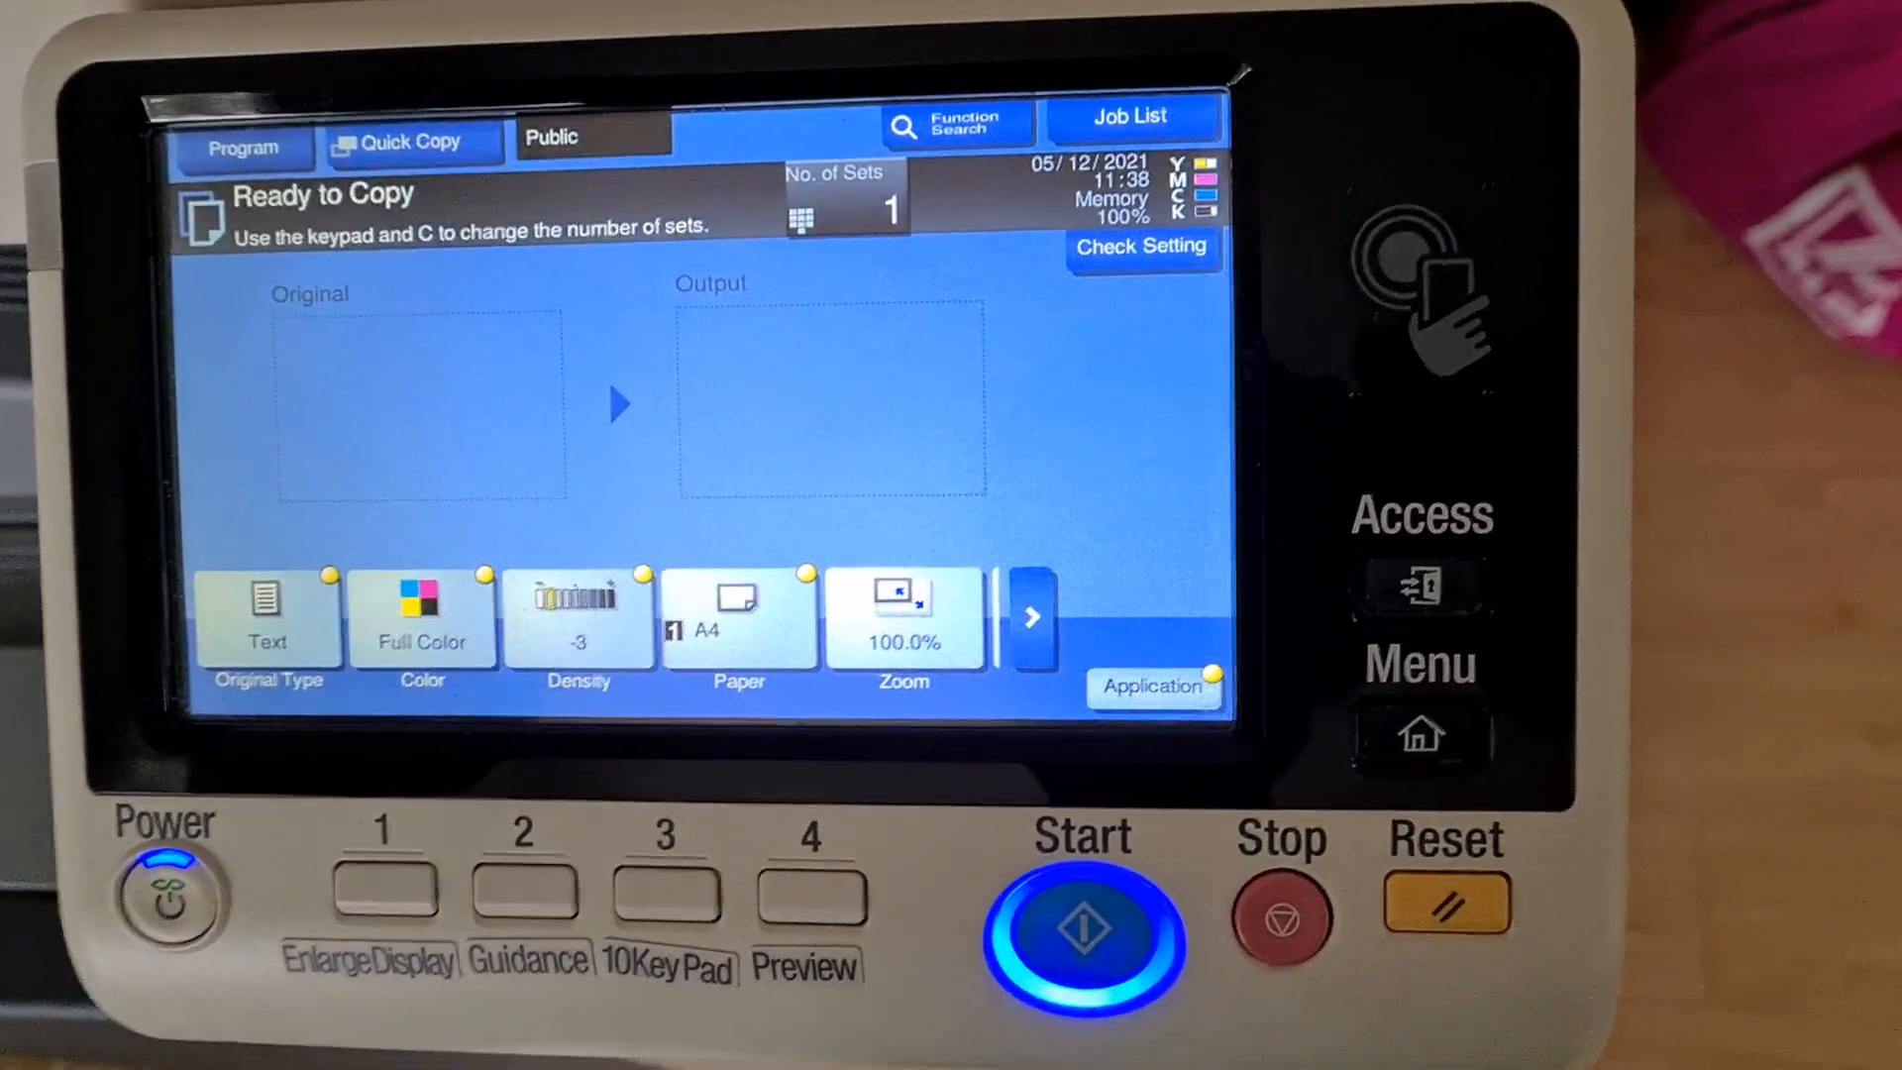
click(268, 616)
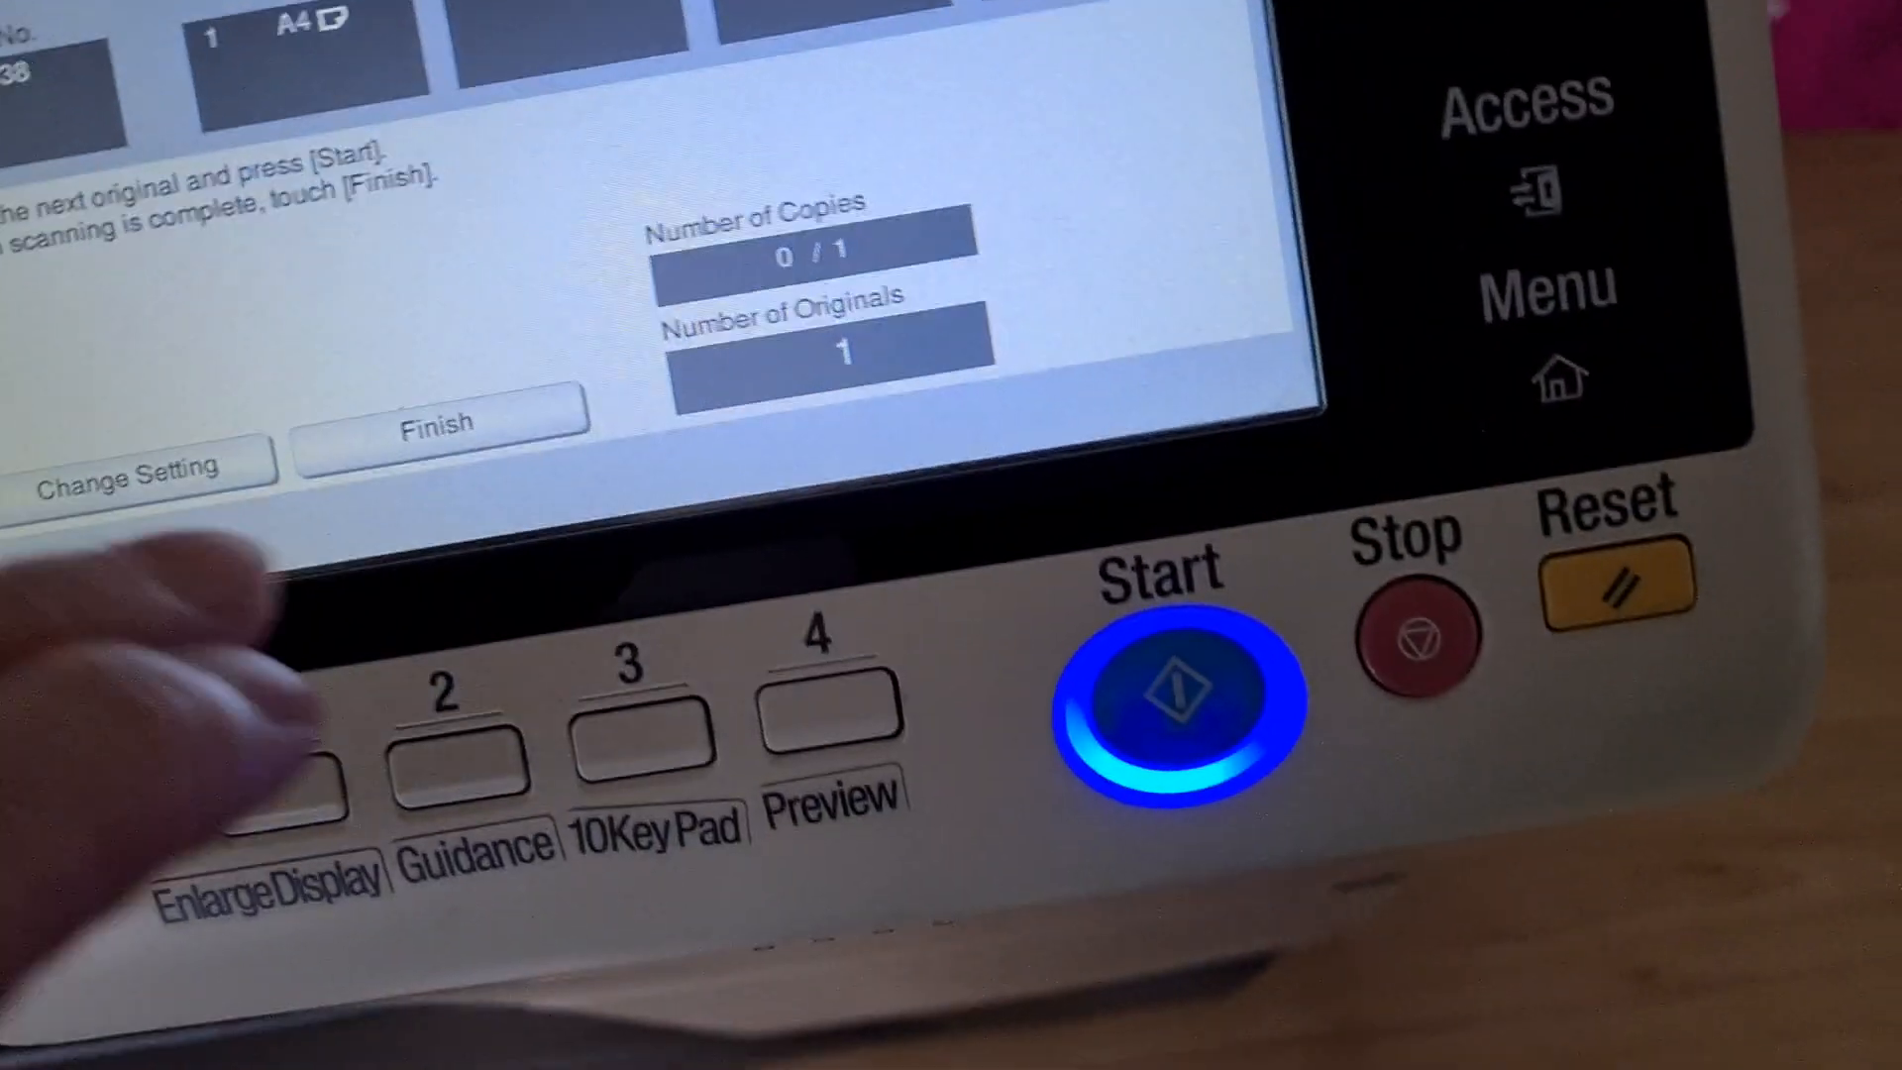
Start scanning the A4 original as job 7839 in full colour at 100%
click(1163, 697)
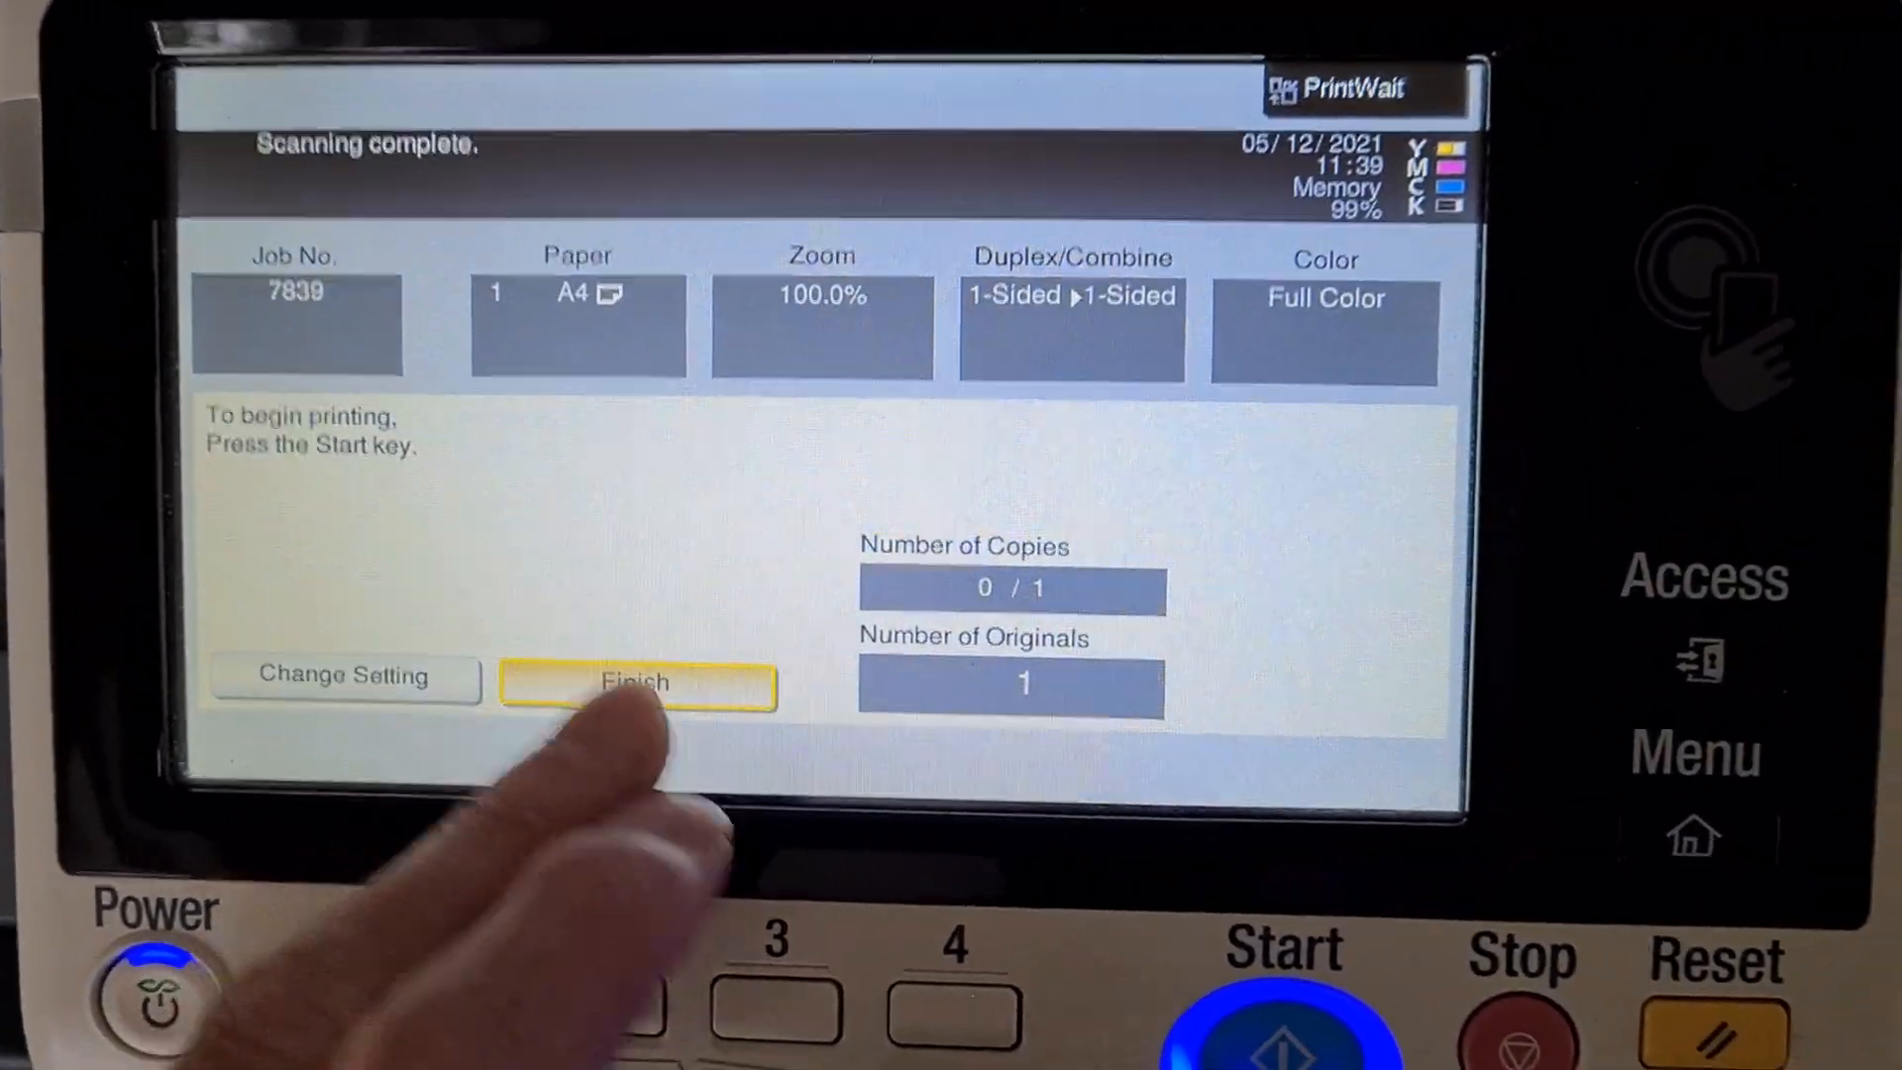
Finish scanning so the second job, 7840, waits to print
click(636, 676)
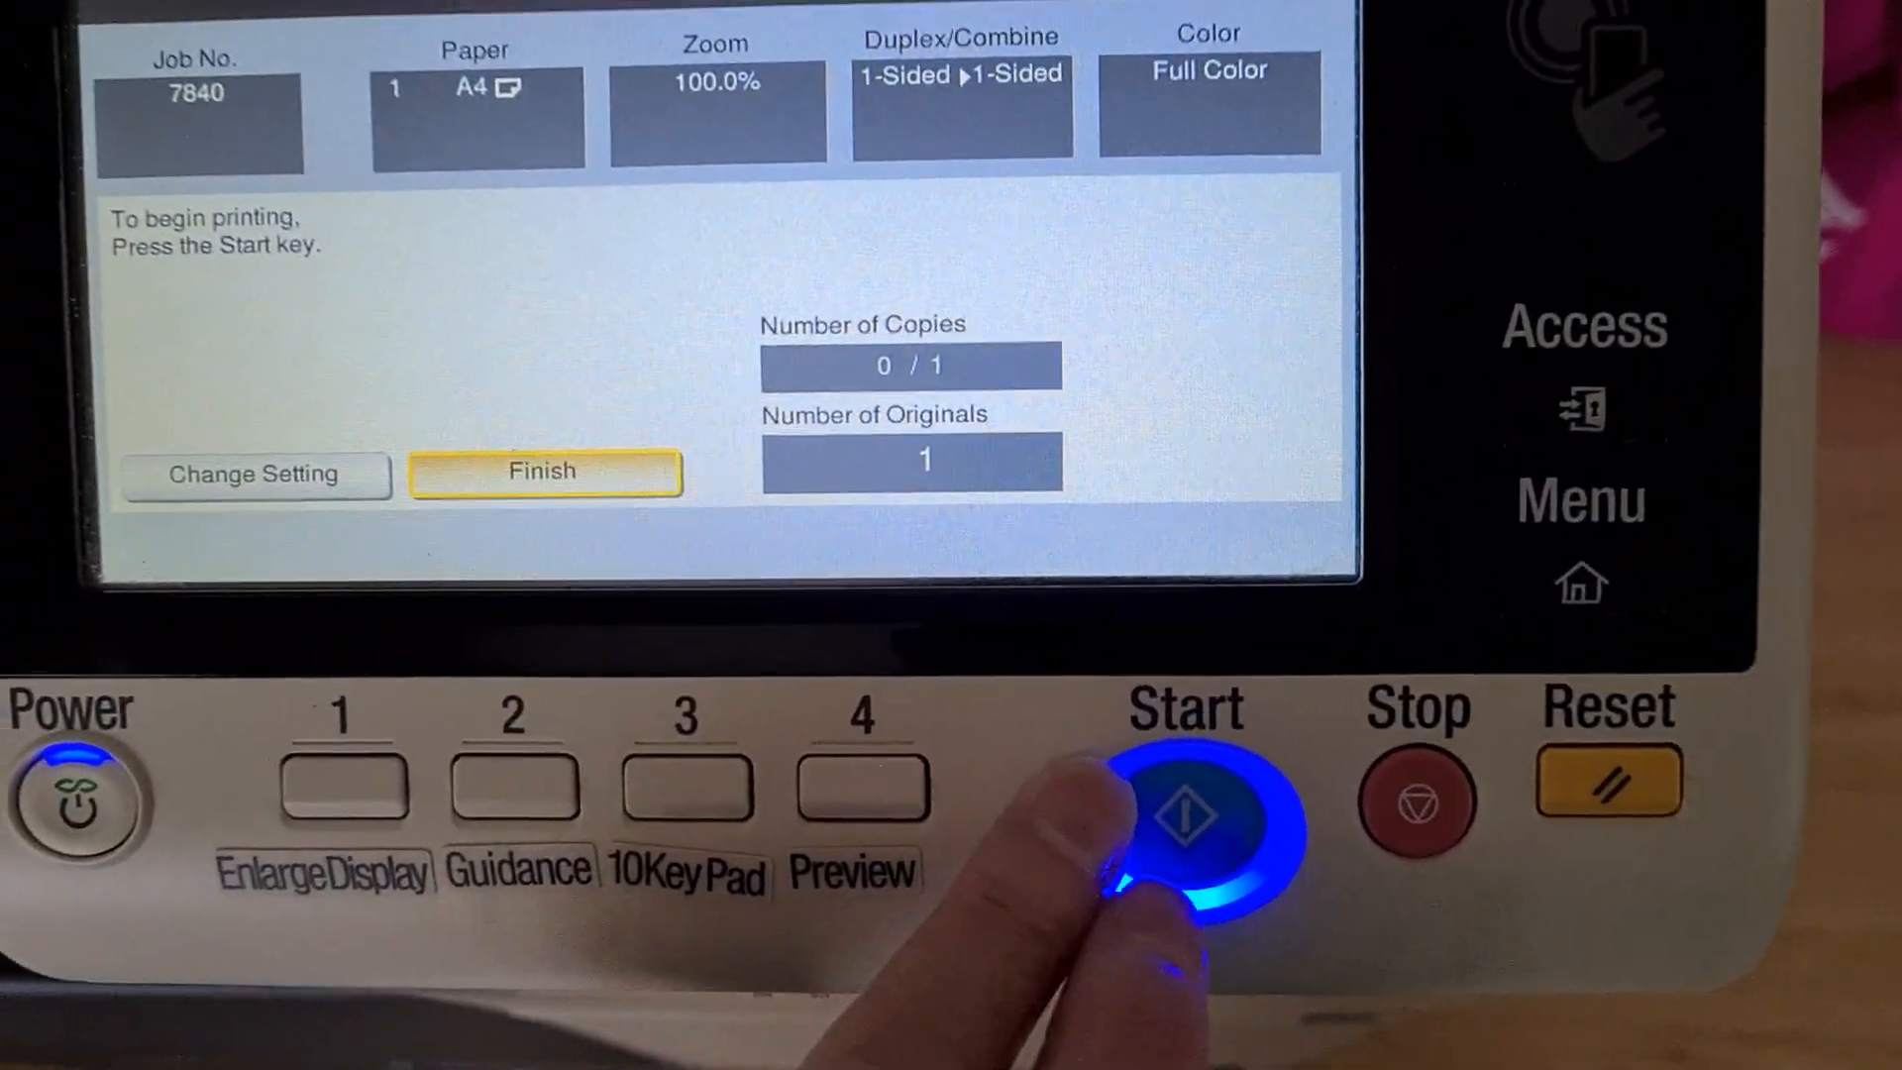
Print job 7840 and return to the copy screen's original type list
click(1189, 813)
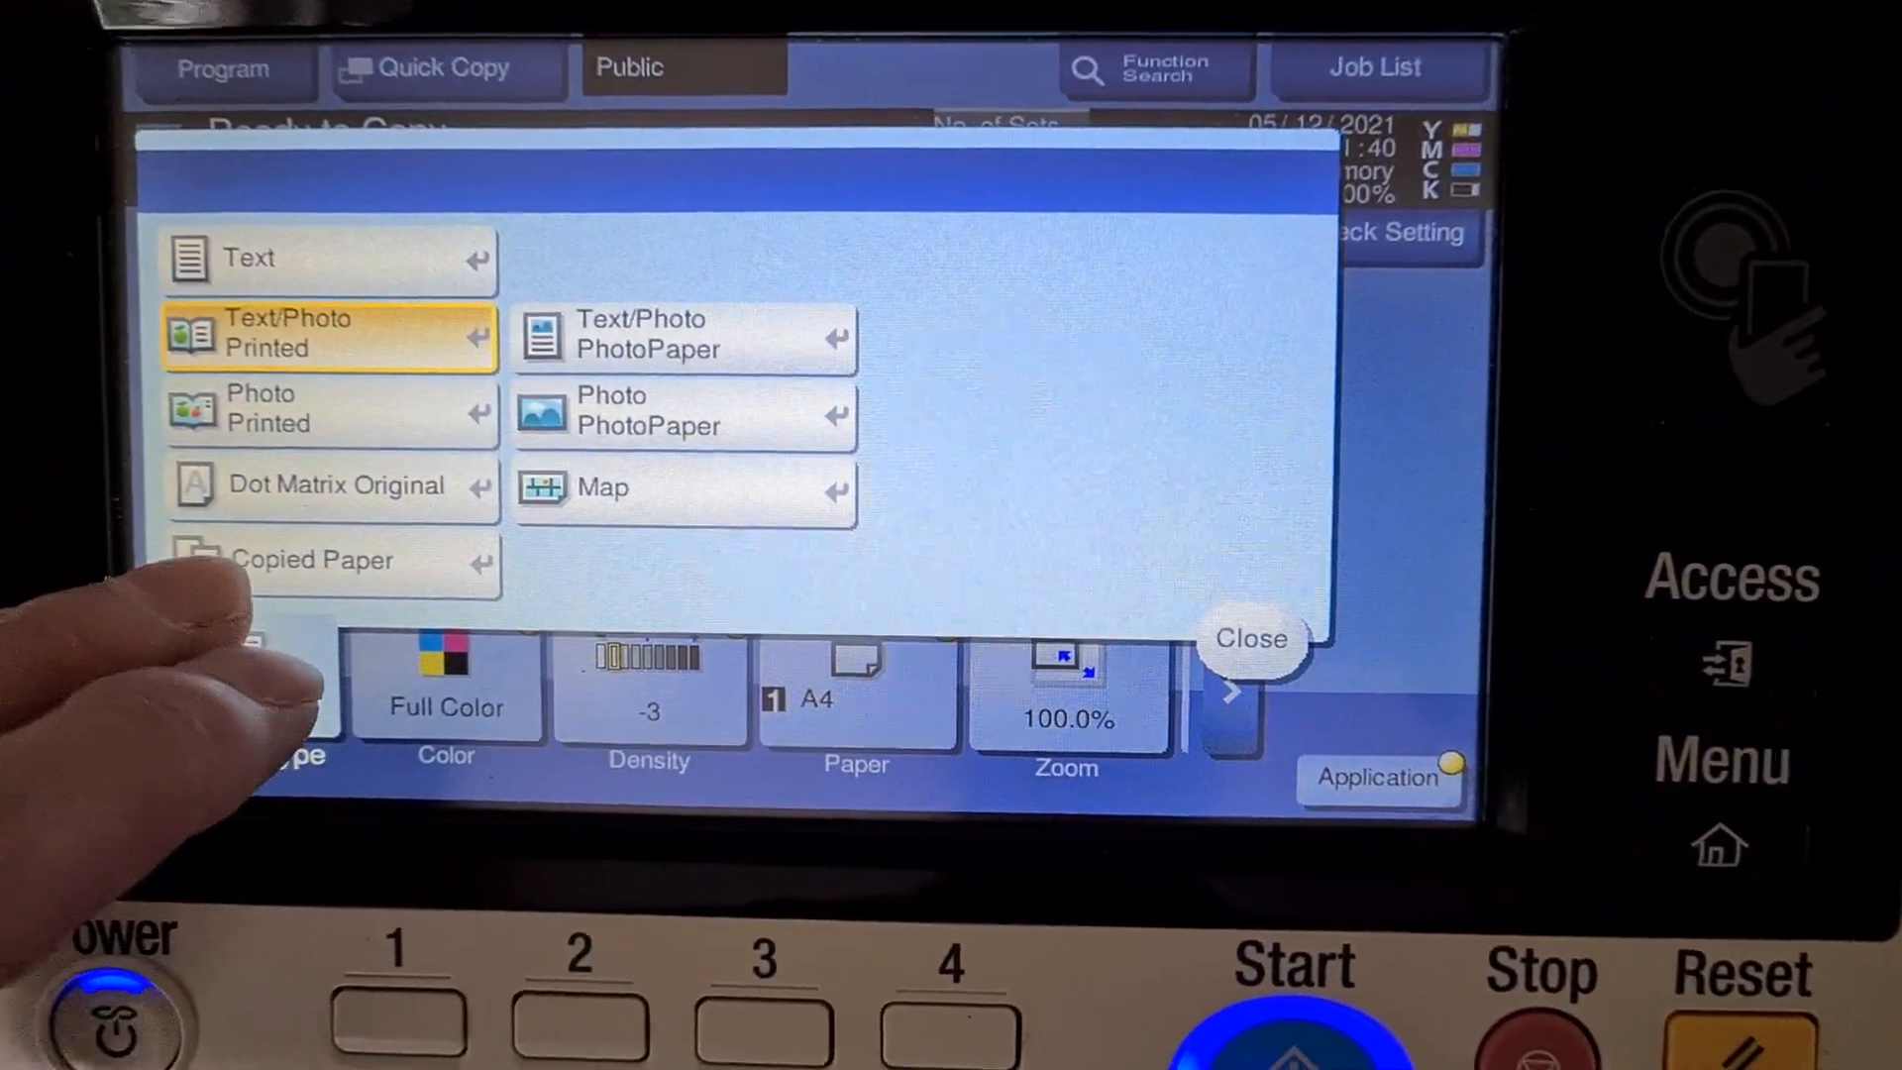
Choose 2 Color copying in Black + Magenta
click(446, 686)
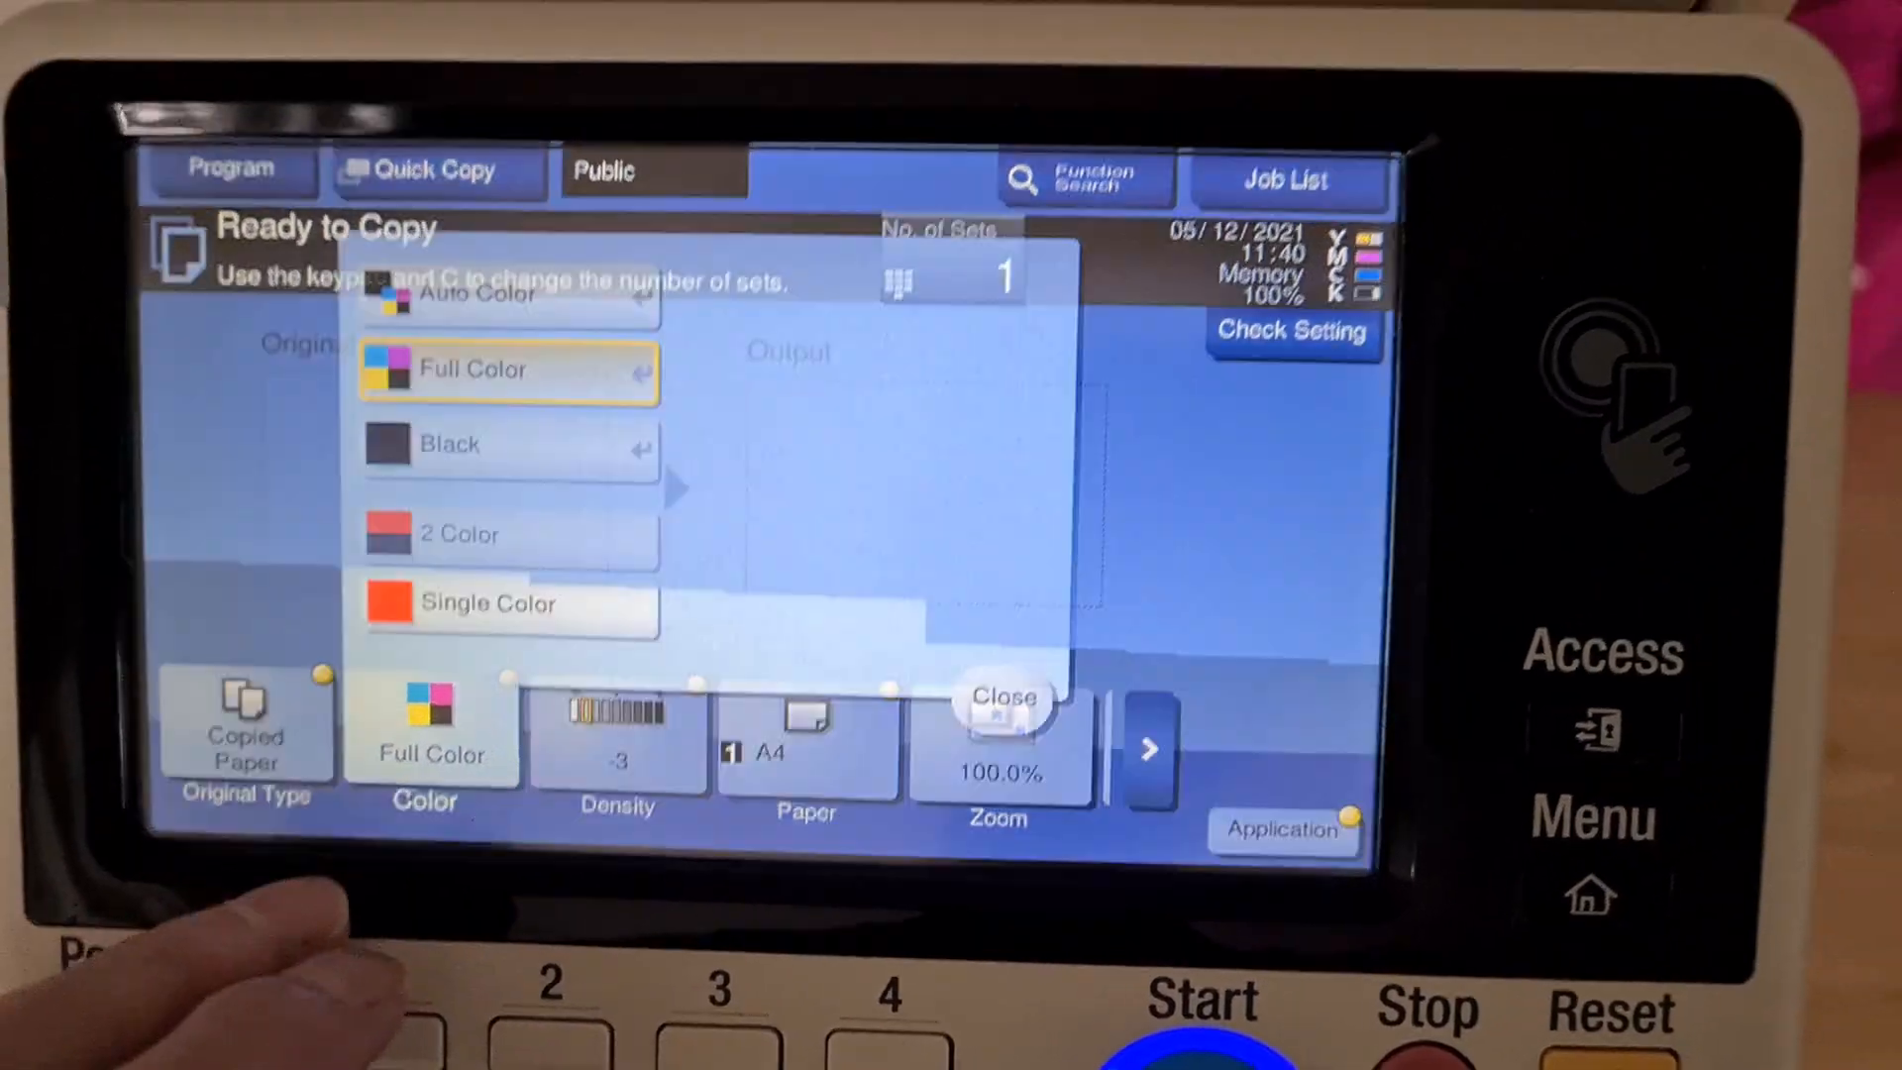
click(498, 533)
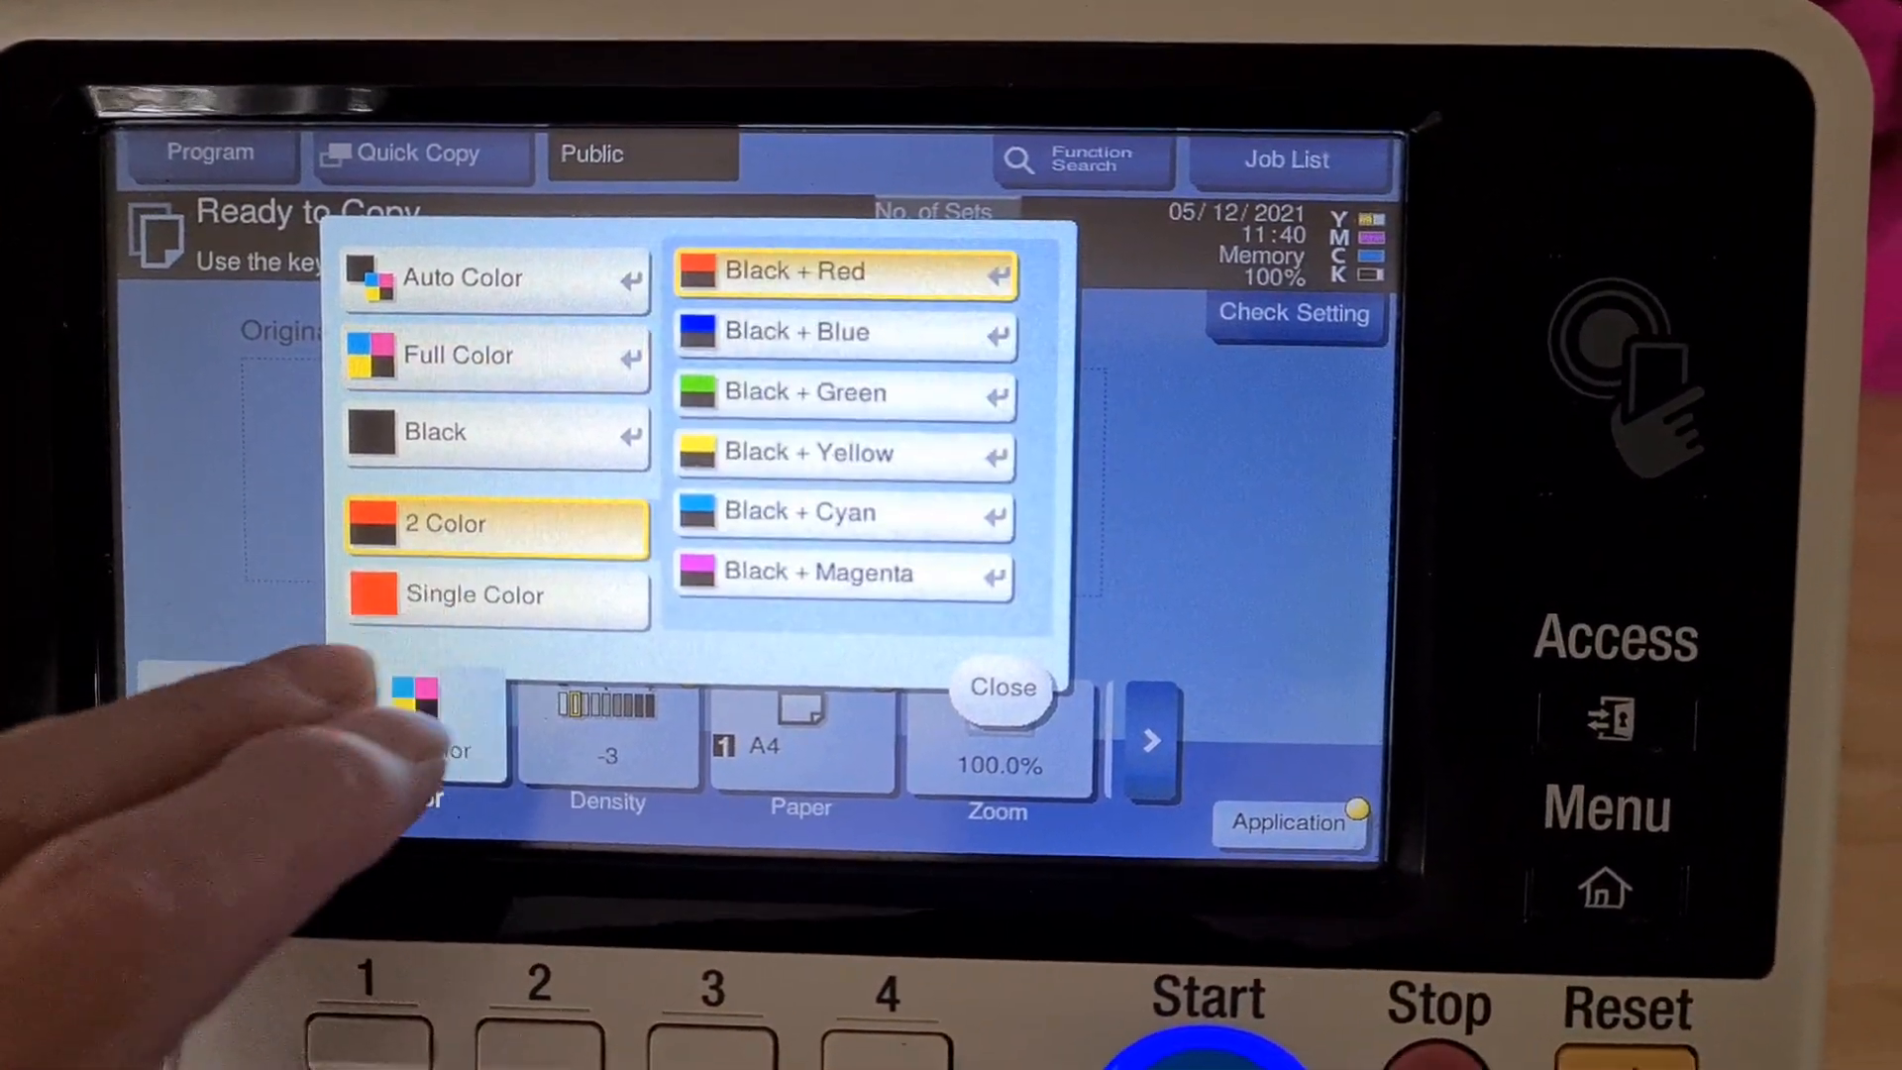
click(1003, 688)
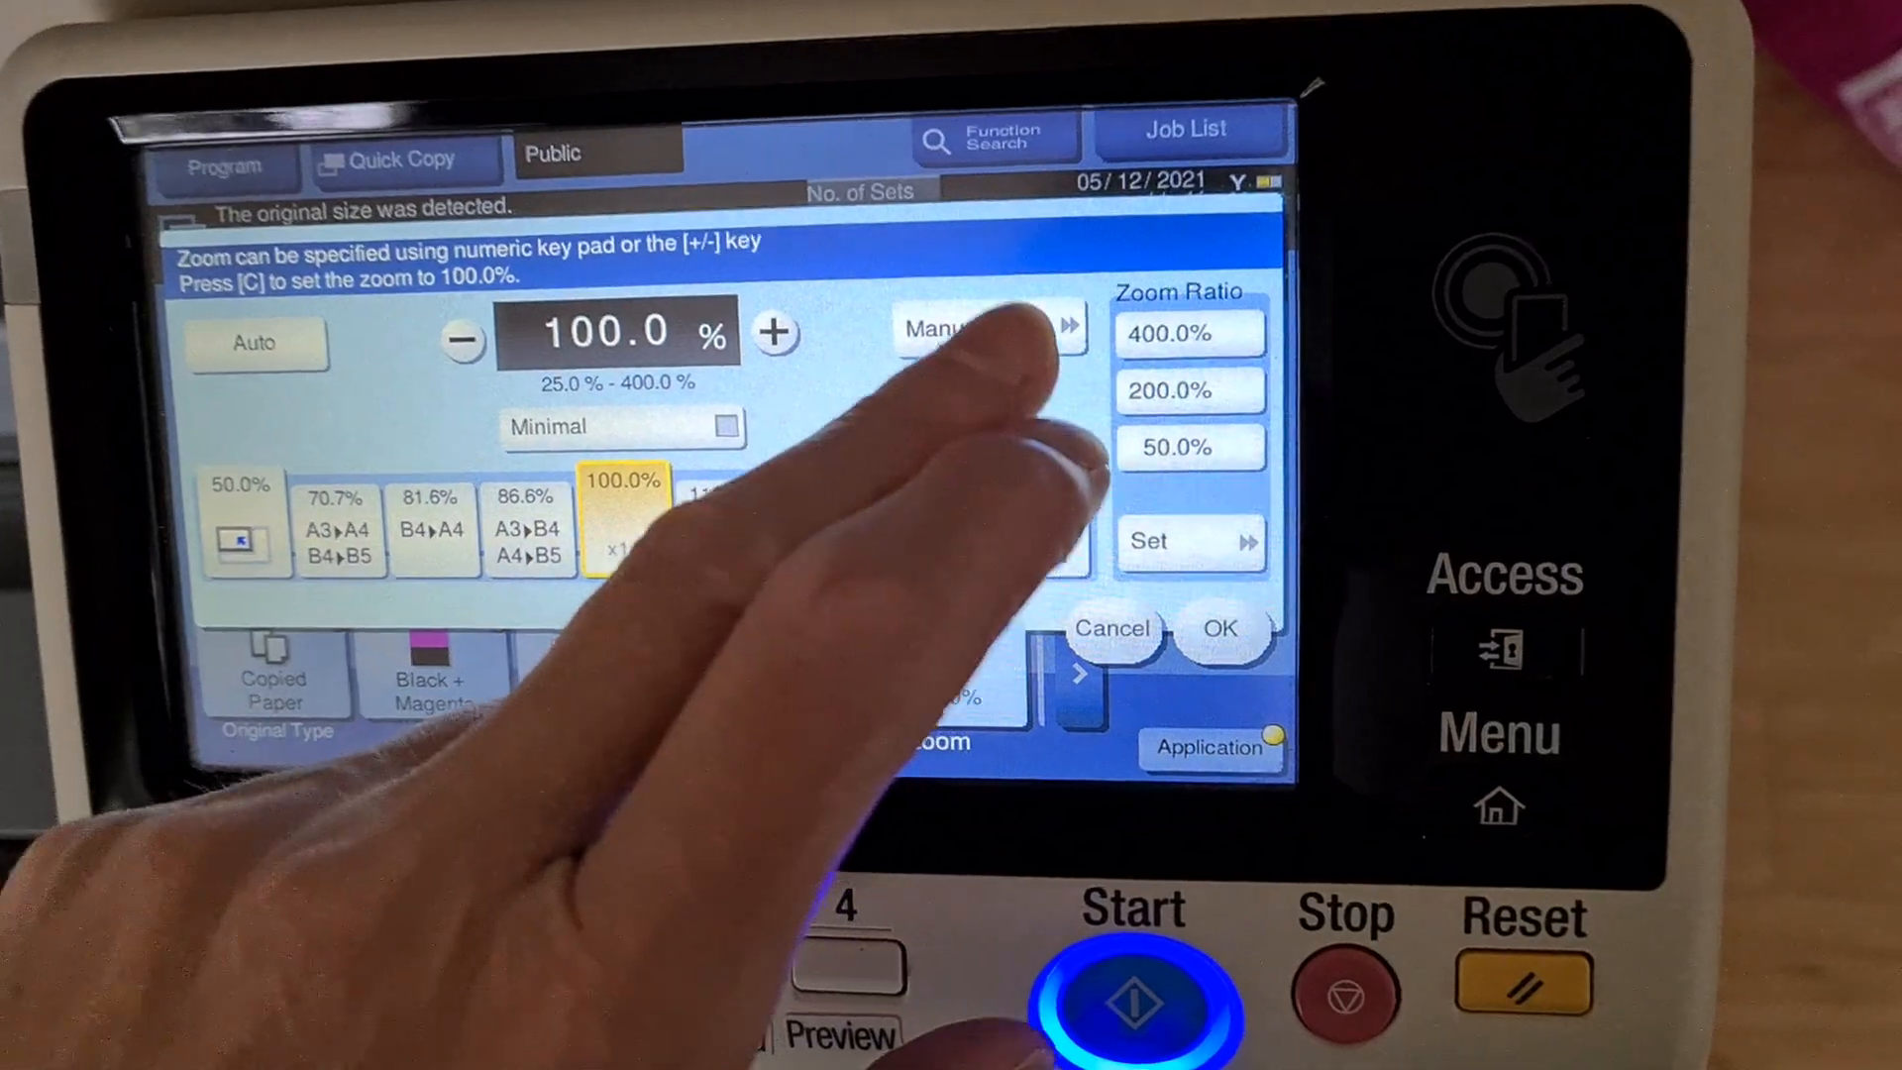
Enter a manual zoom of 270% X and 140% Y and confirm it
click(987, 331)
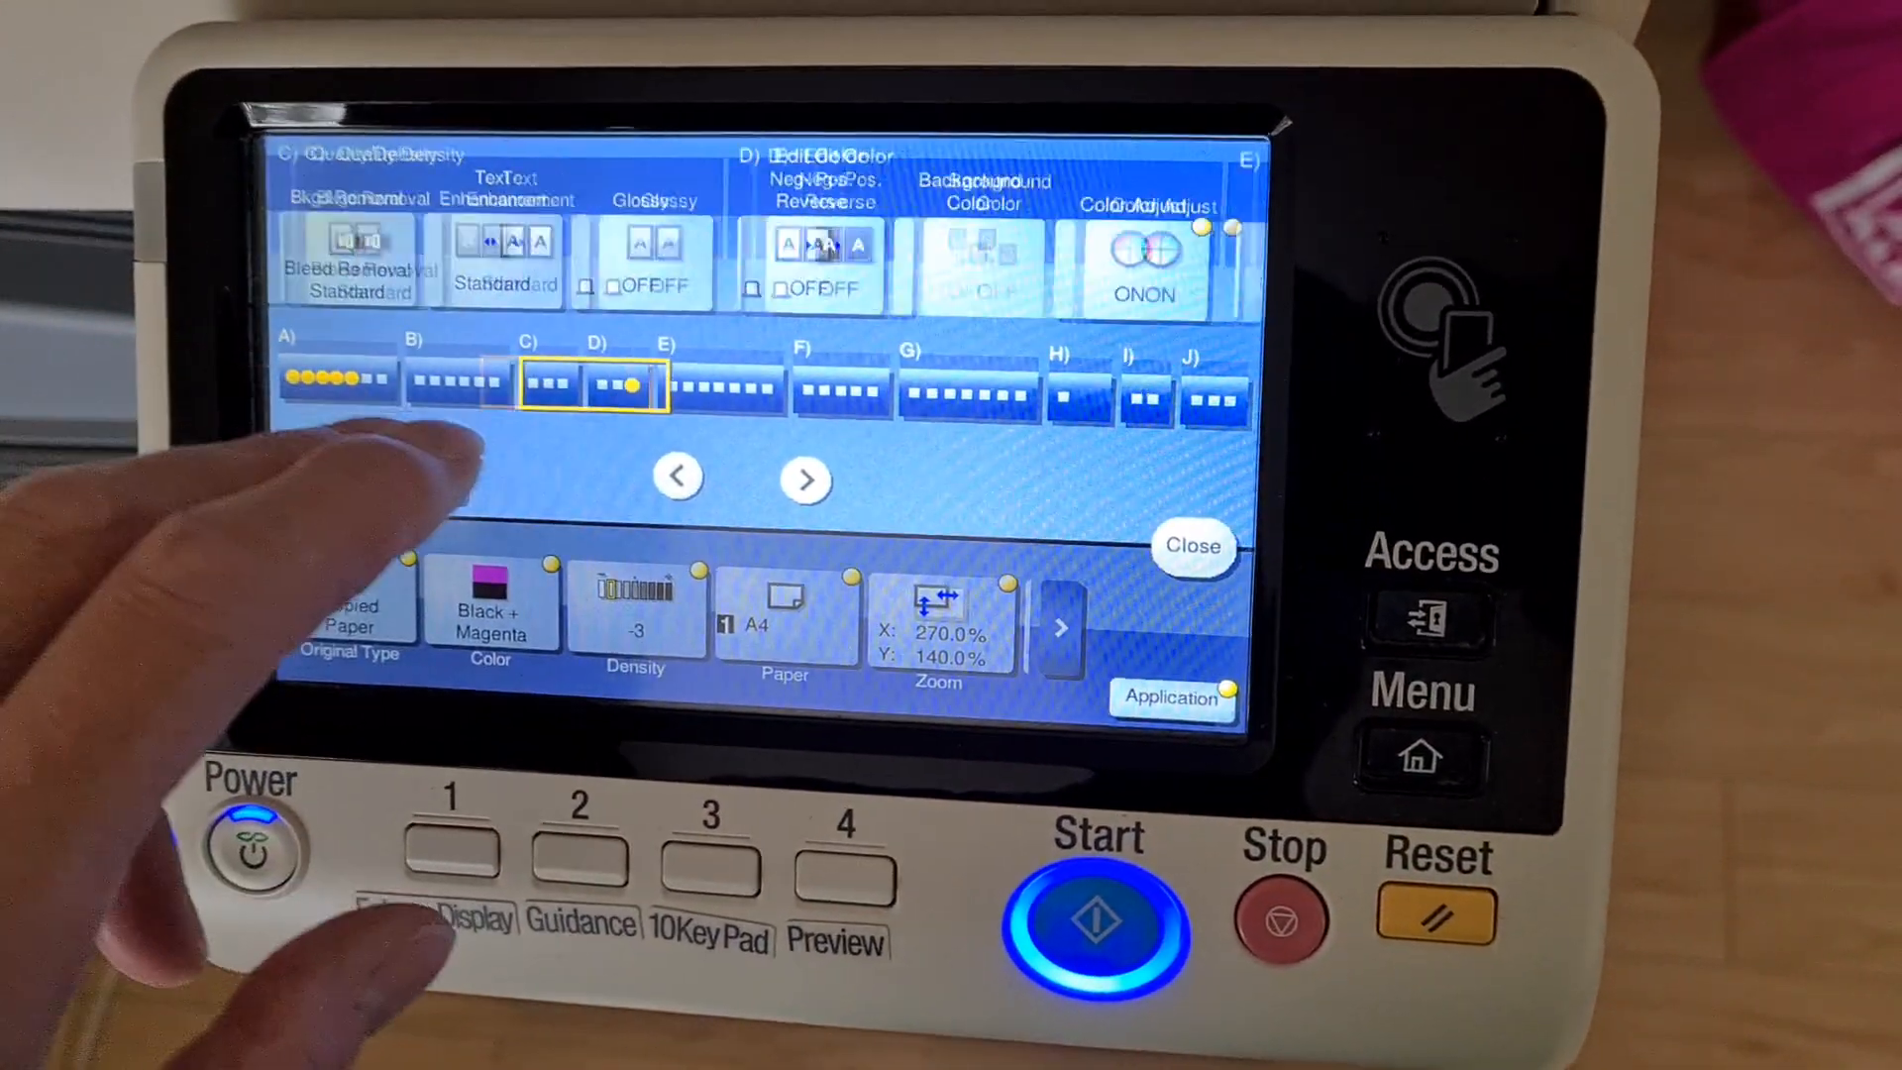
click(1142, 249)
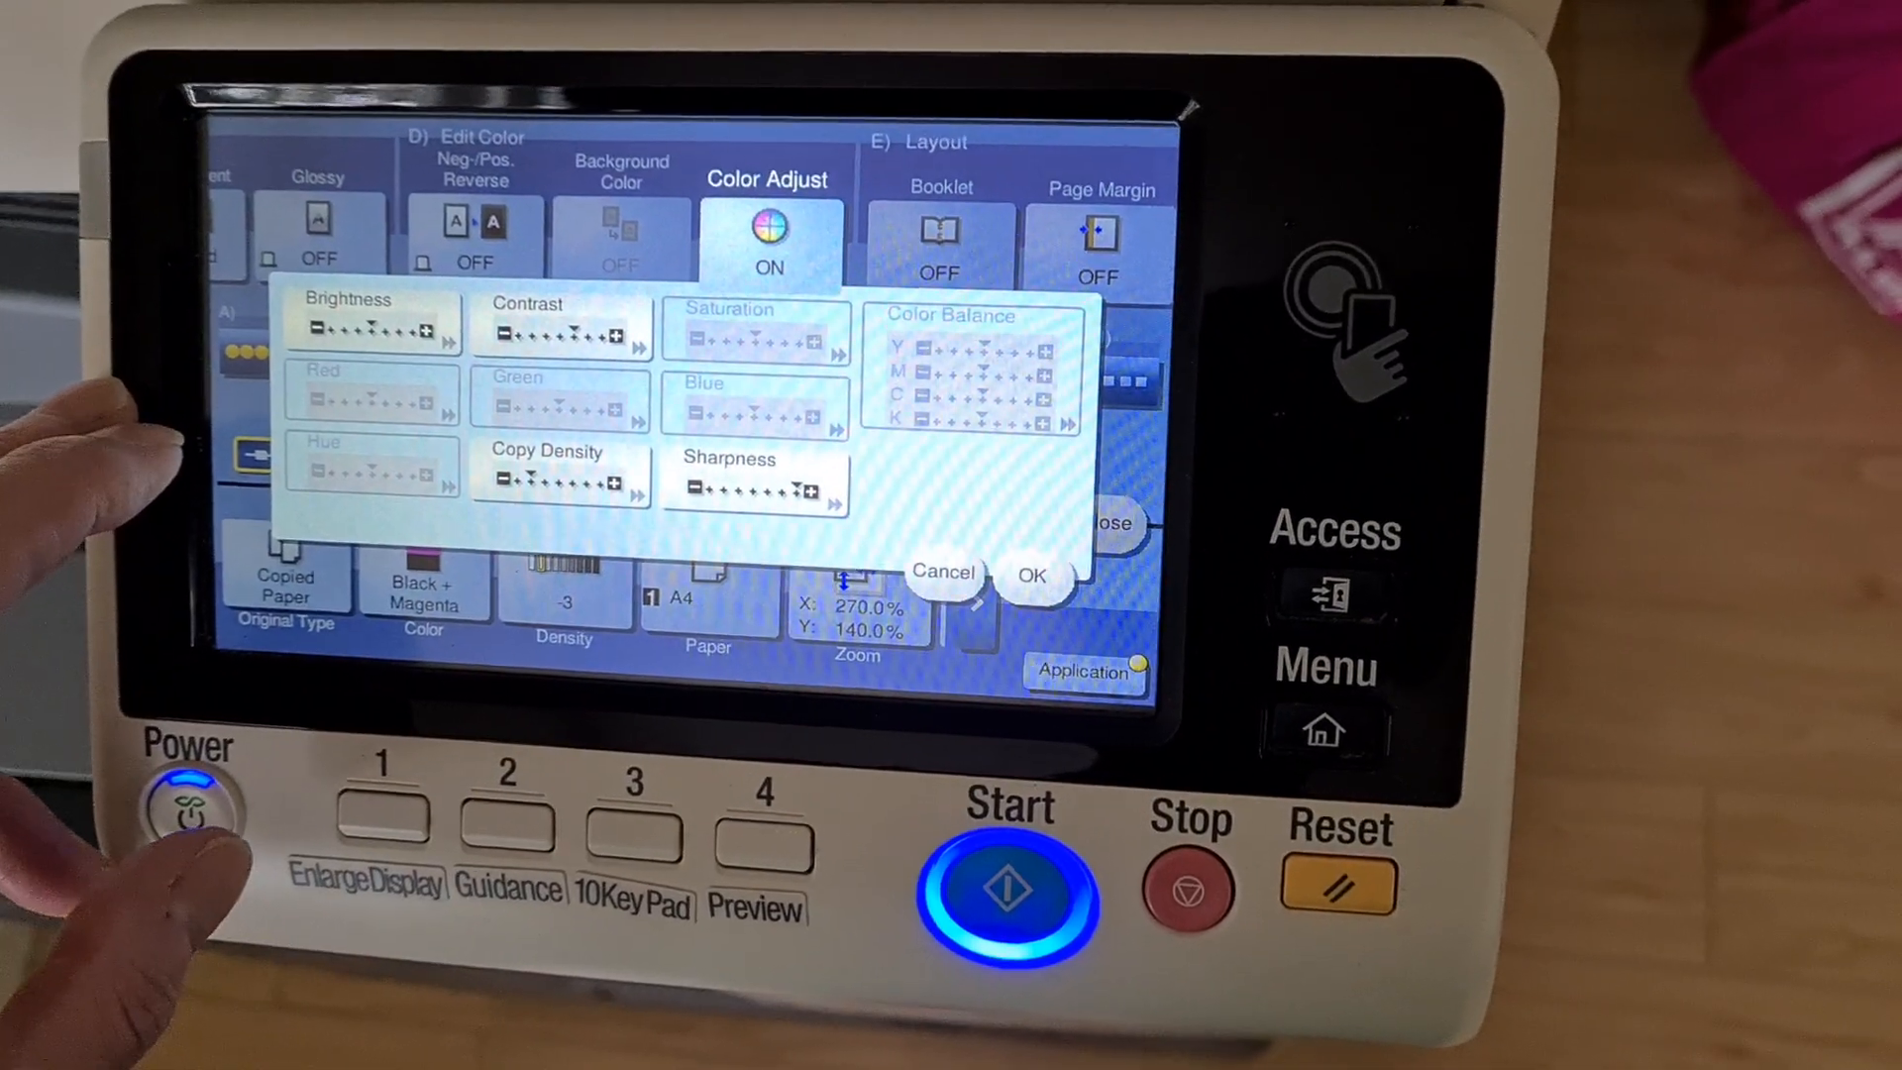
click(559, 321)
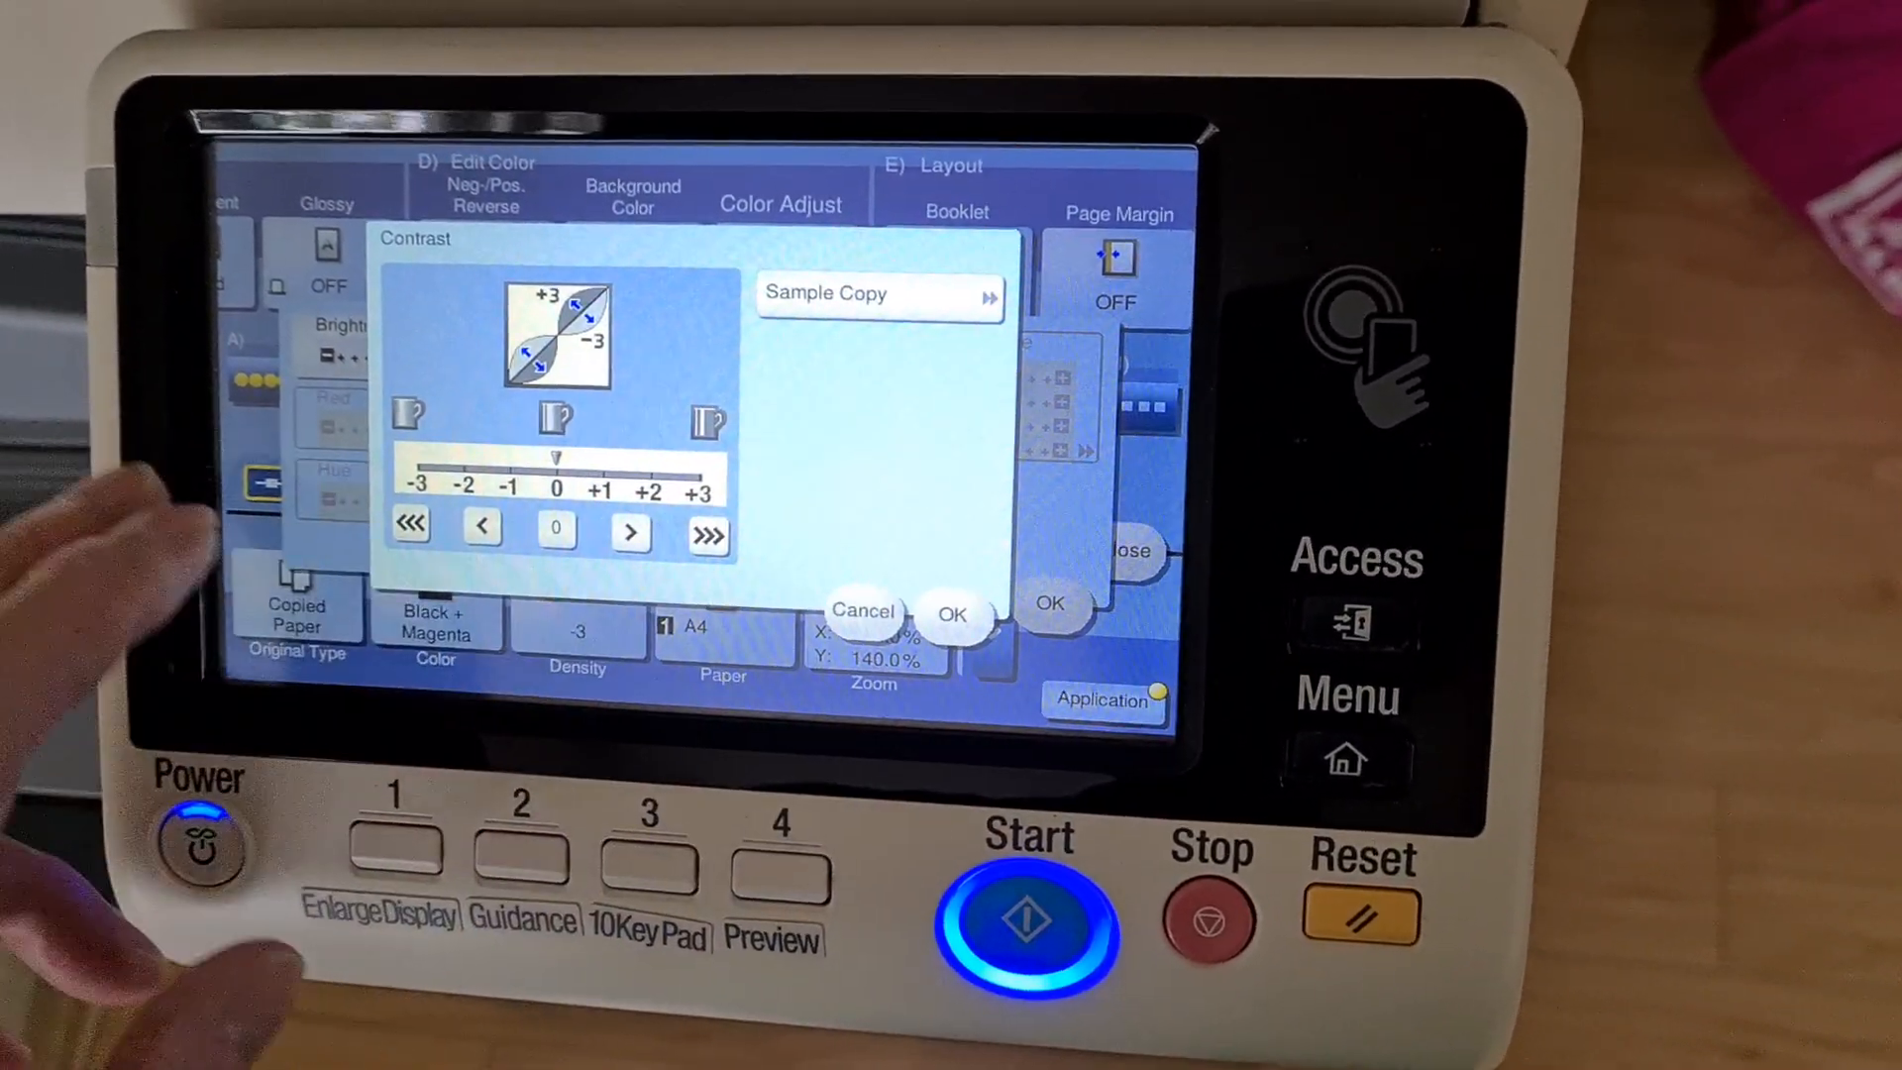
click(951, 612)
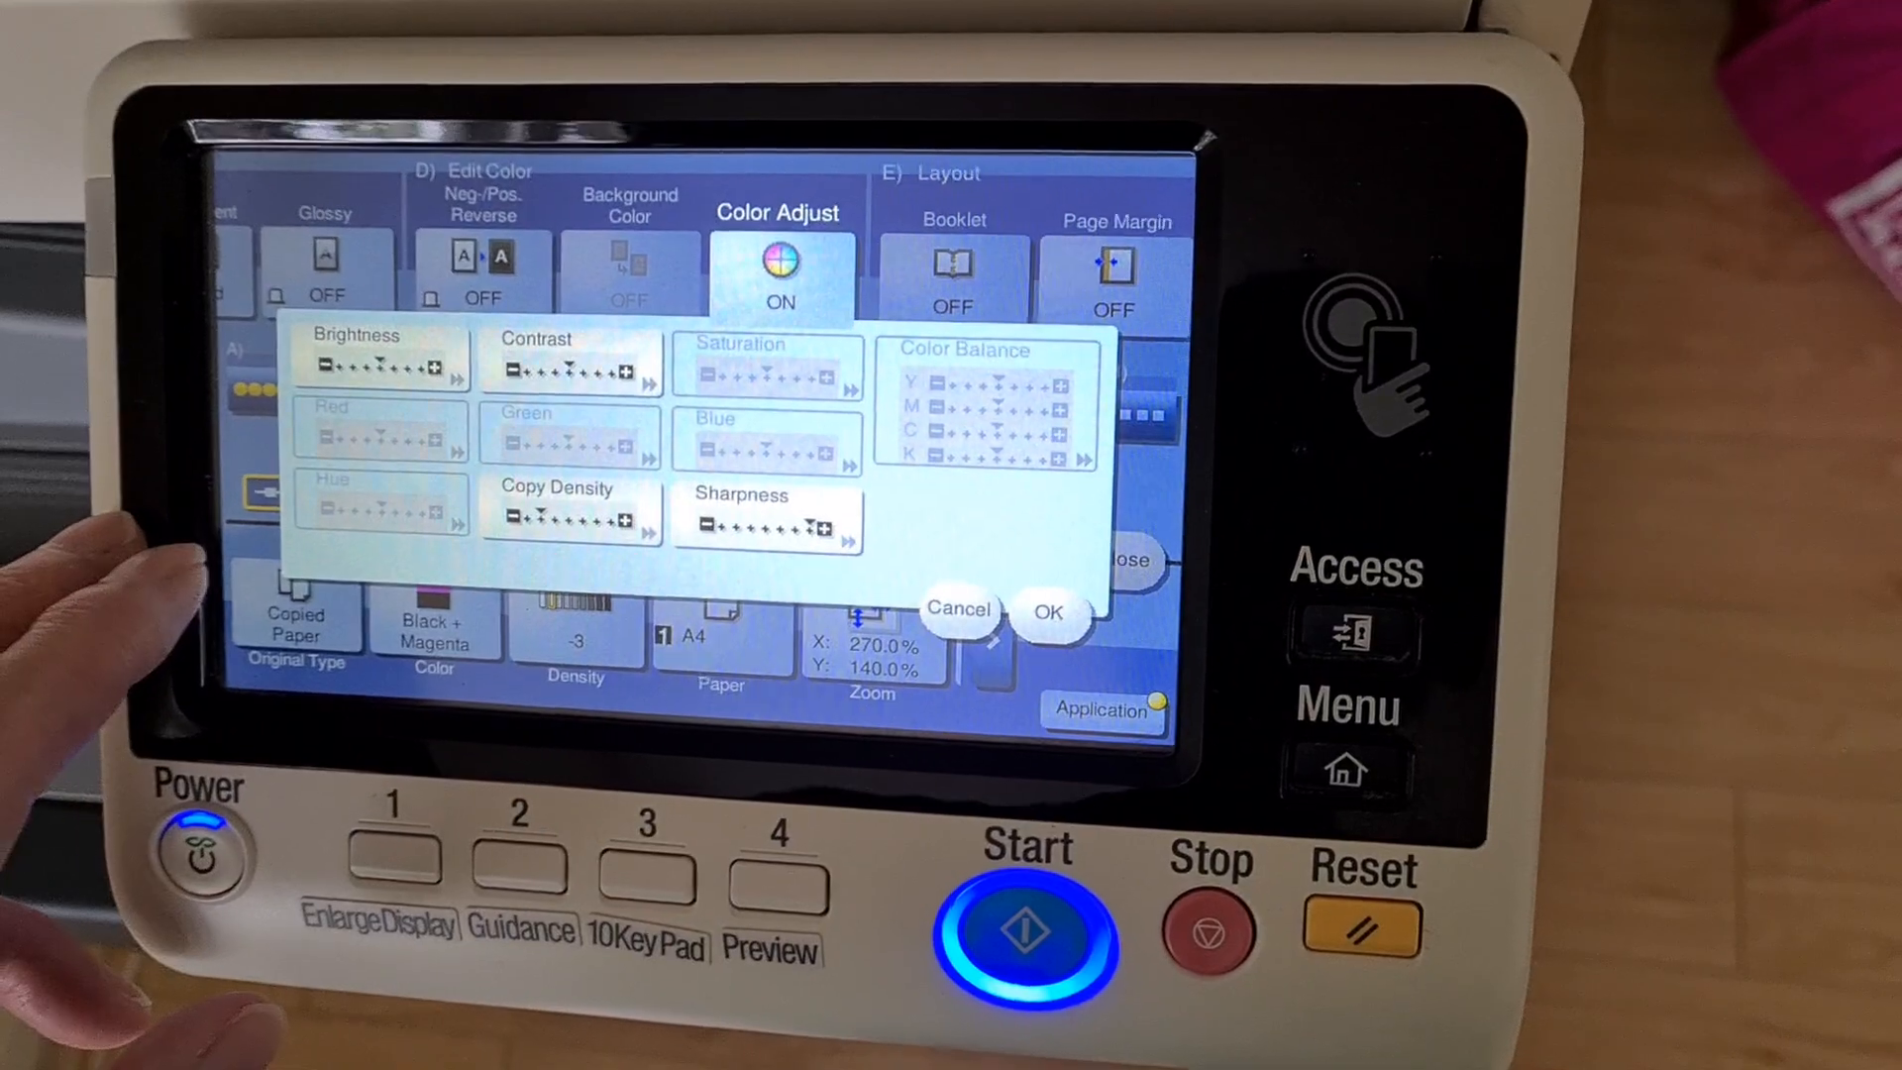
click(1048, 612)
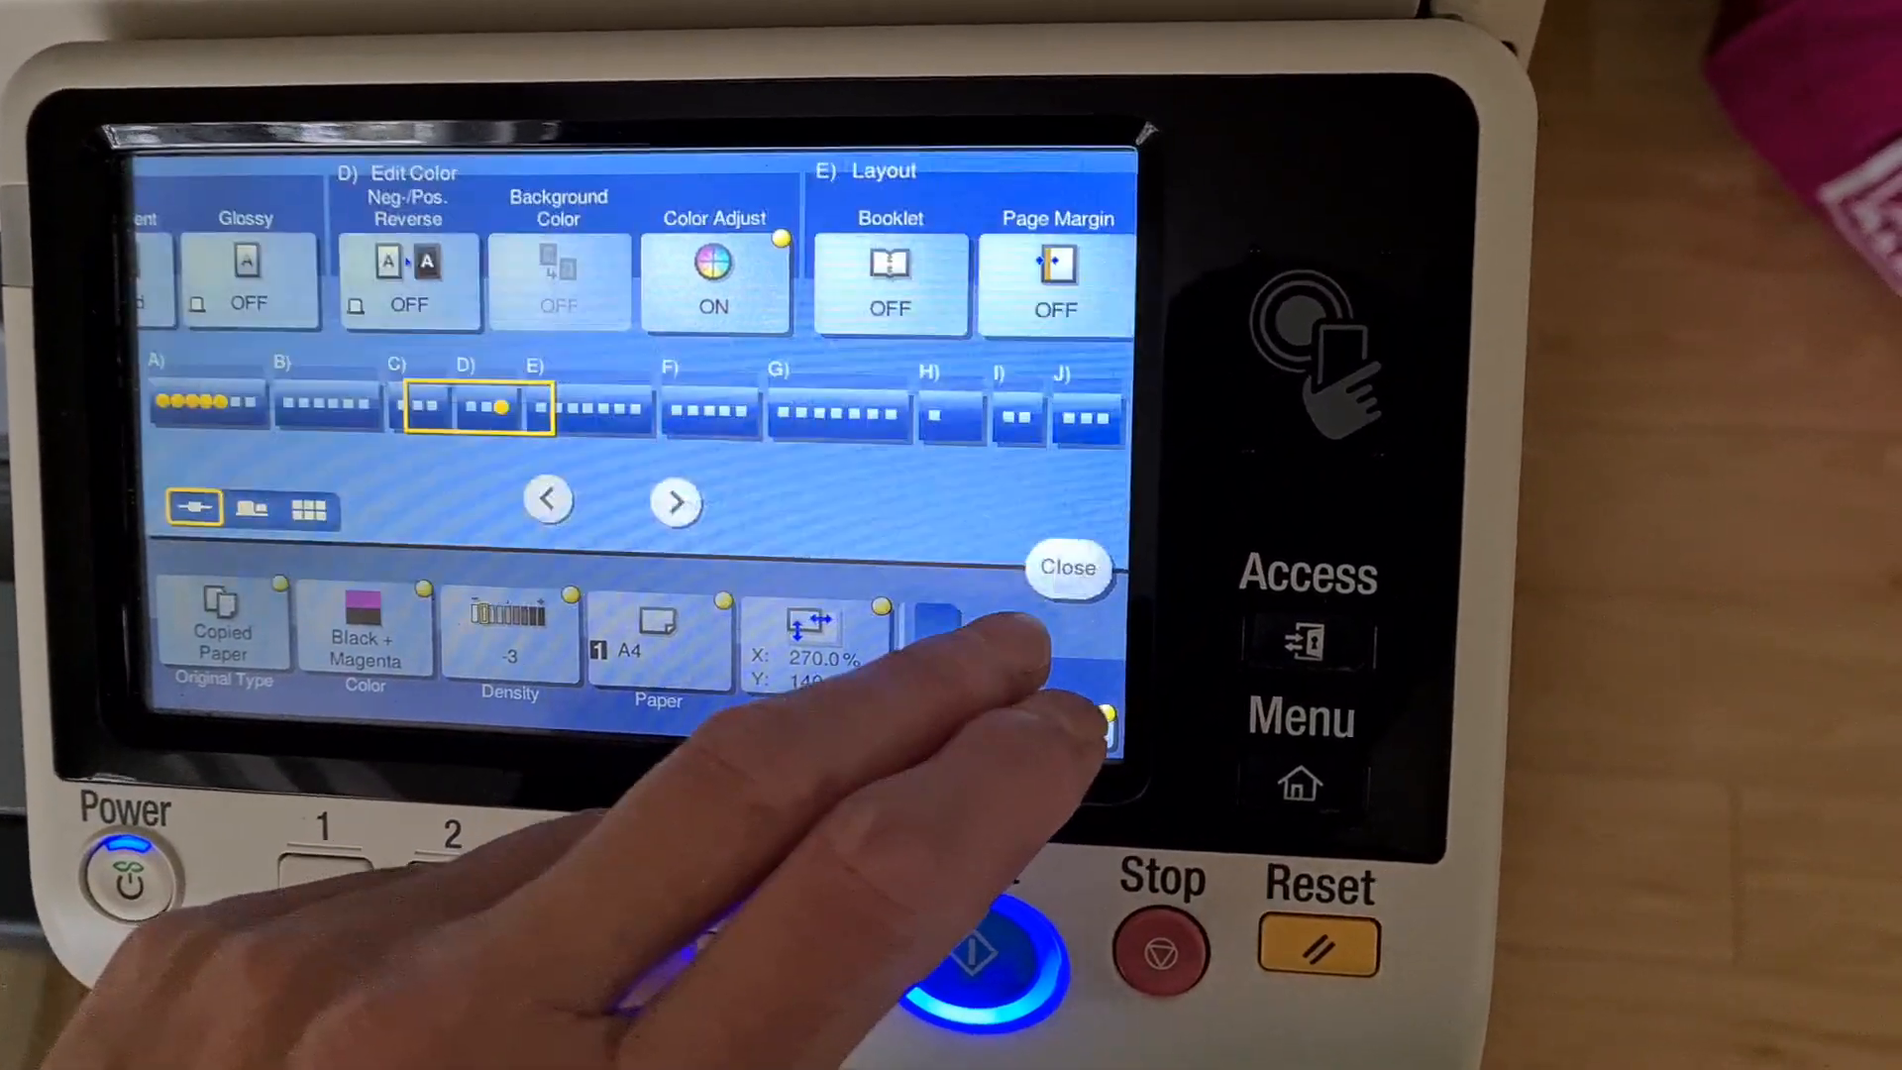
Leave the Application screen and print the scanned Black + Magenta stretched copy
click(1066, 567)
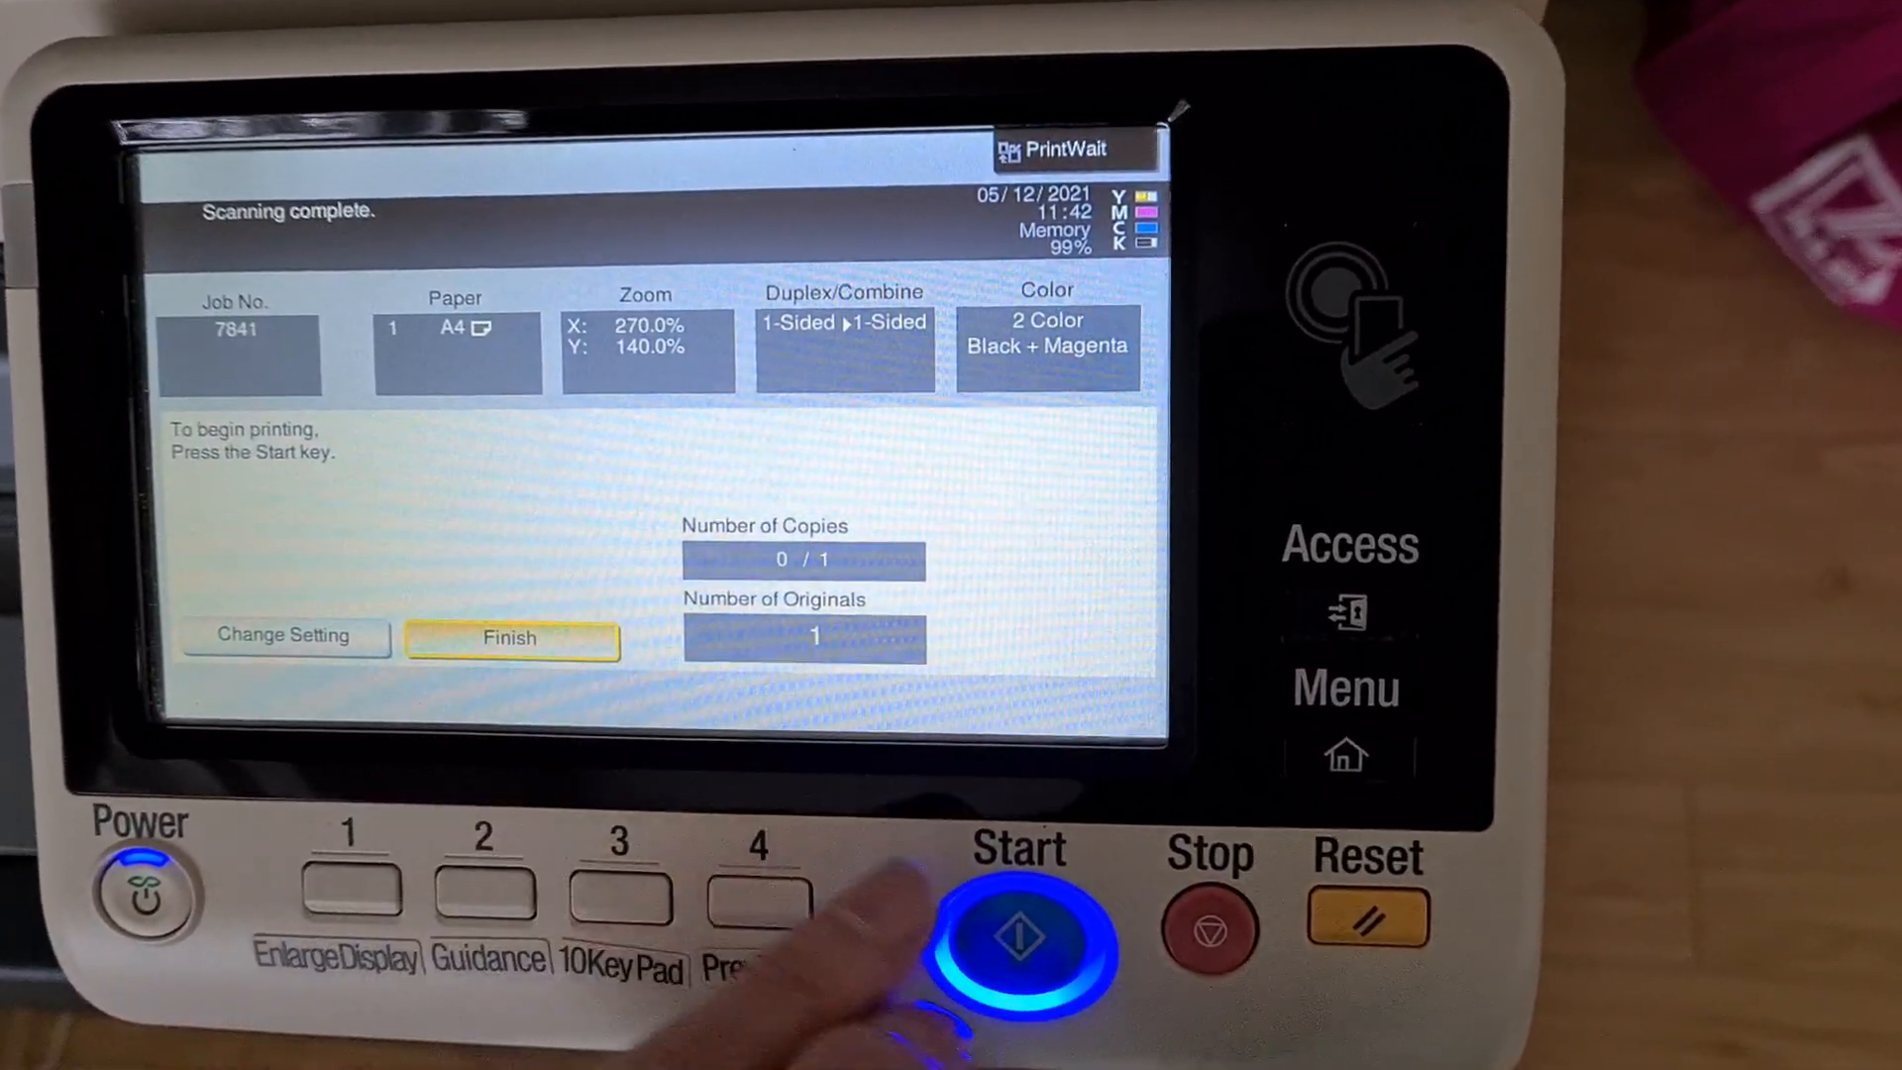
click(1023, 939)
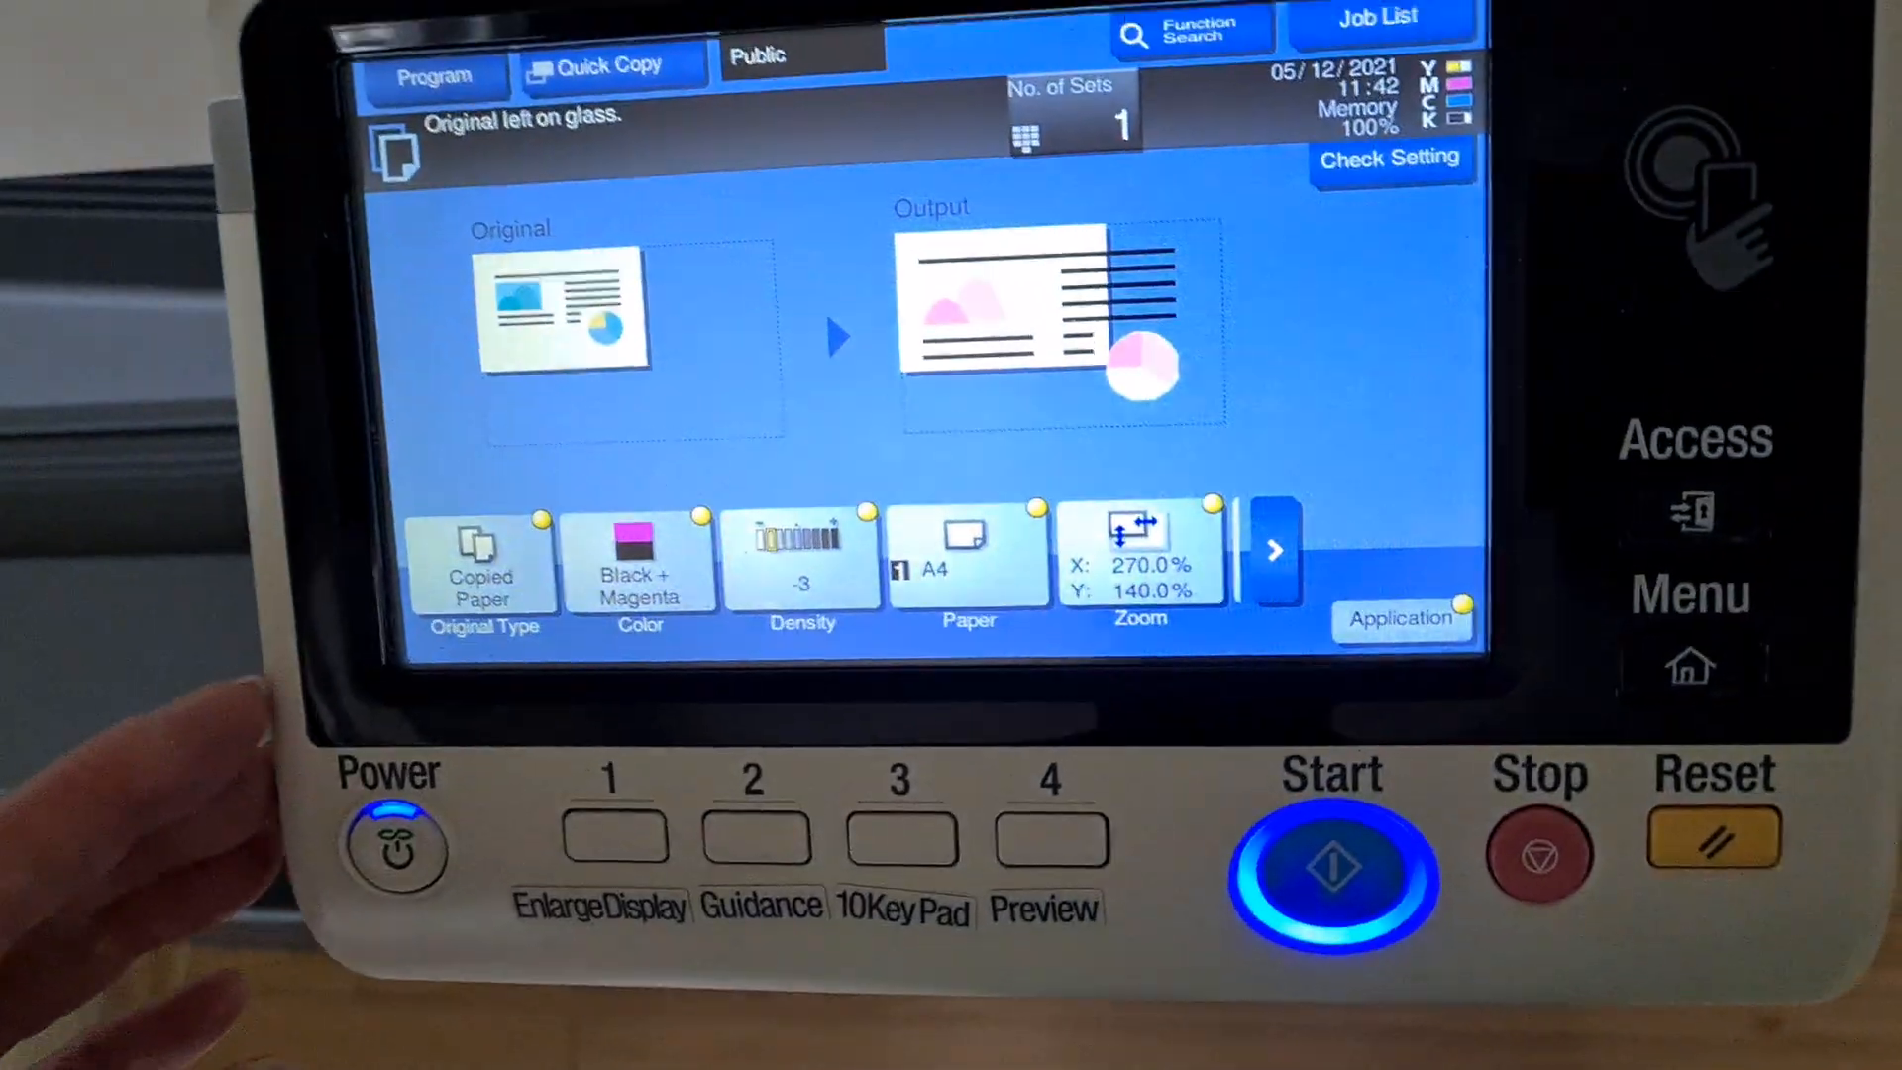
Enter a manual zoom of X 240% by Y 130% and lighten density to -2
click(1137, 559)
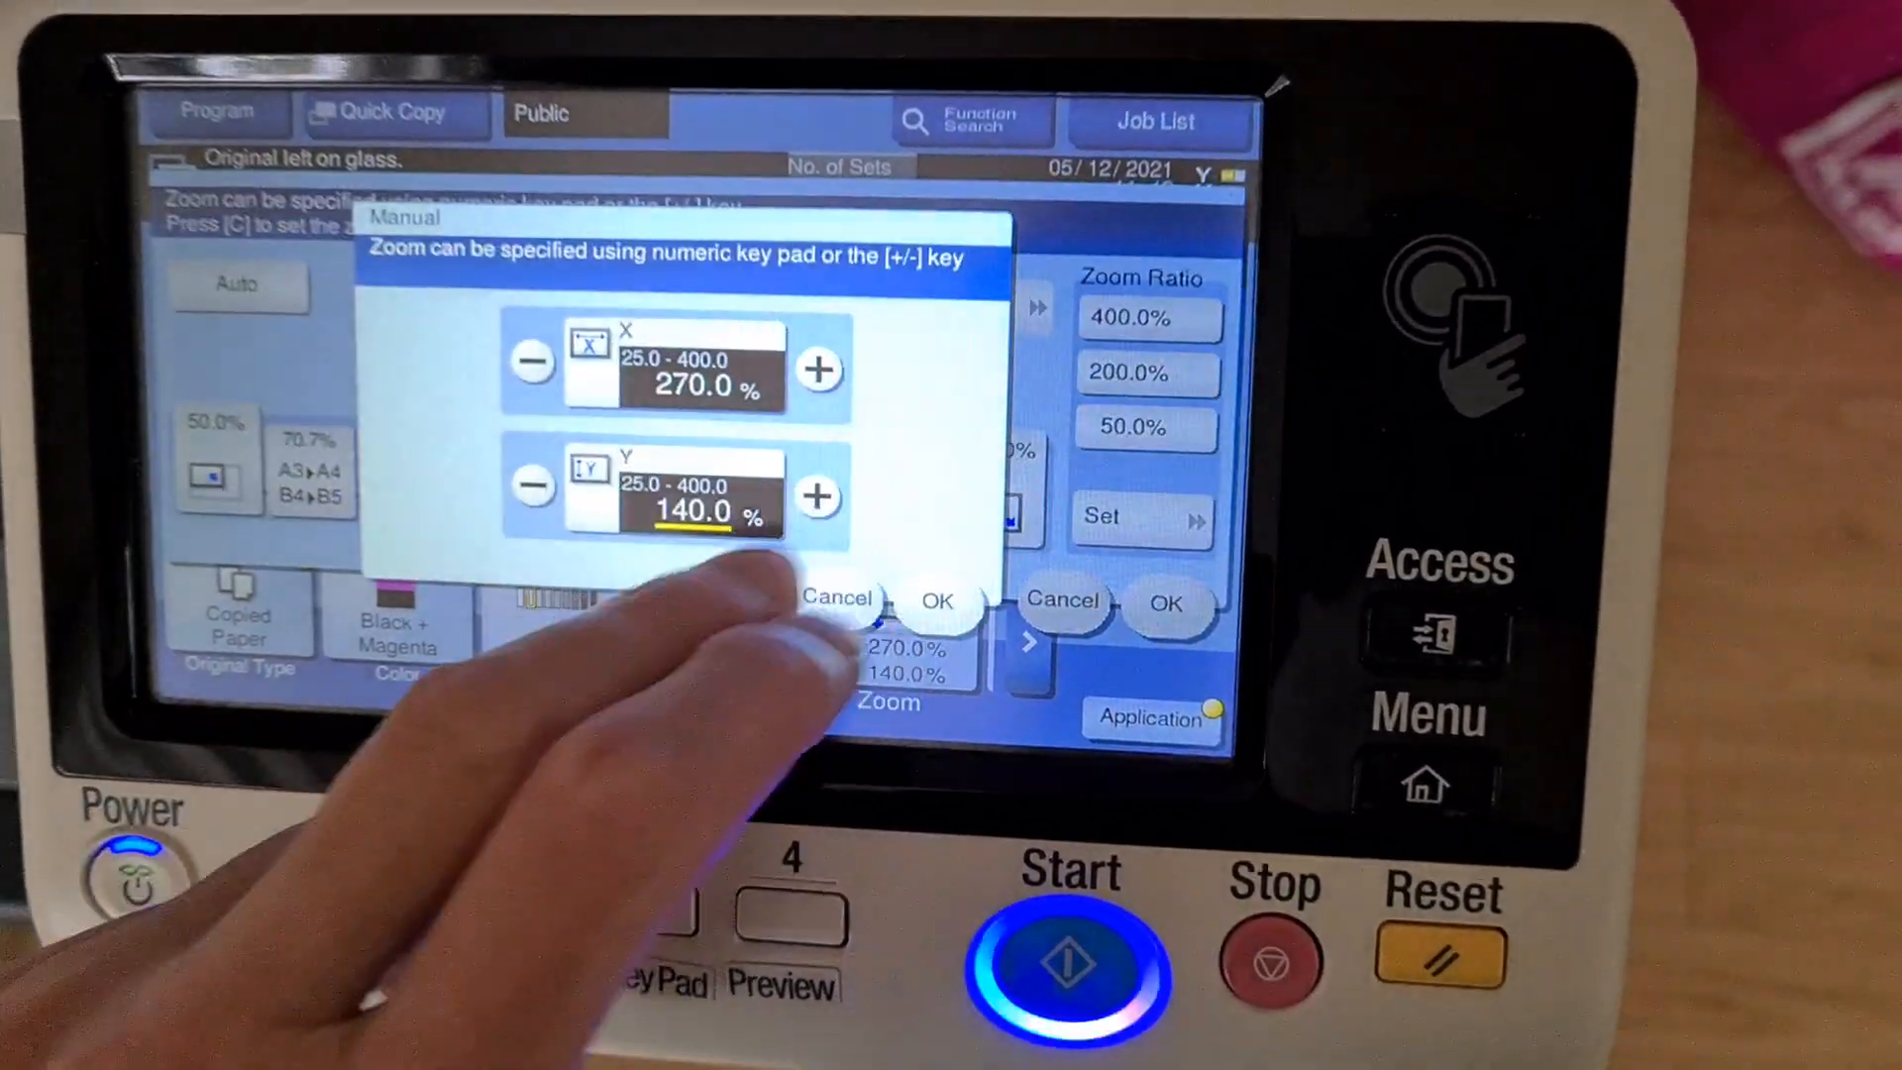
click(668, 365)
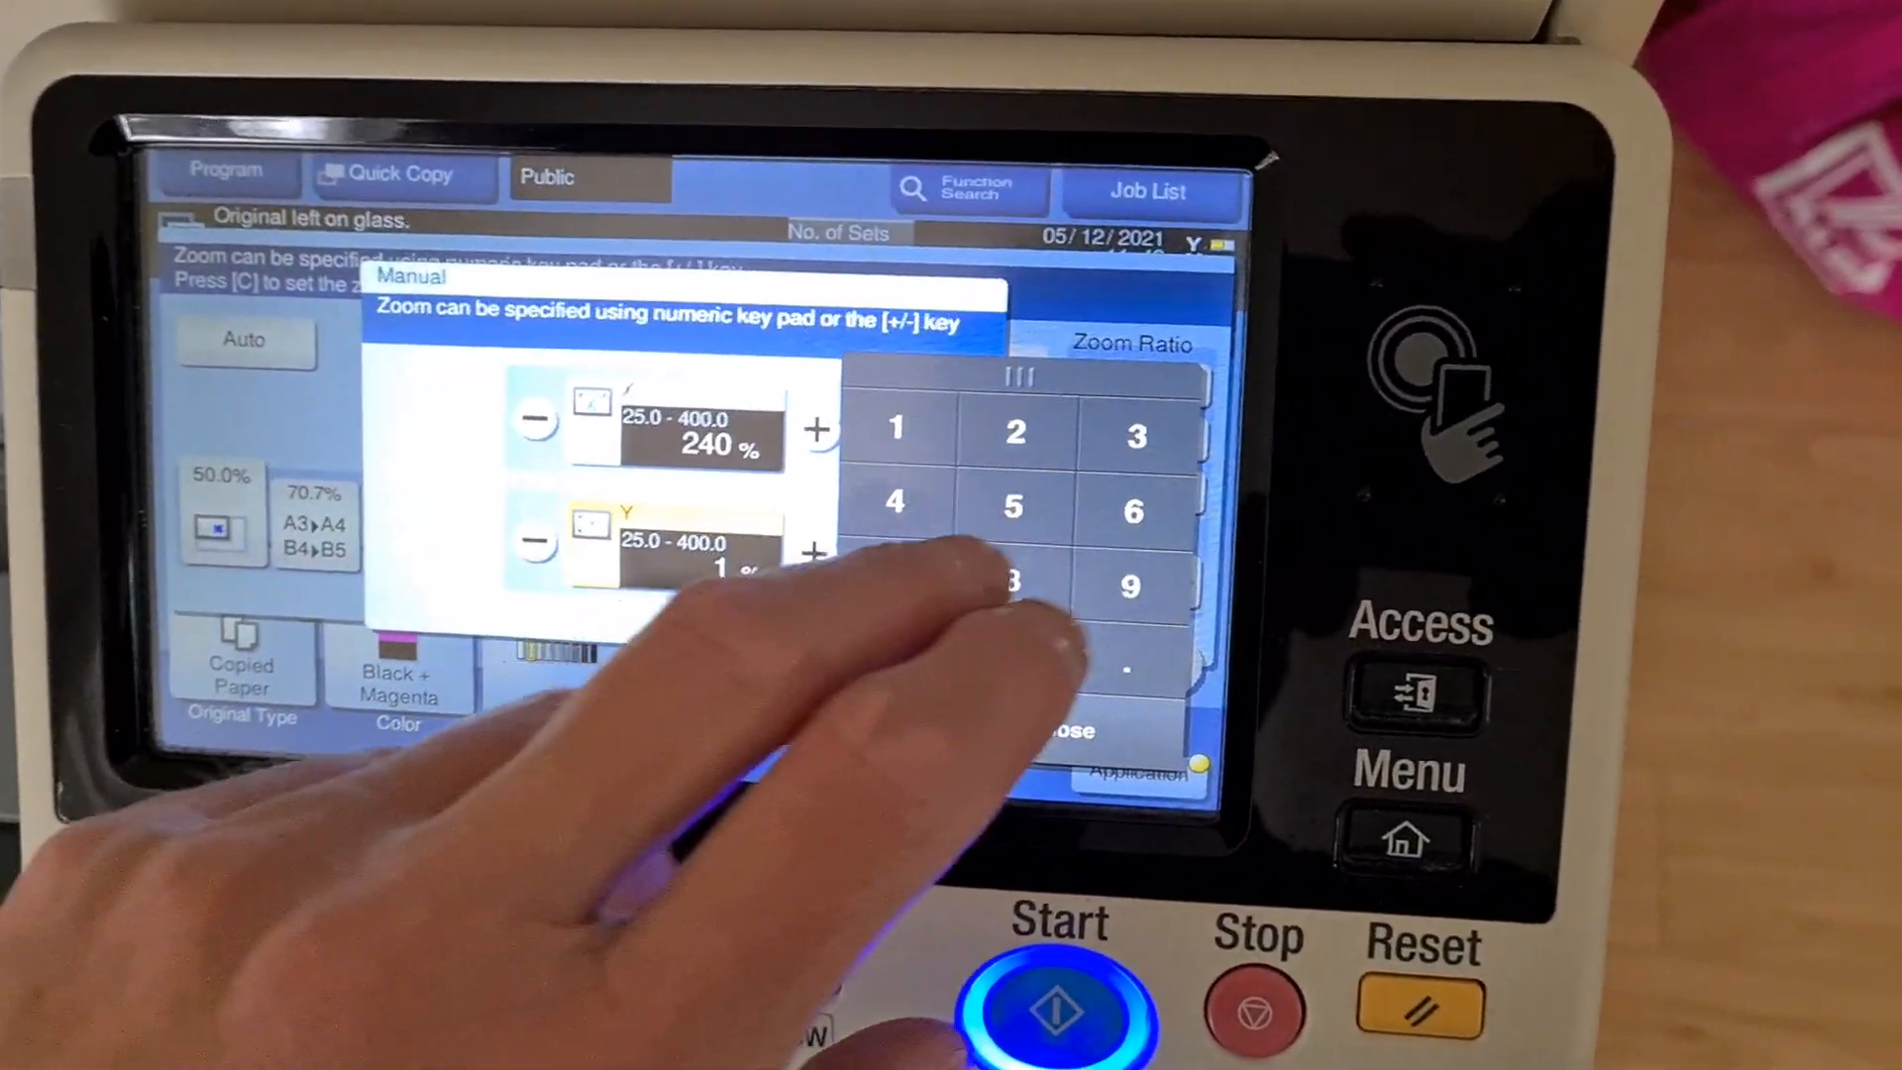
click(989, 686)
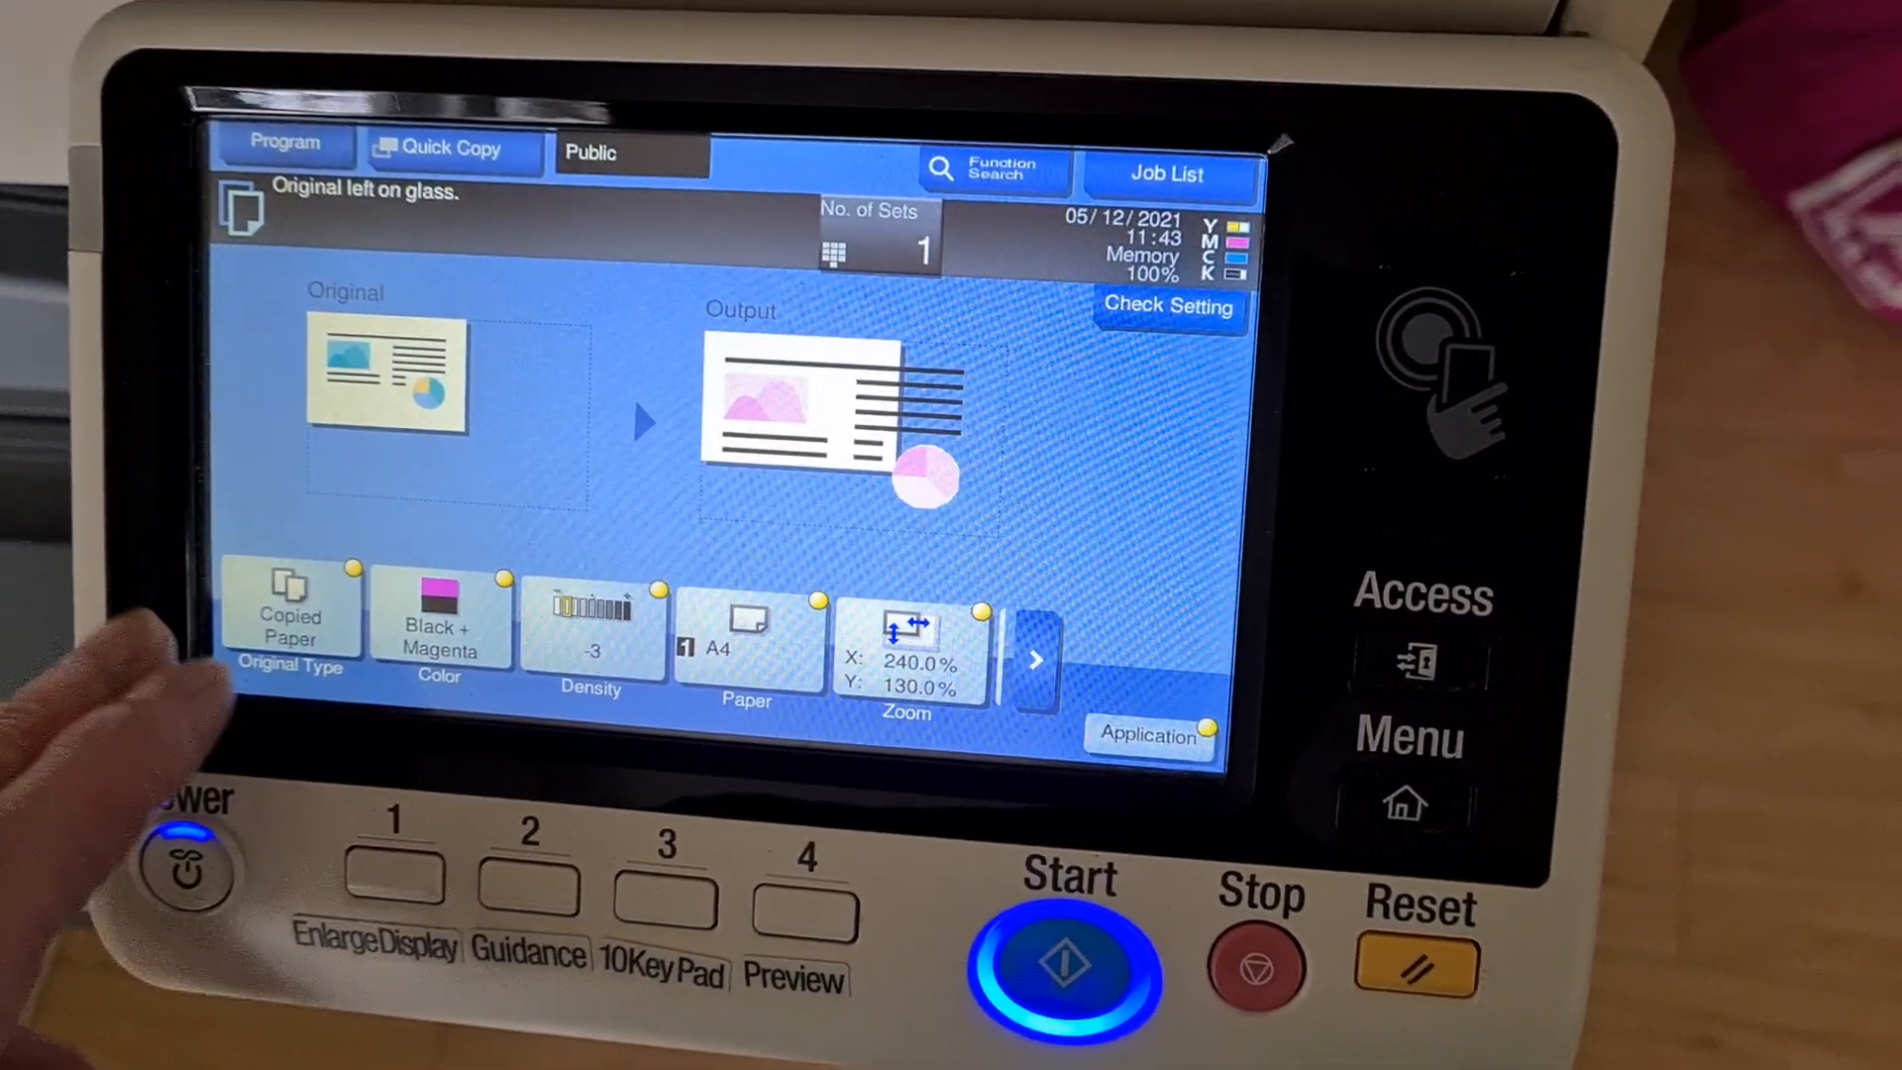
click(592, 630)
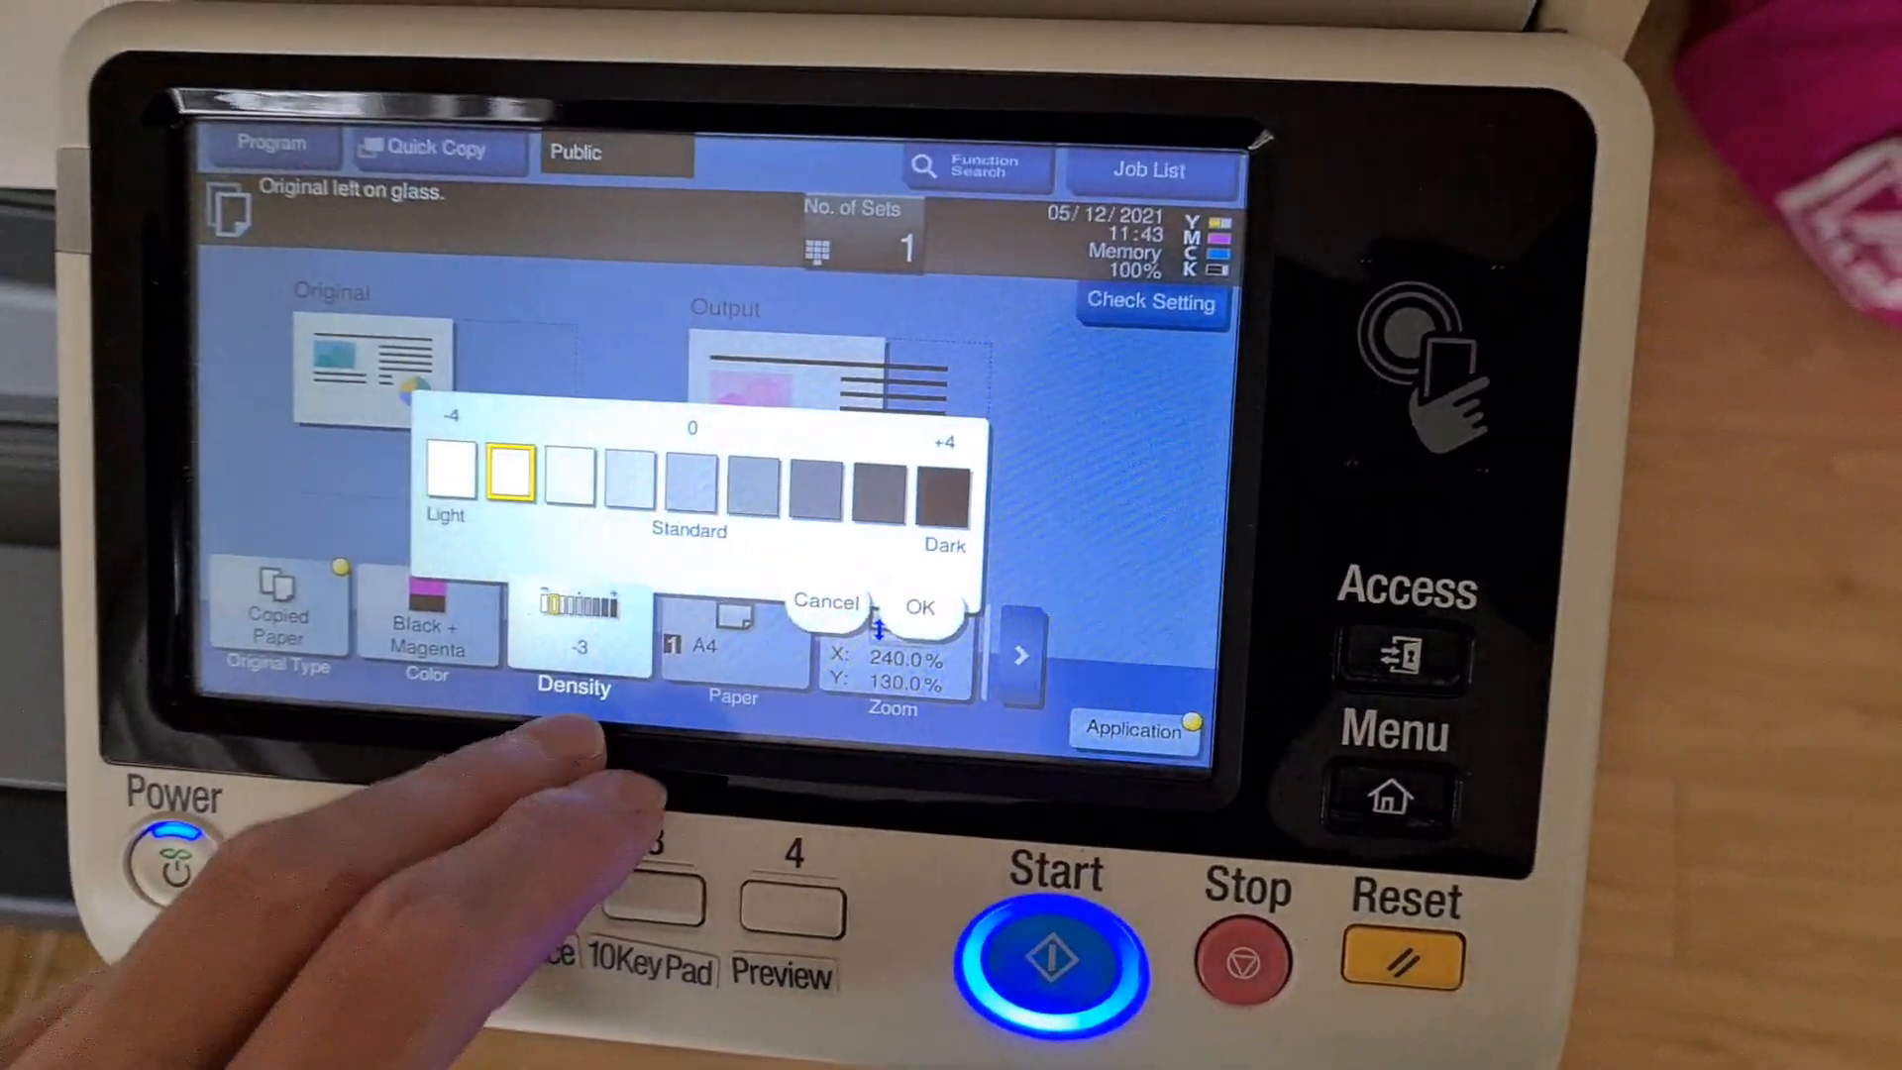
click(920, 606)
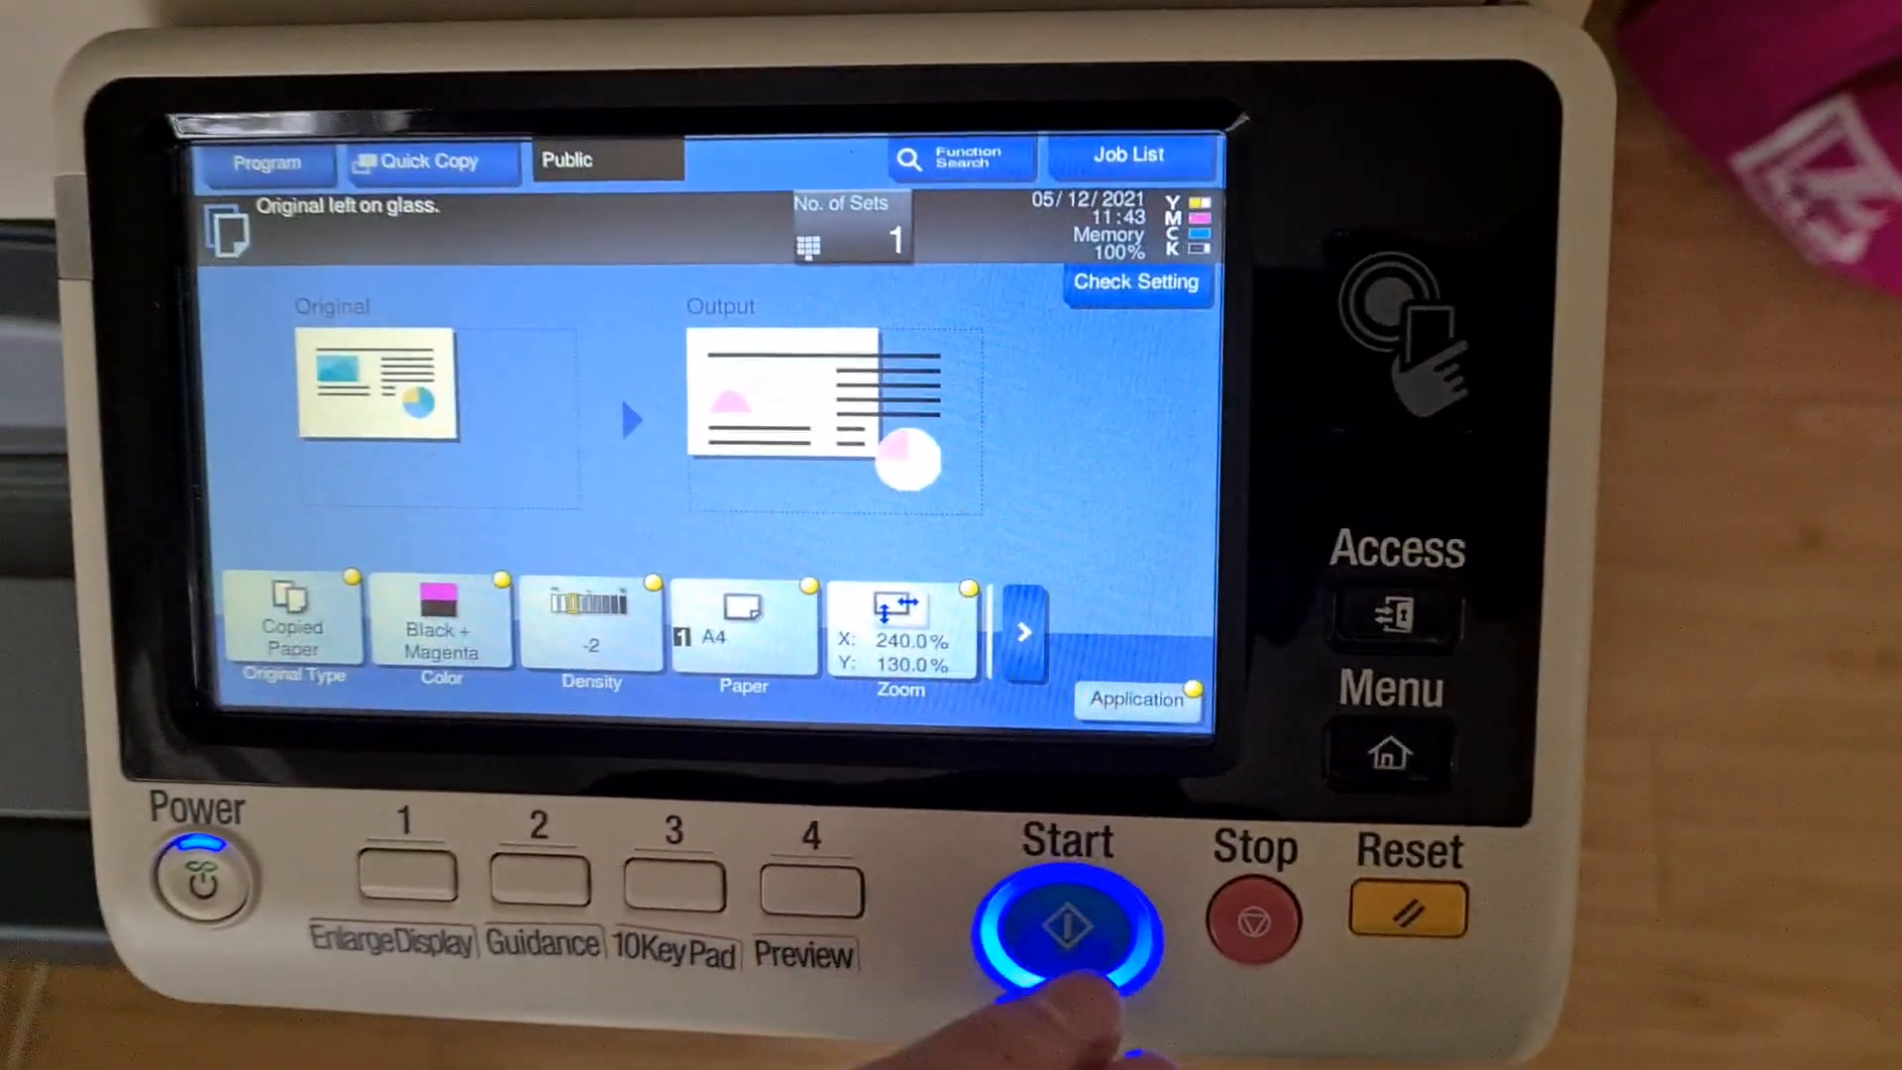
click(1066, 931)
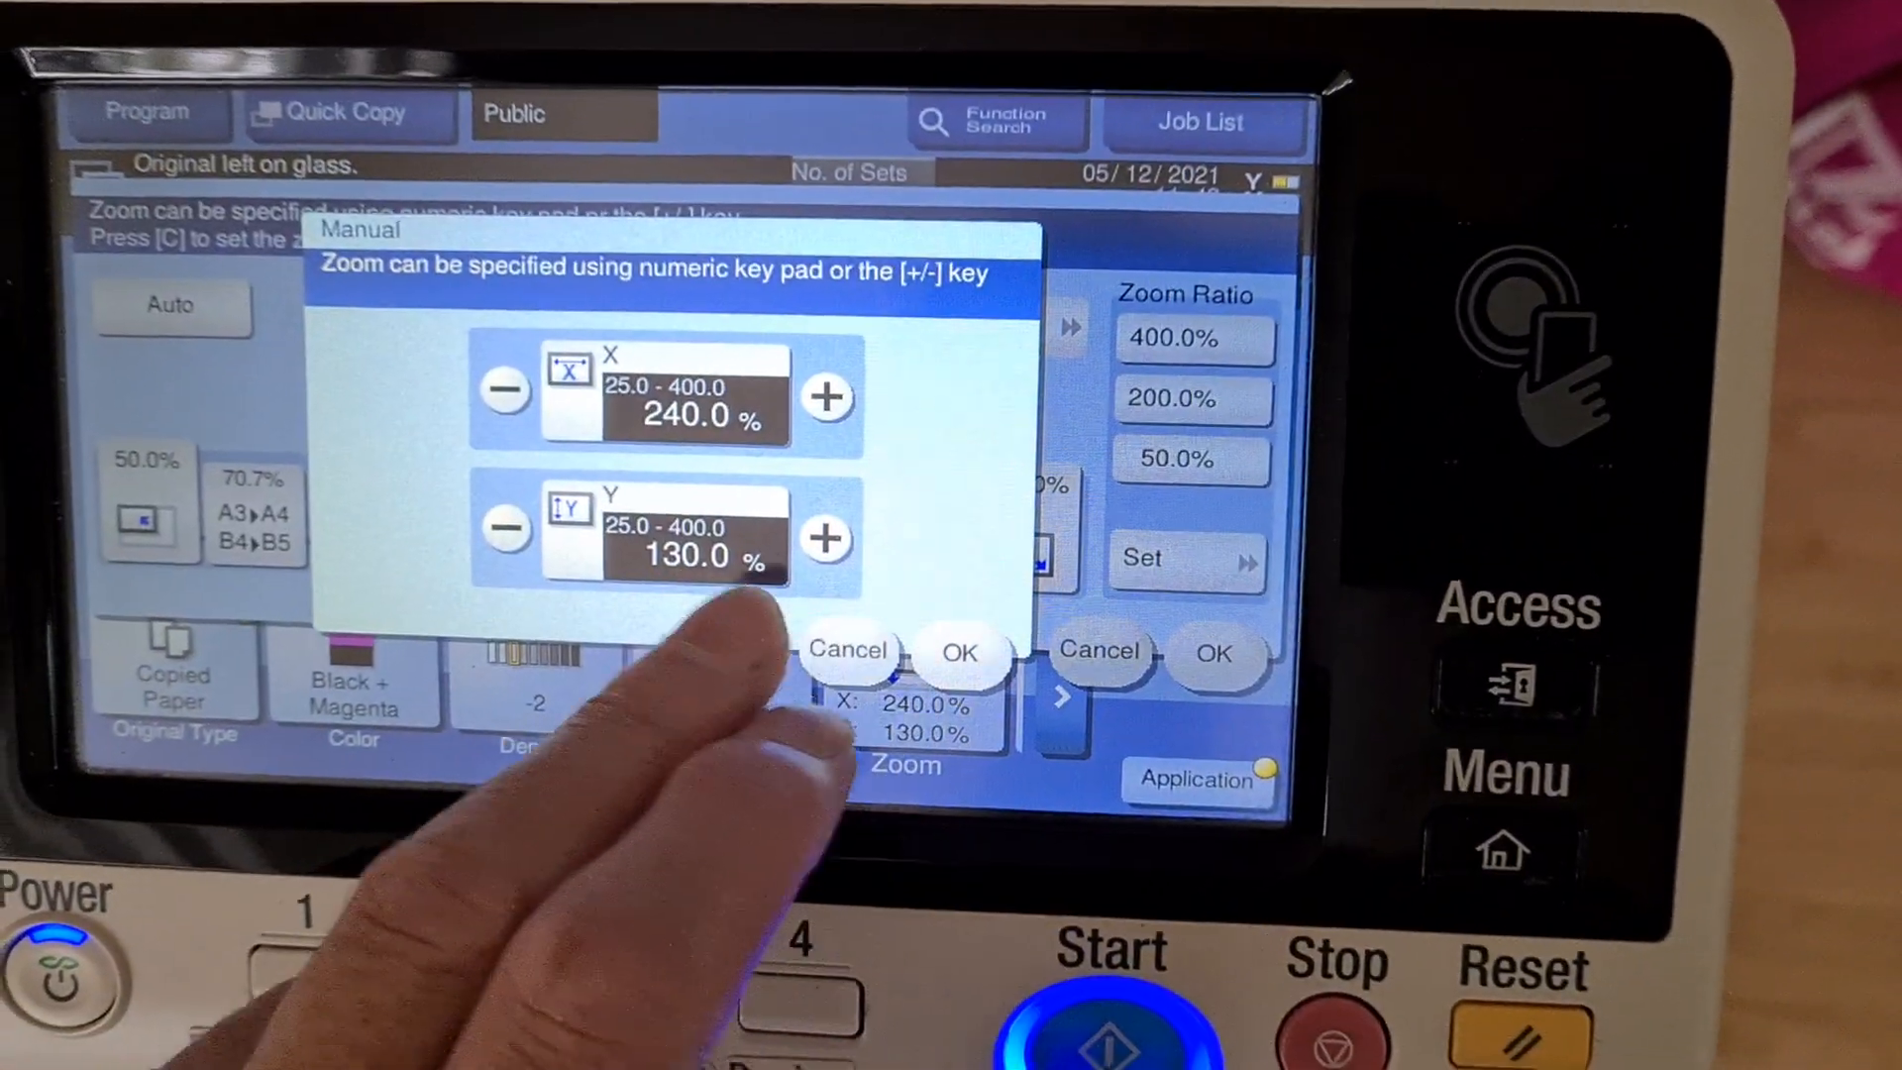
Raise the vertical zoom to 140%, confirm 240% by 140%, and pick a density level
click(680, 539)
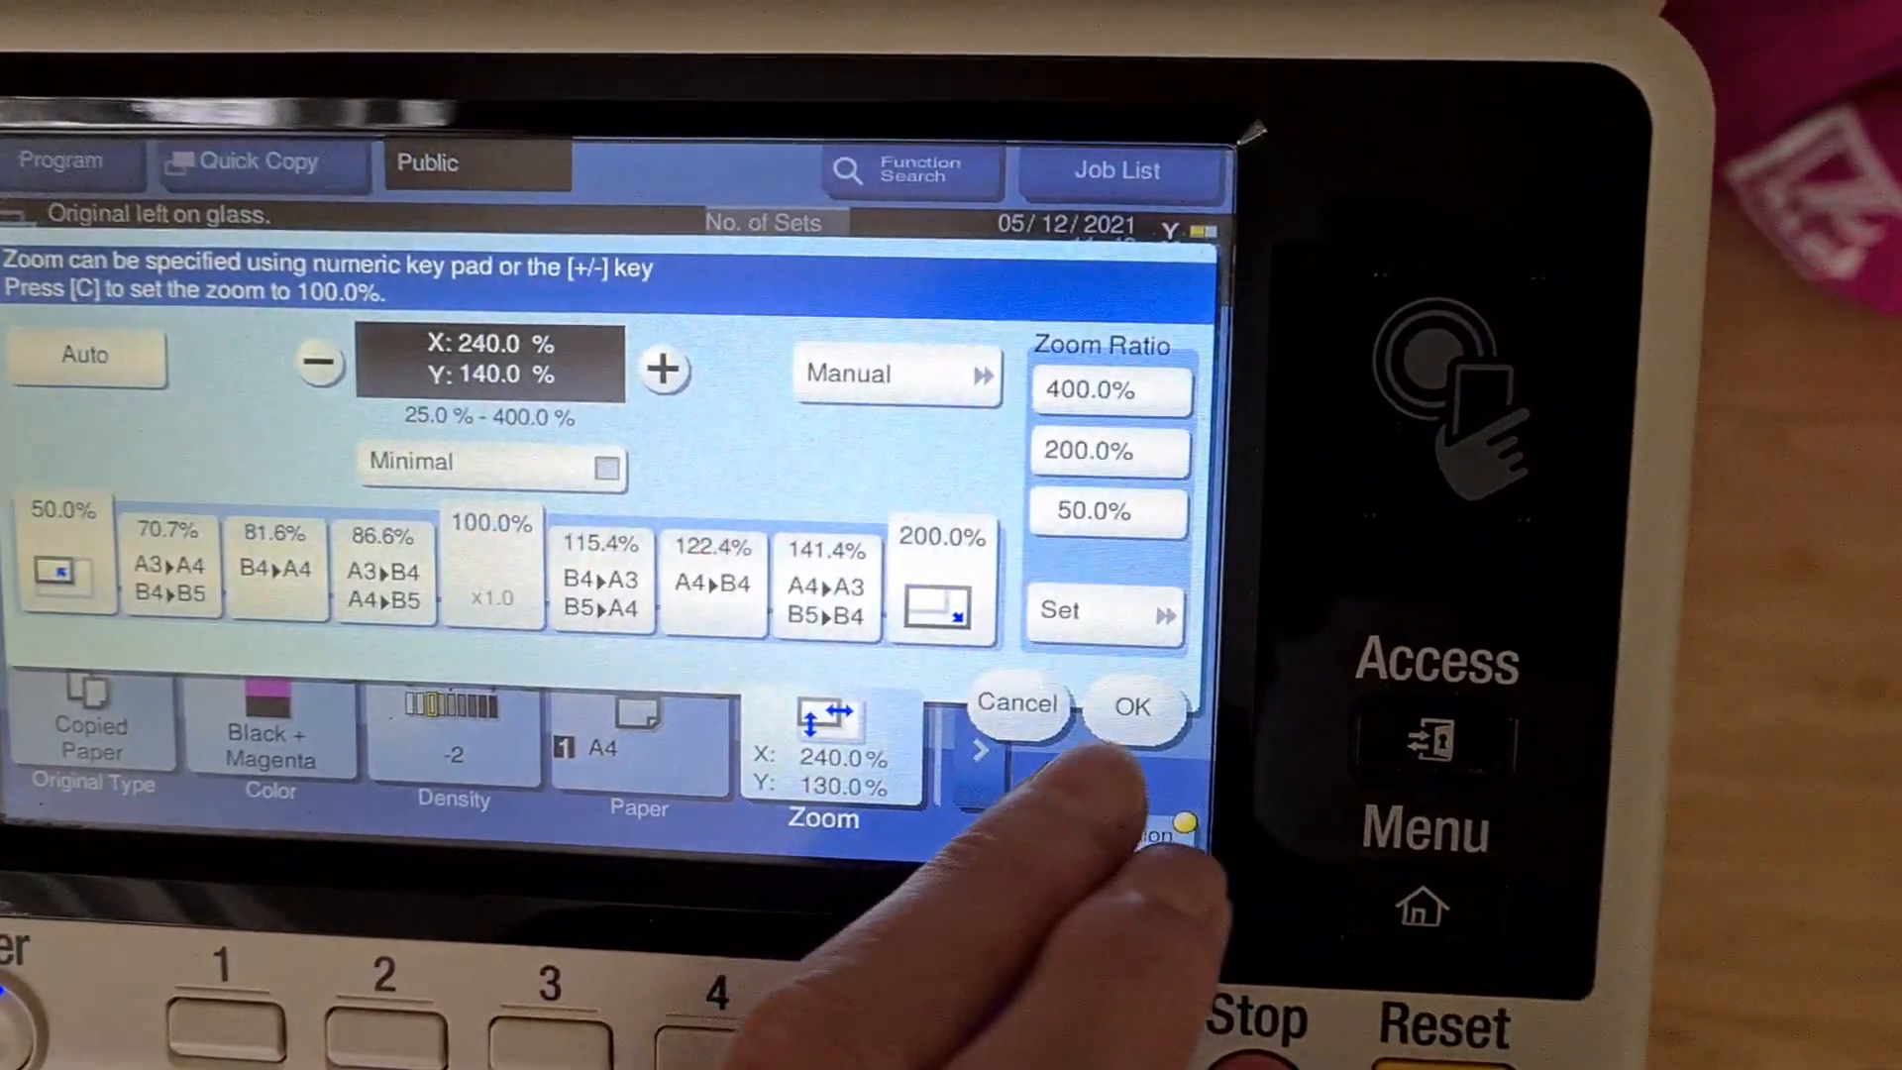
click(1132, 703)
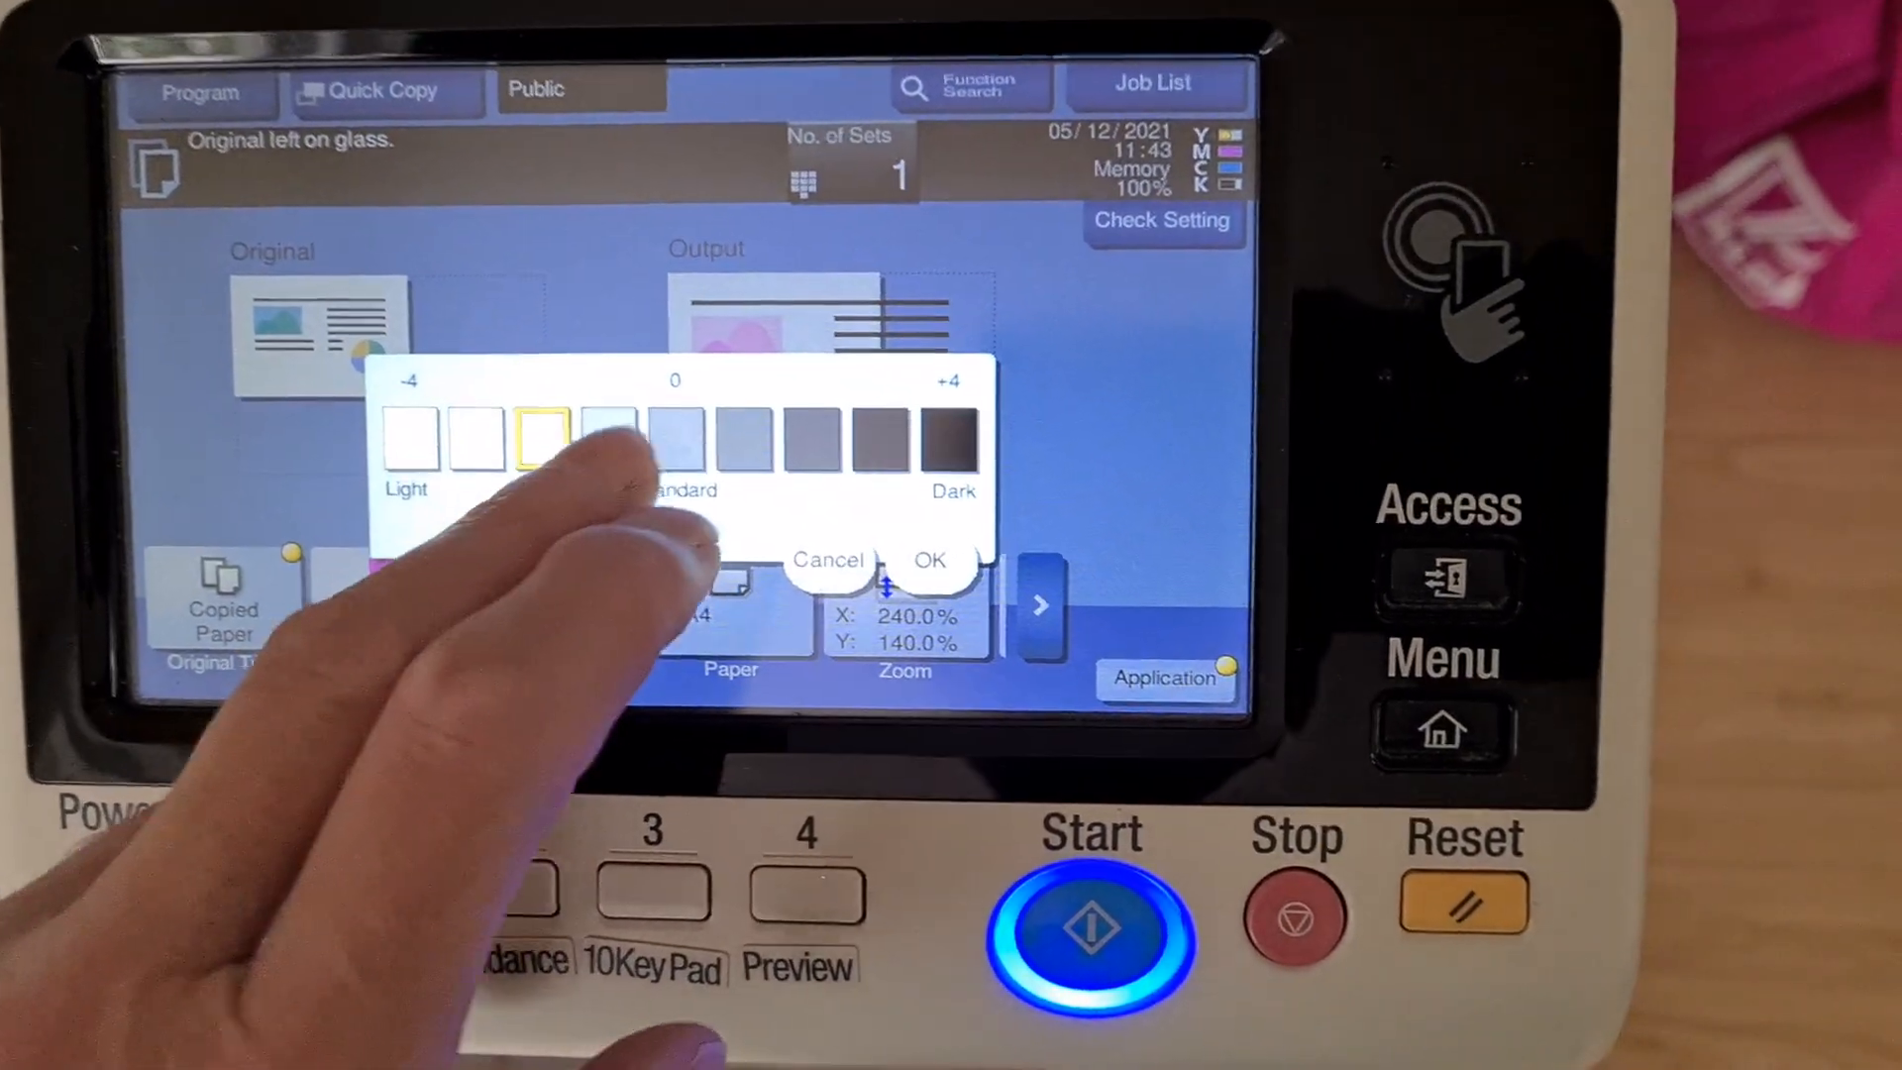
click(930, 559)
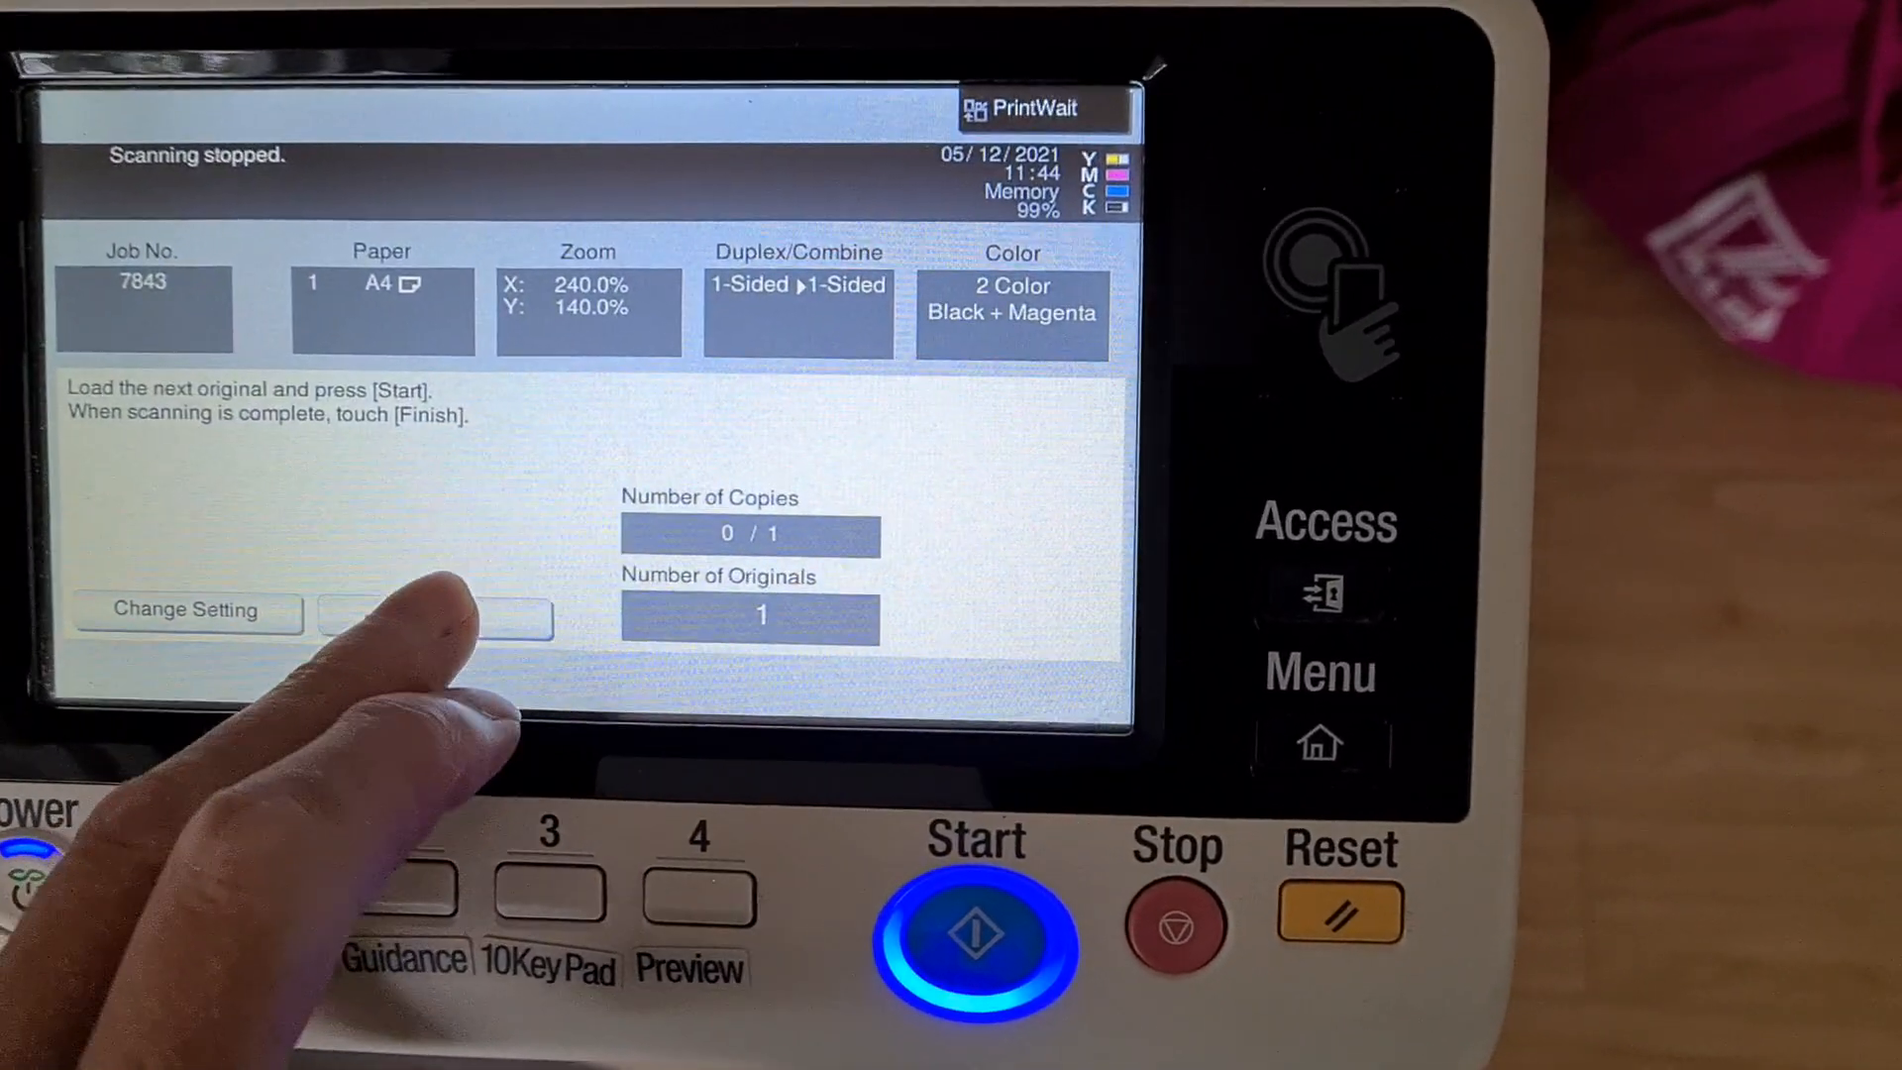
Finish the earlier magenta job and start scanning the sticker sheet again at 240% by 140%
click(973, 940)
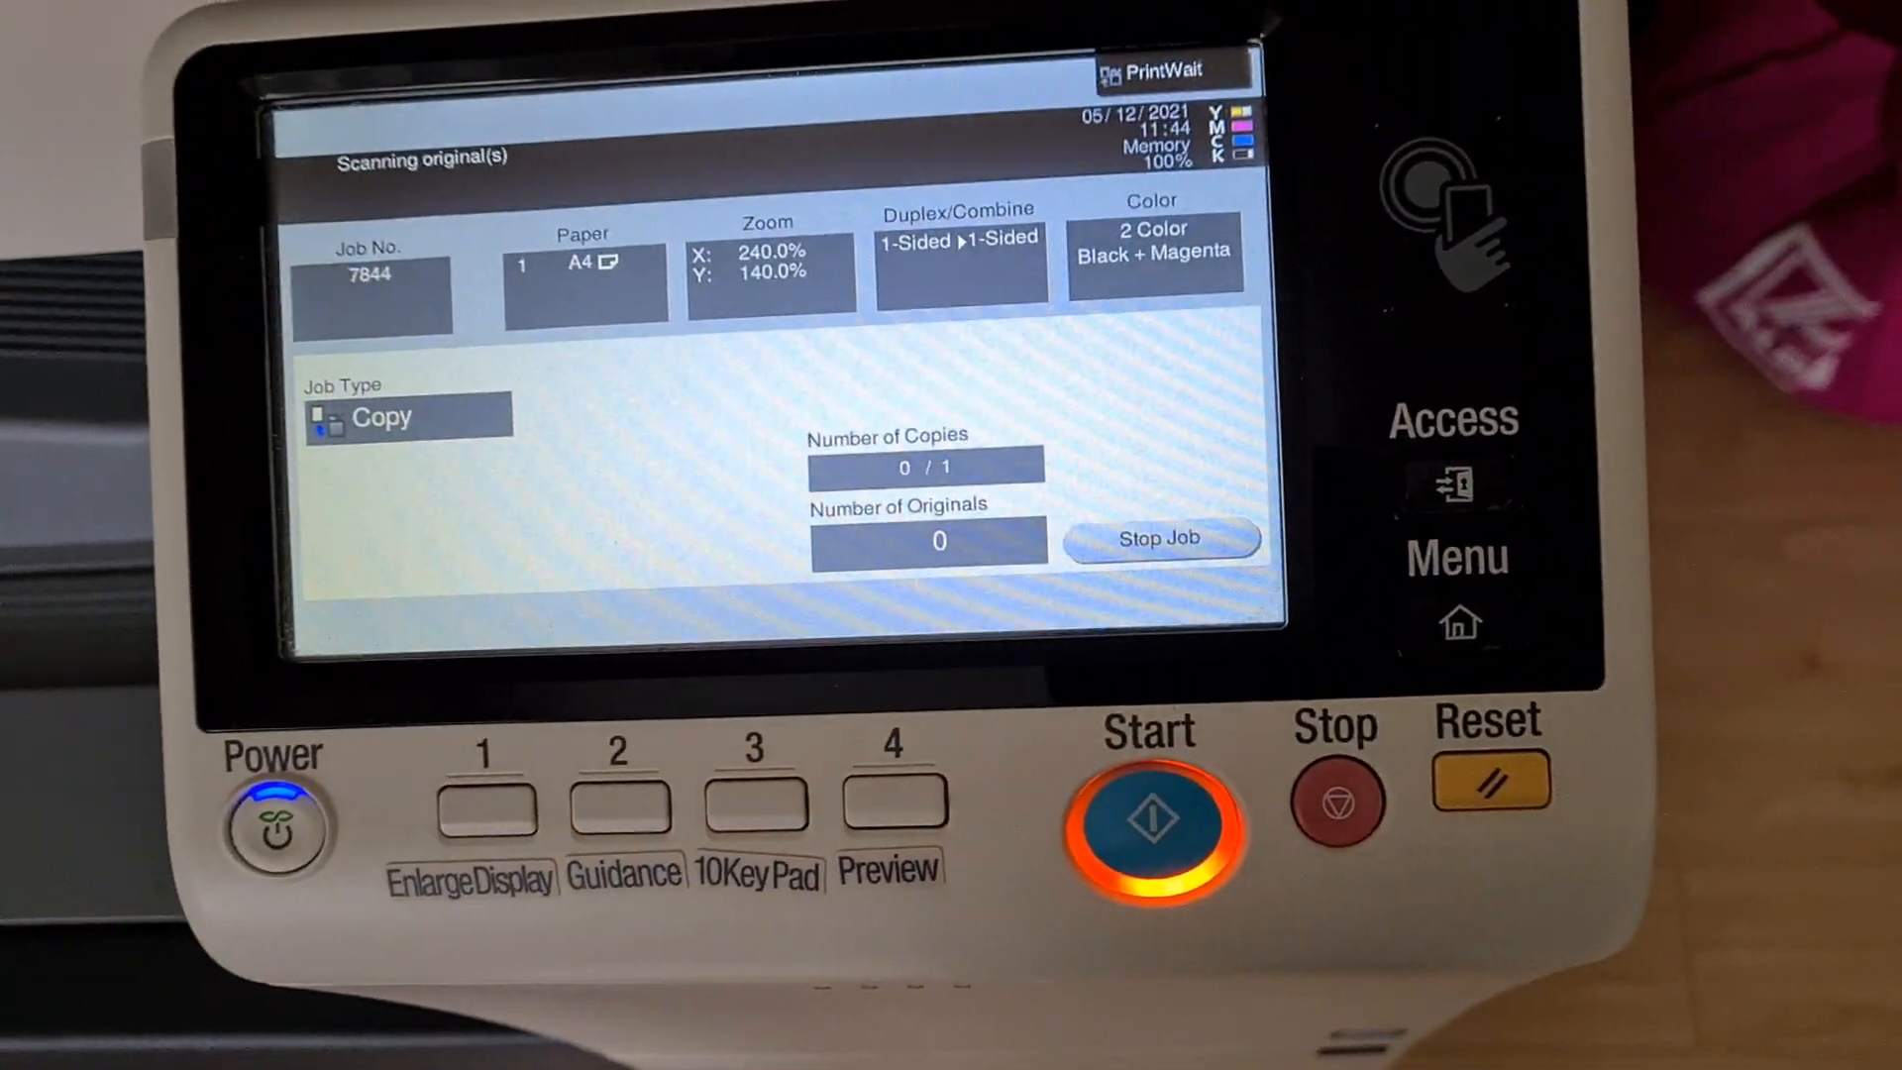
click(1159, 539)
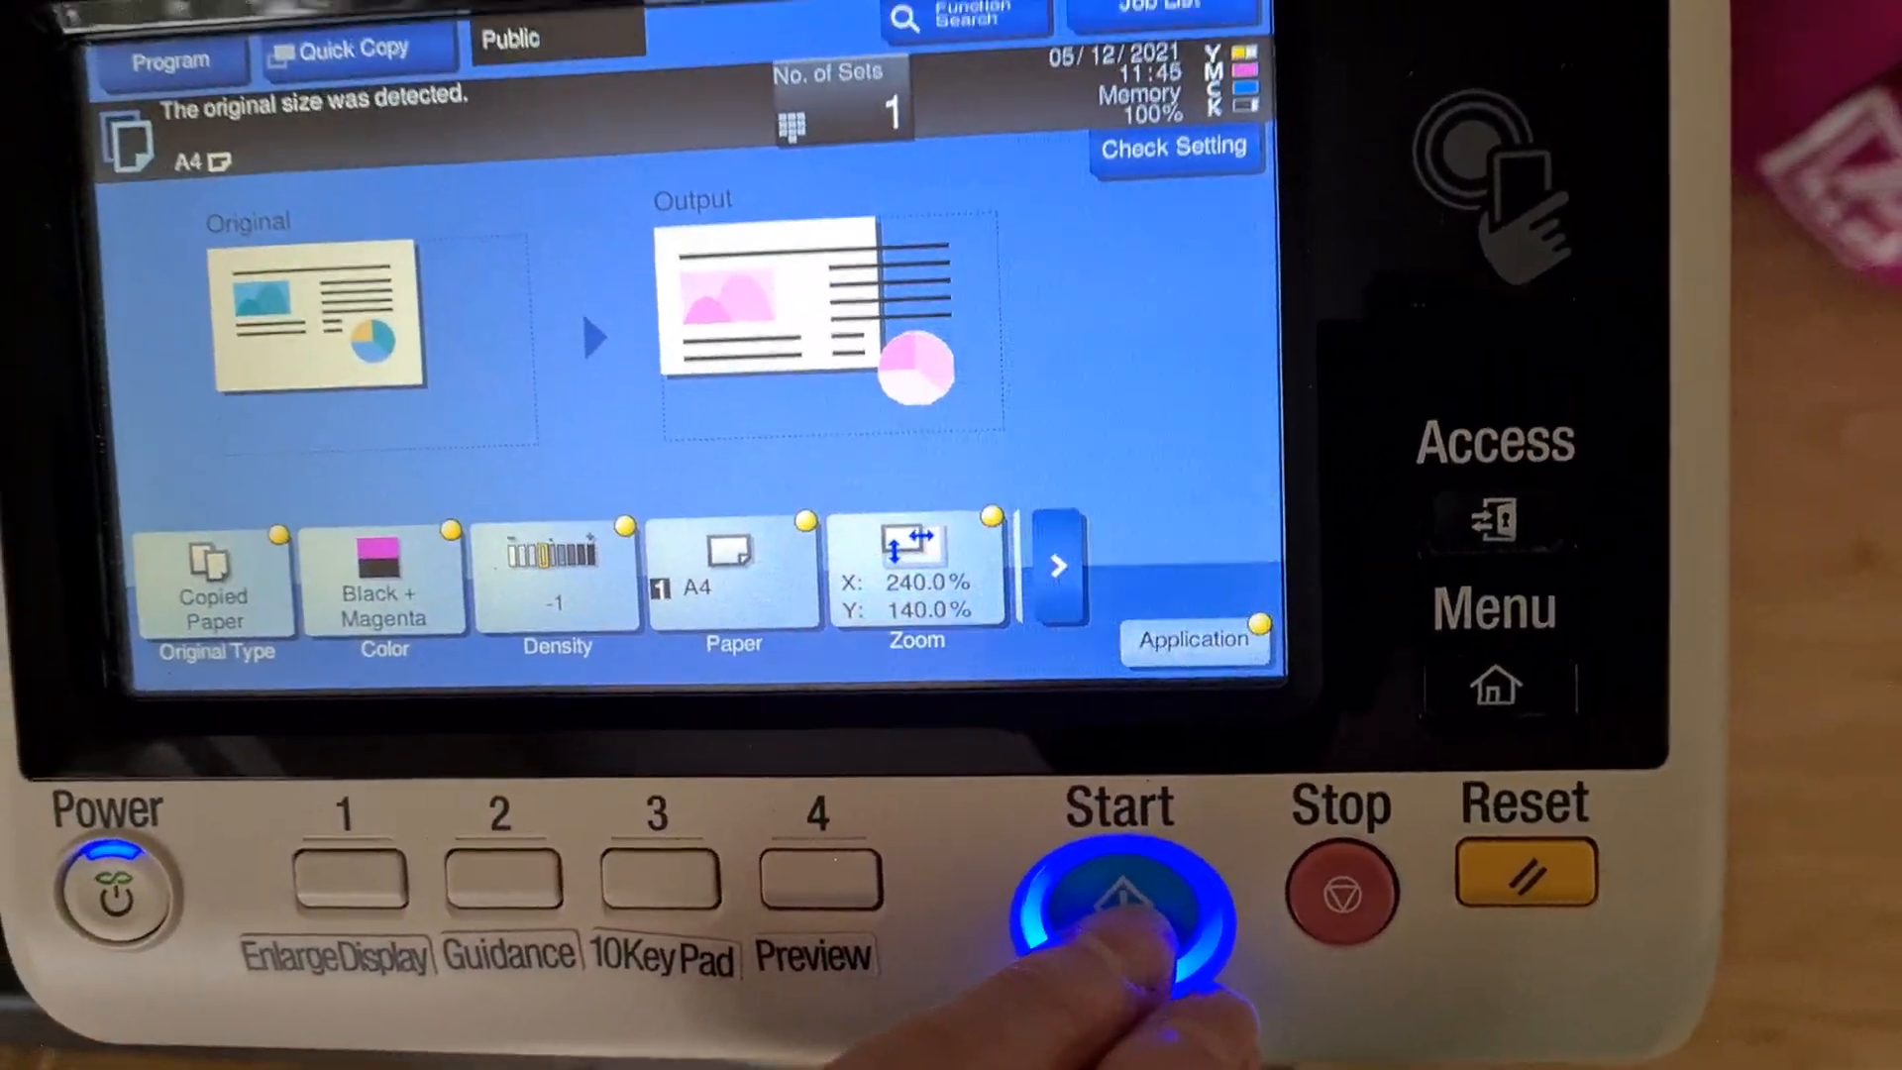
click(1119, 910)
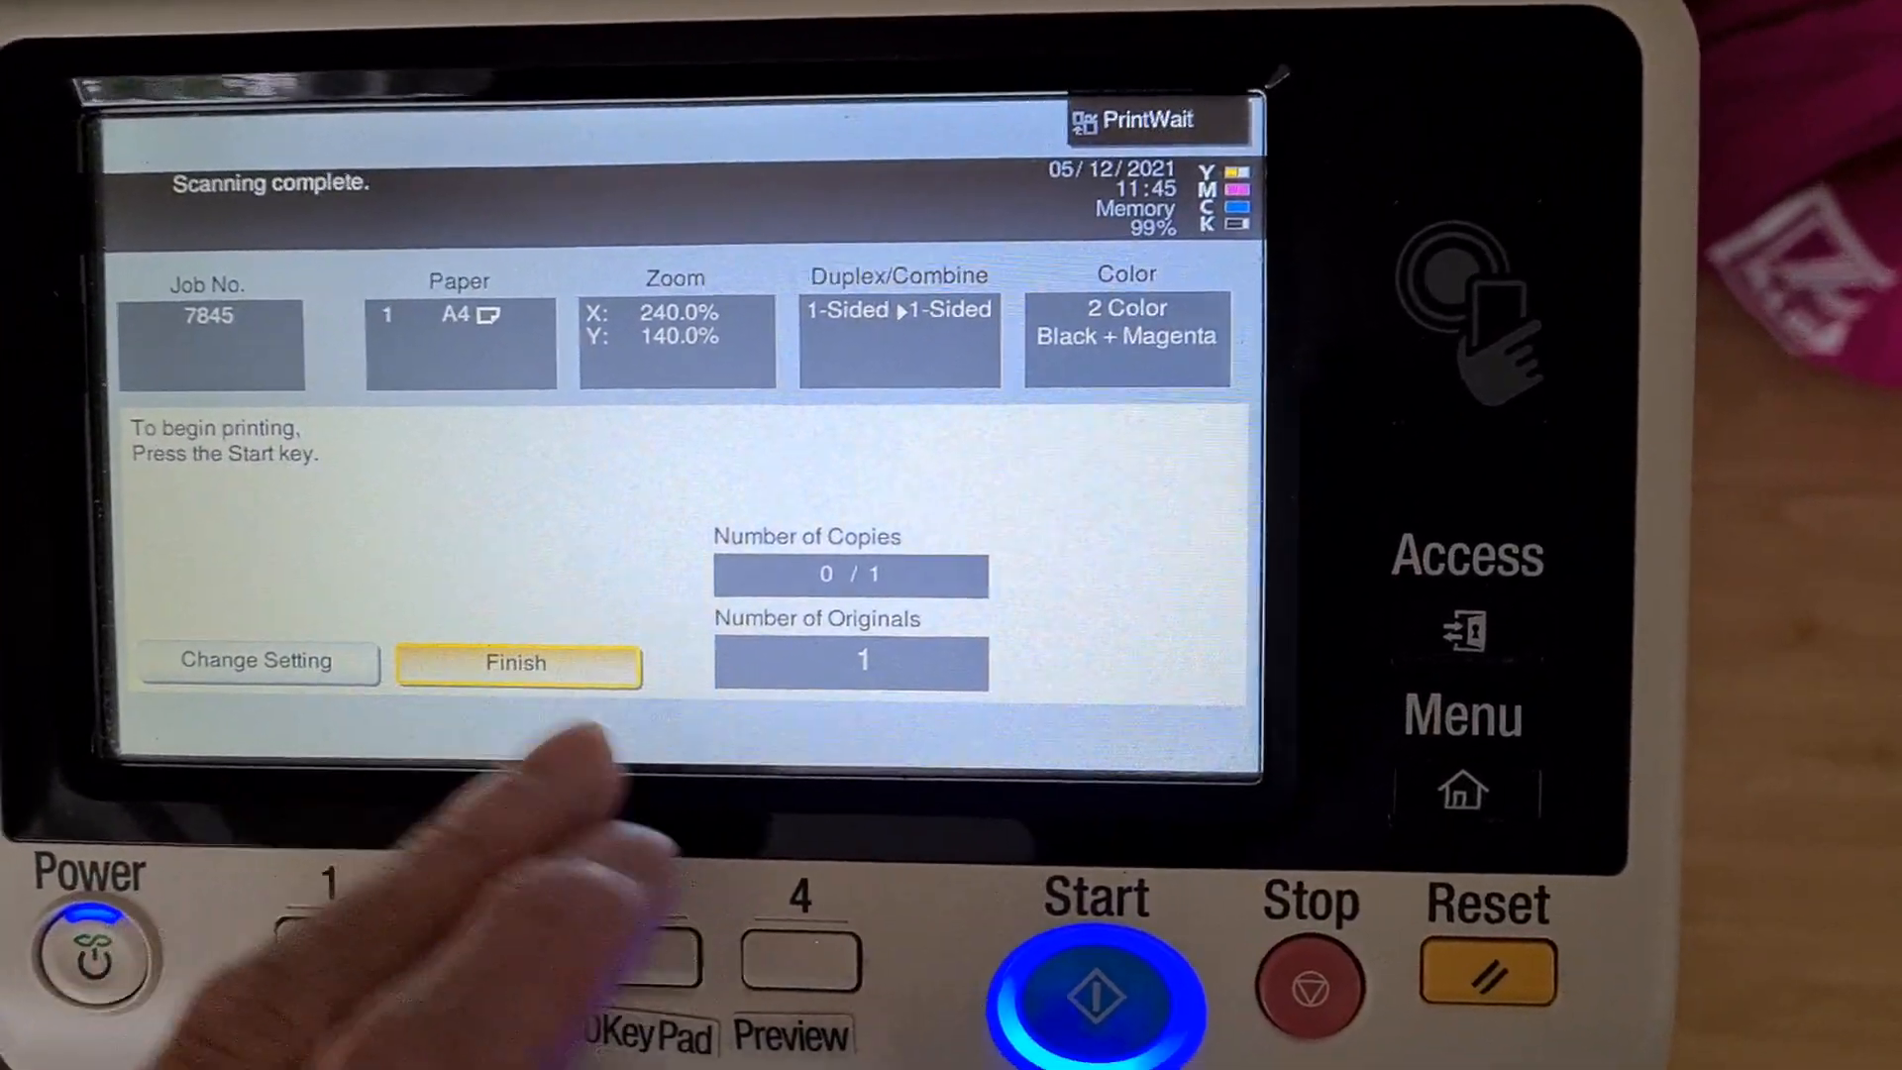
Finish scanning so job 7845 prints in Black + Magenta
click(1094, 983)
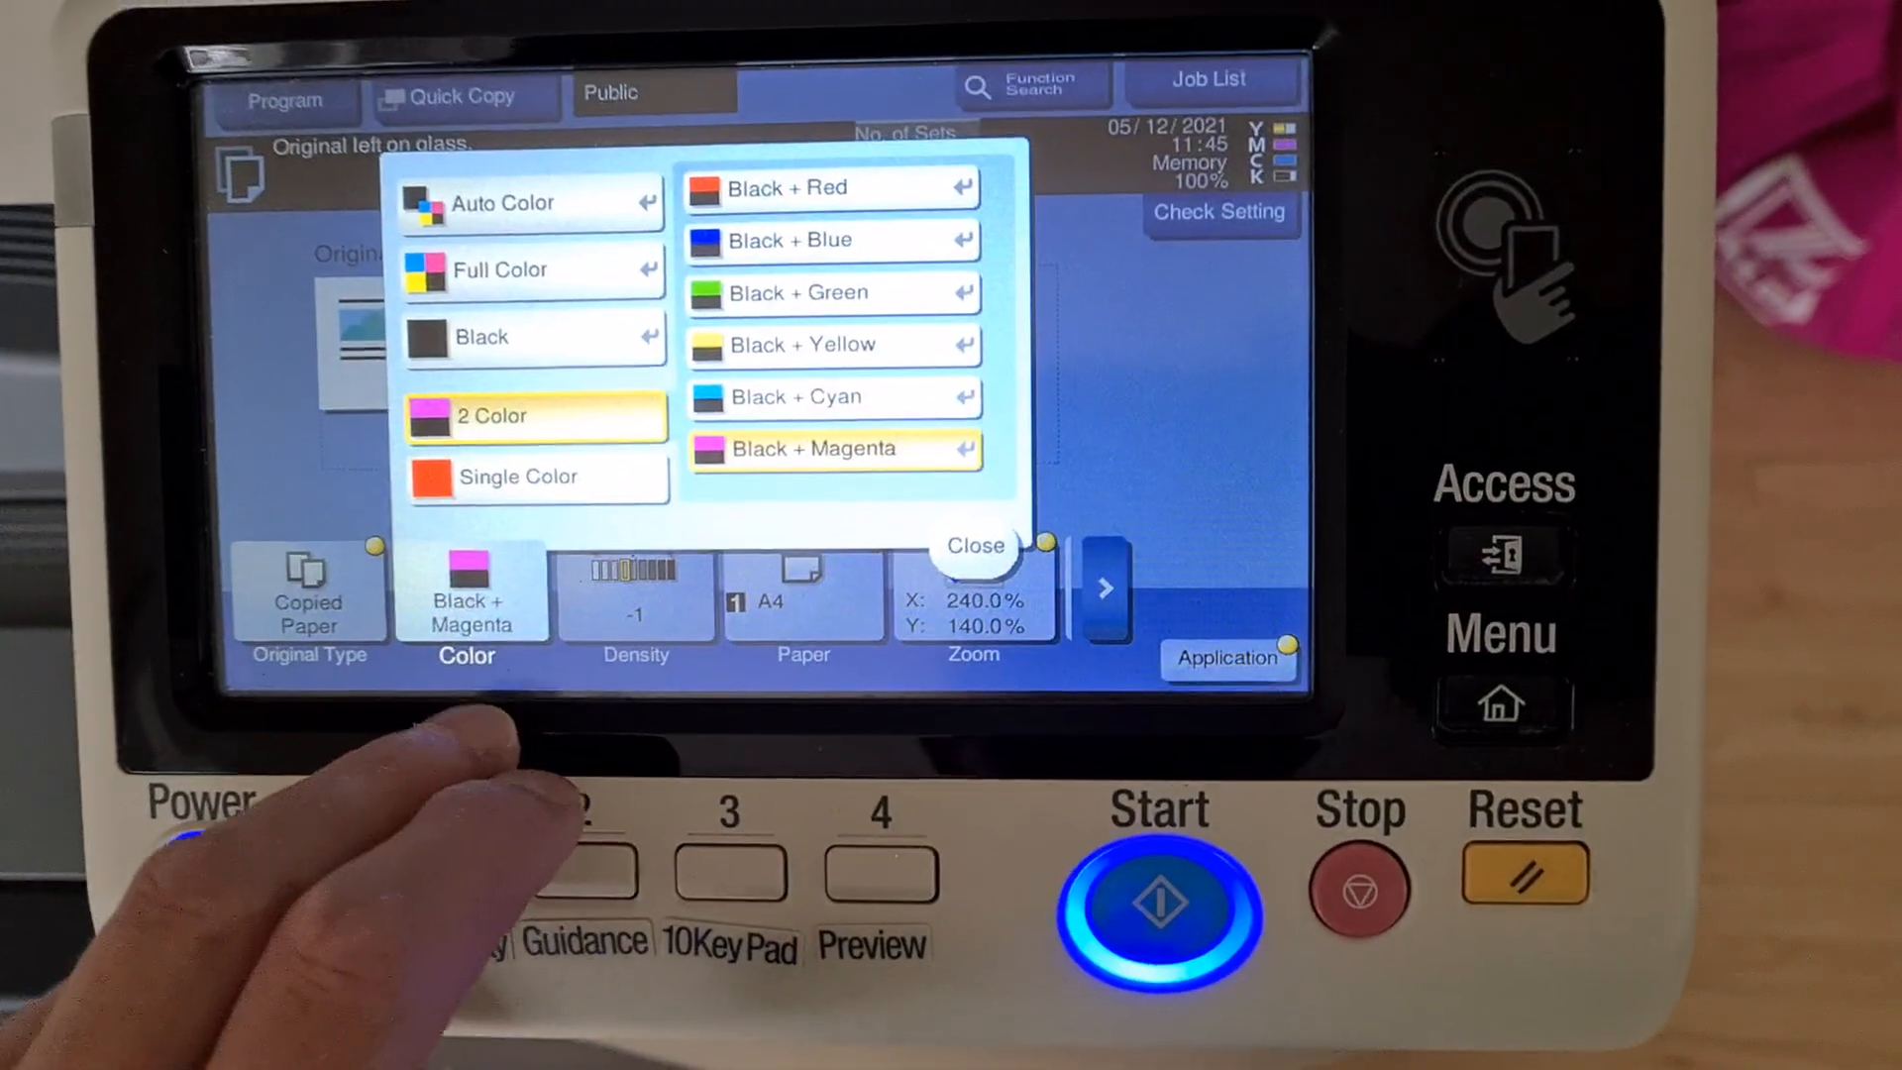
Select the Black + Cyan pairing under 2 Color
click(833, 343)
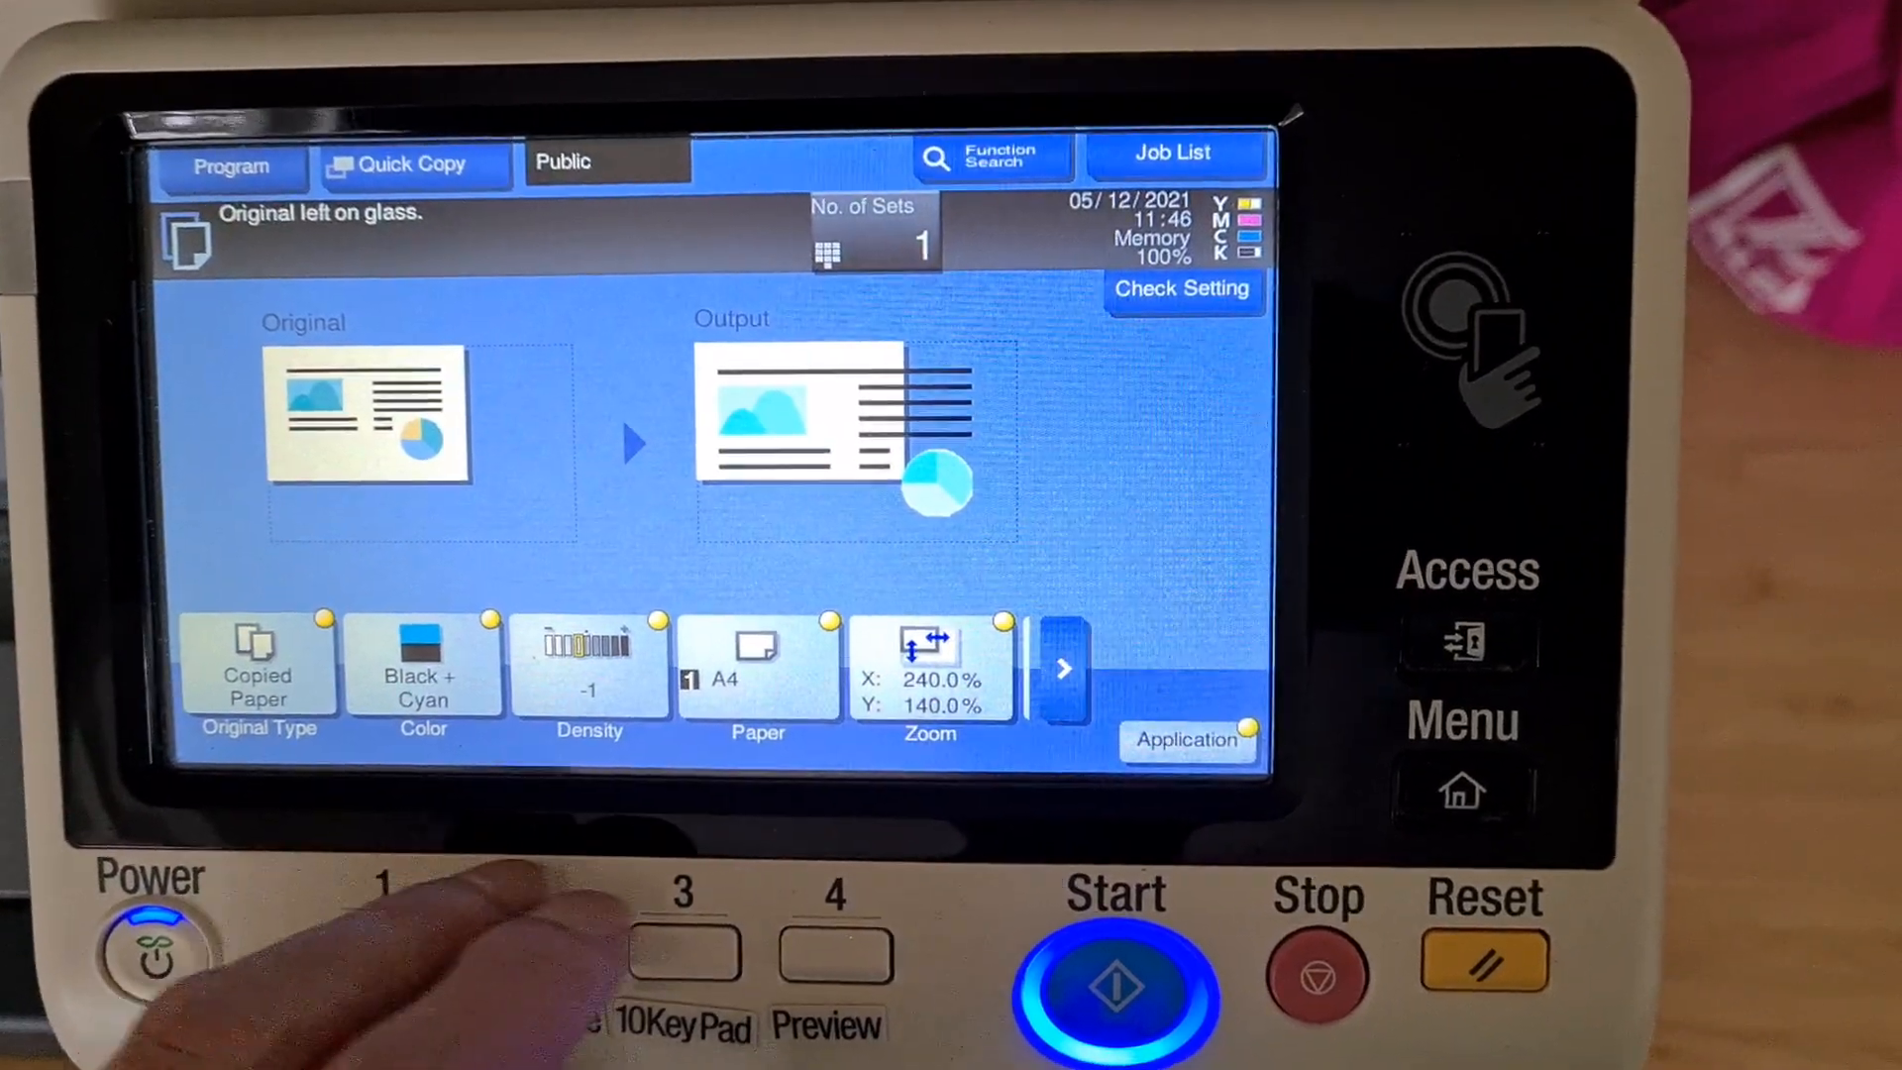
In Application > Layout, switch Mirror Image on and confirm
click(1189, 741)
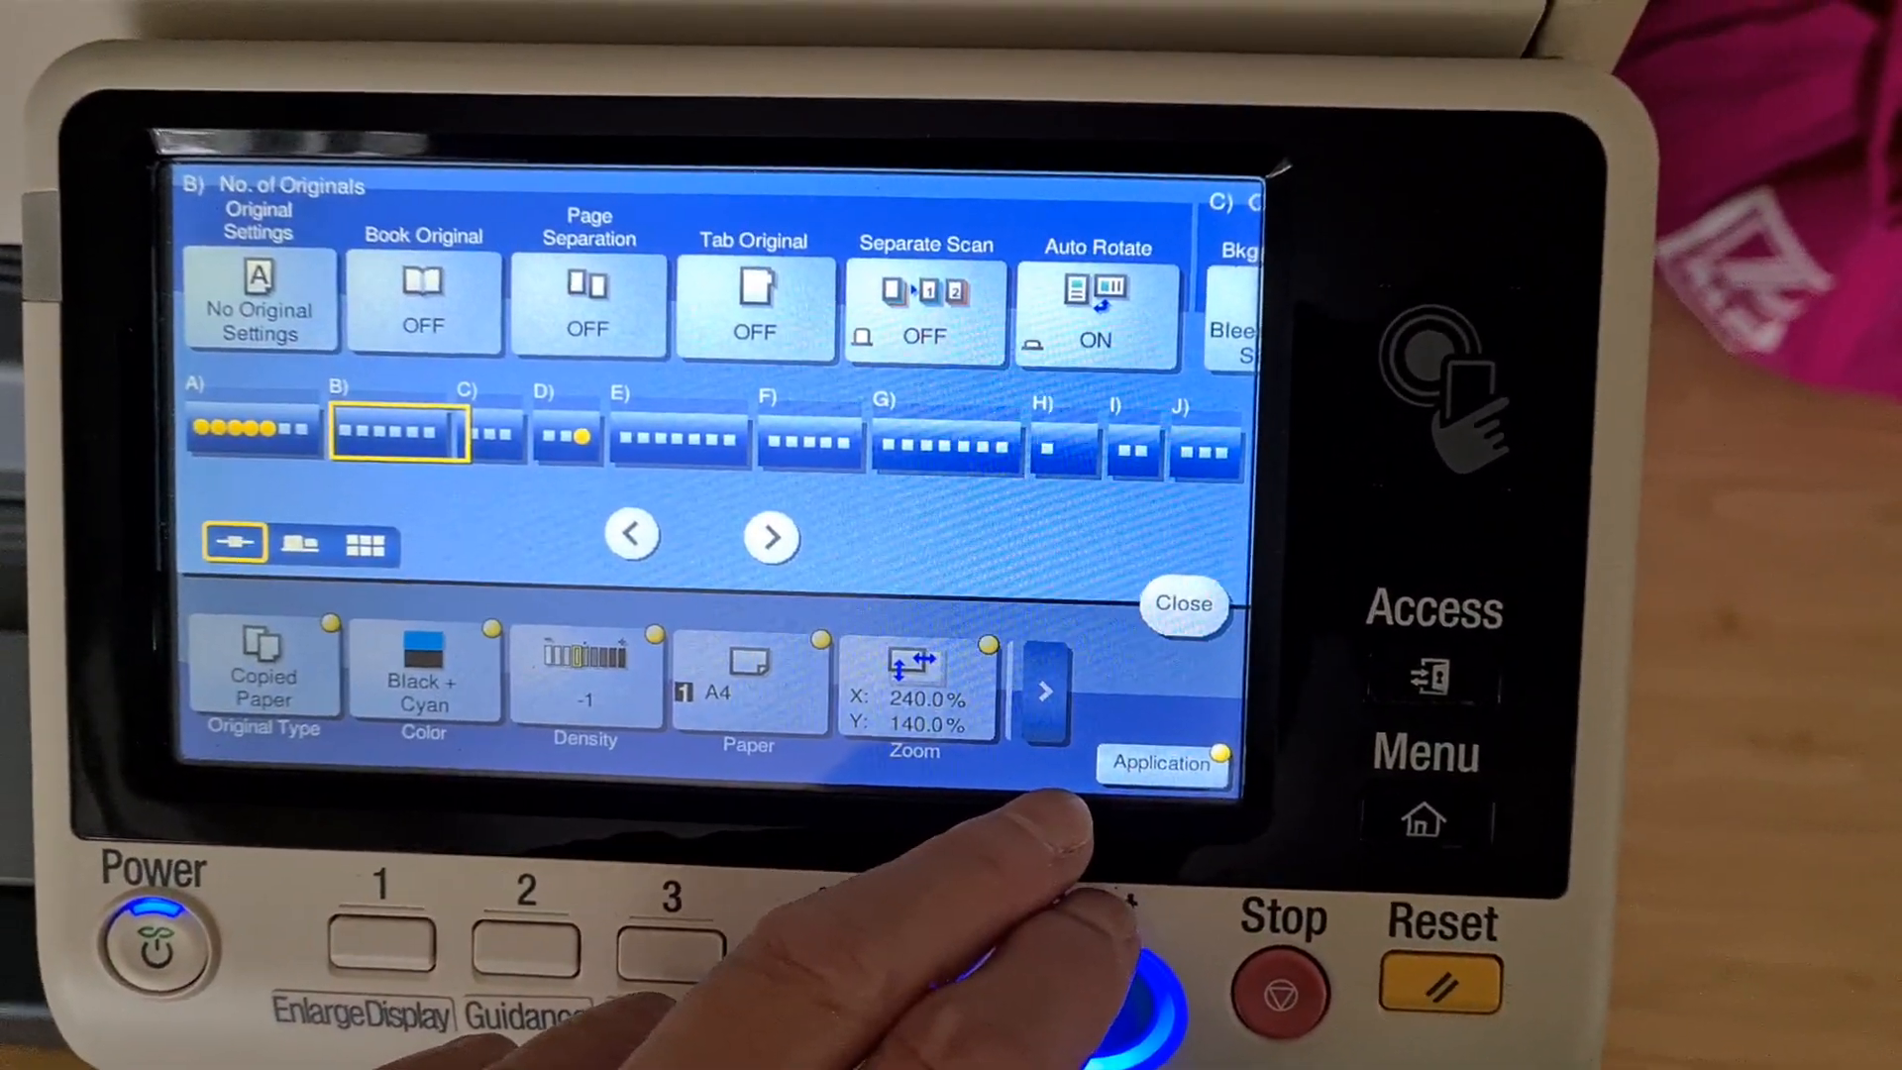
click(259, 301)
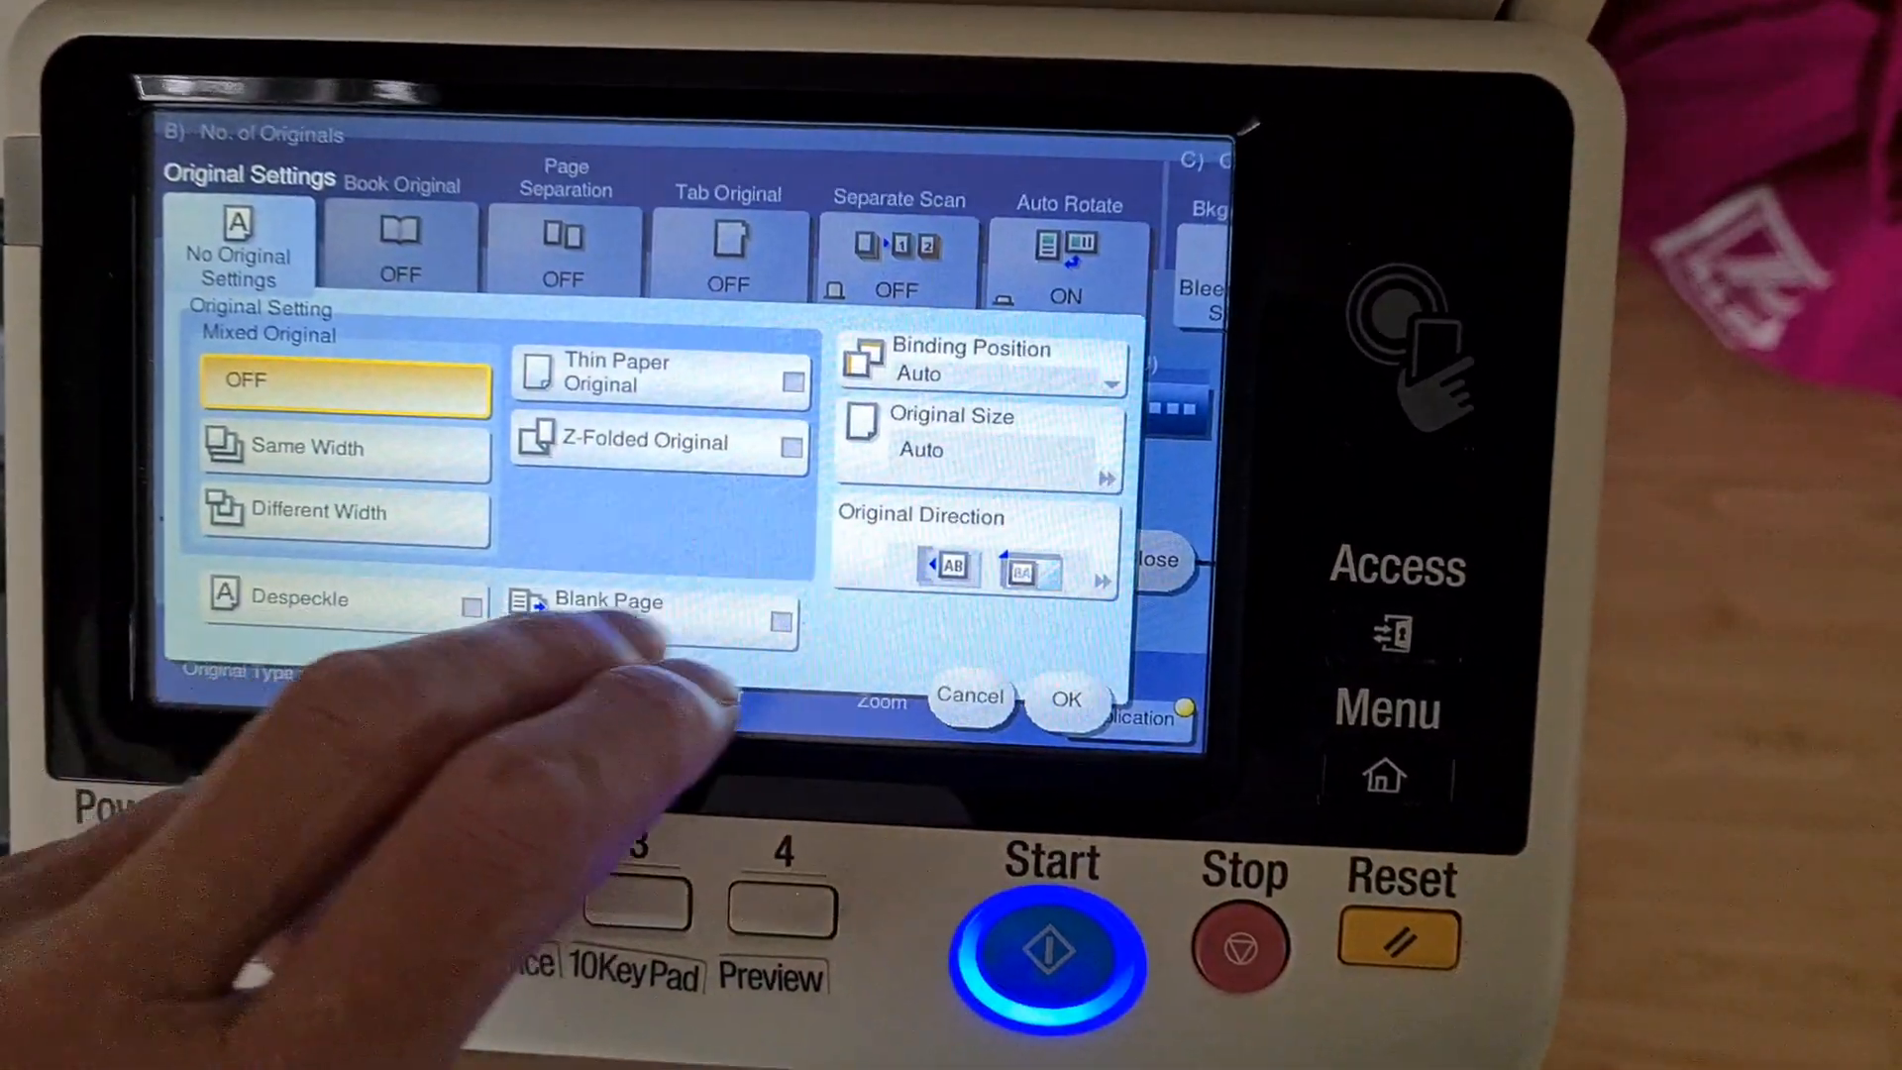
click(979, 434)
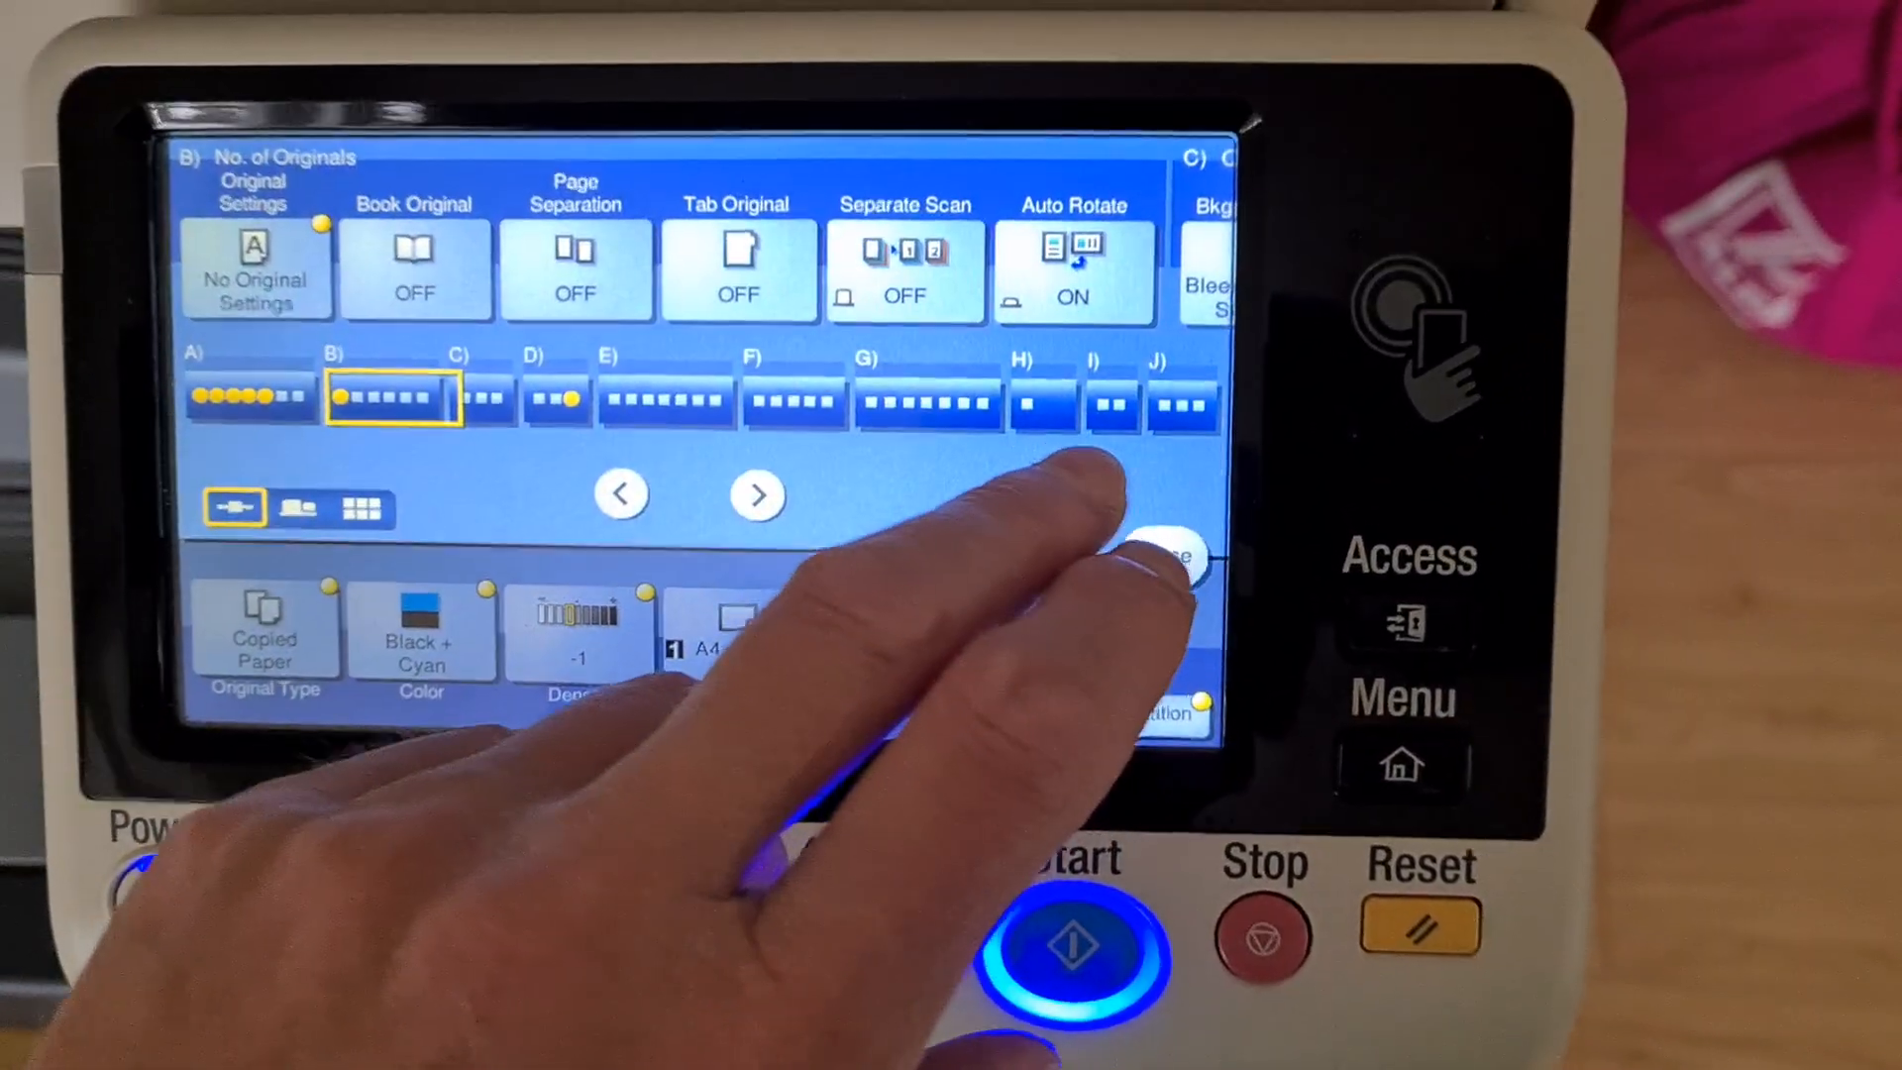
click(757, 496)
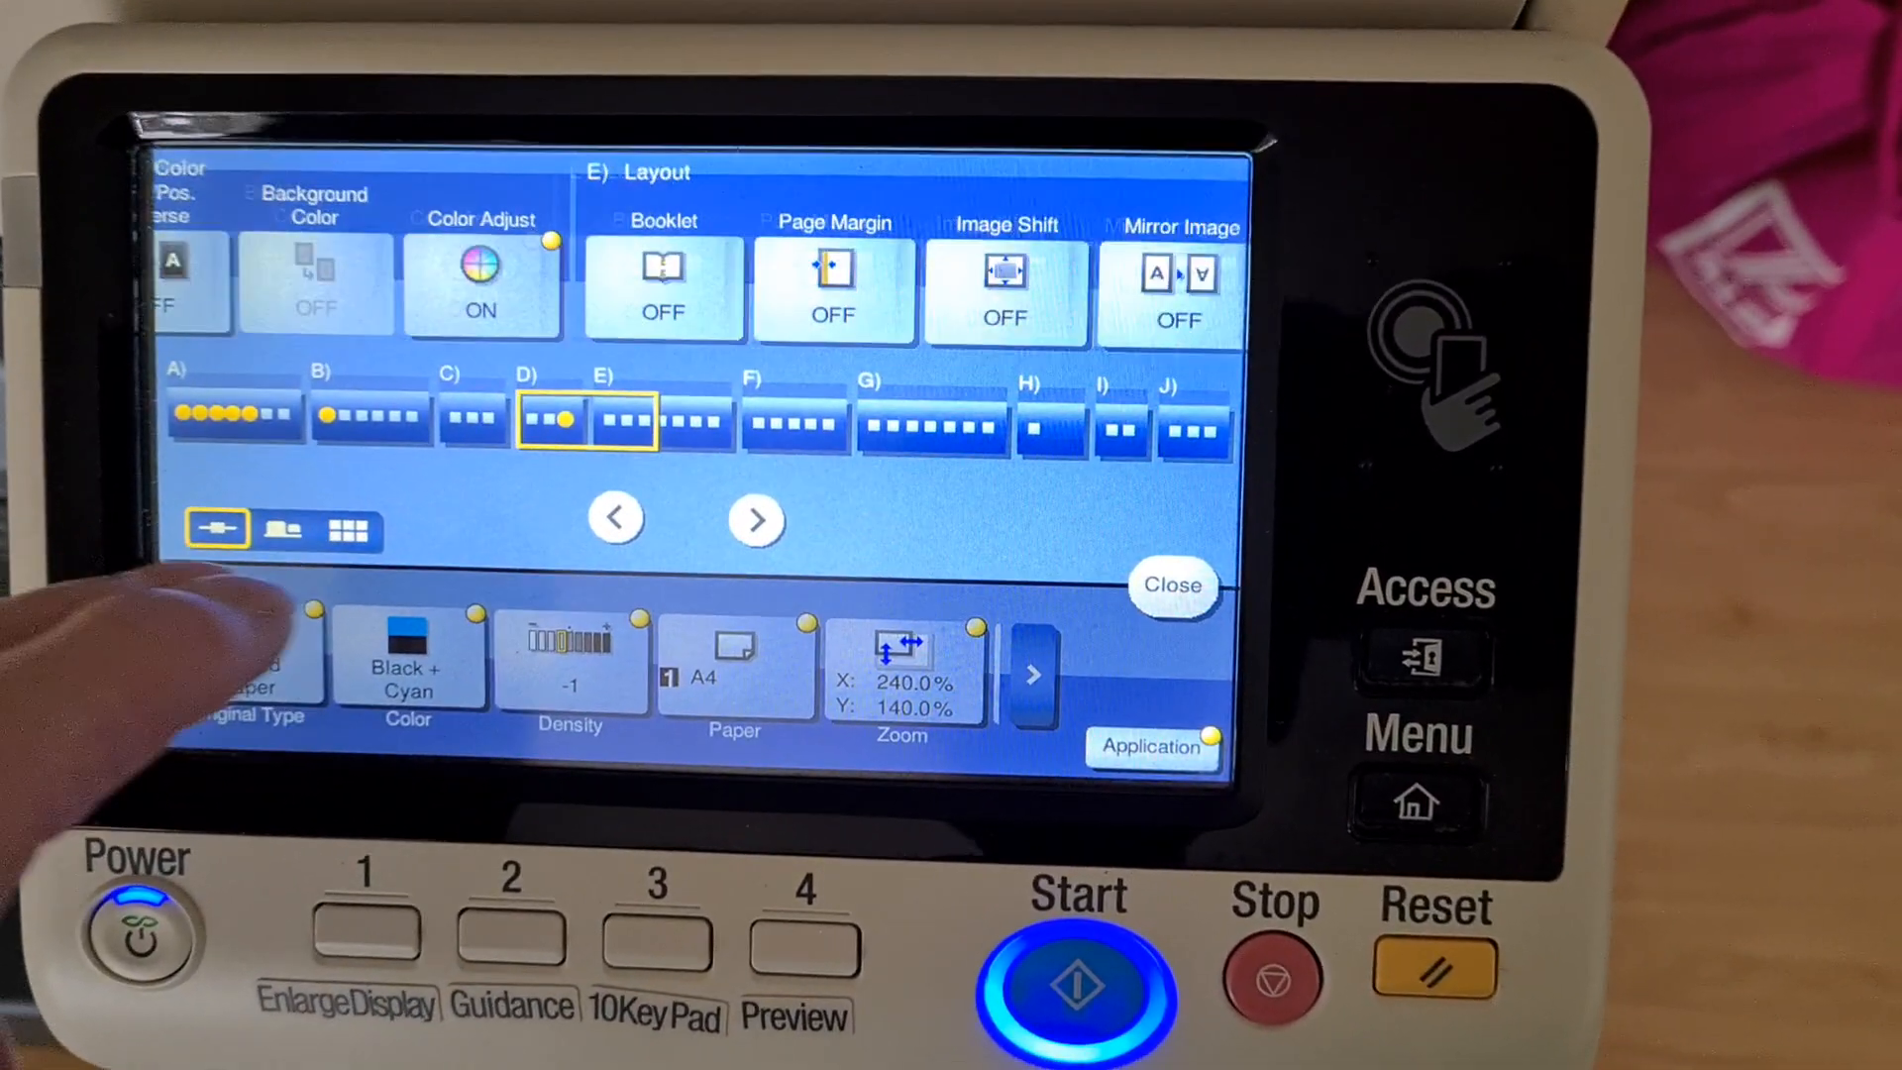
click(1177, 286)
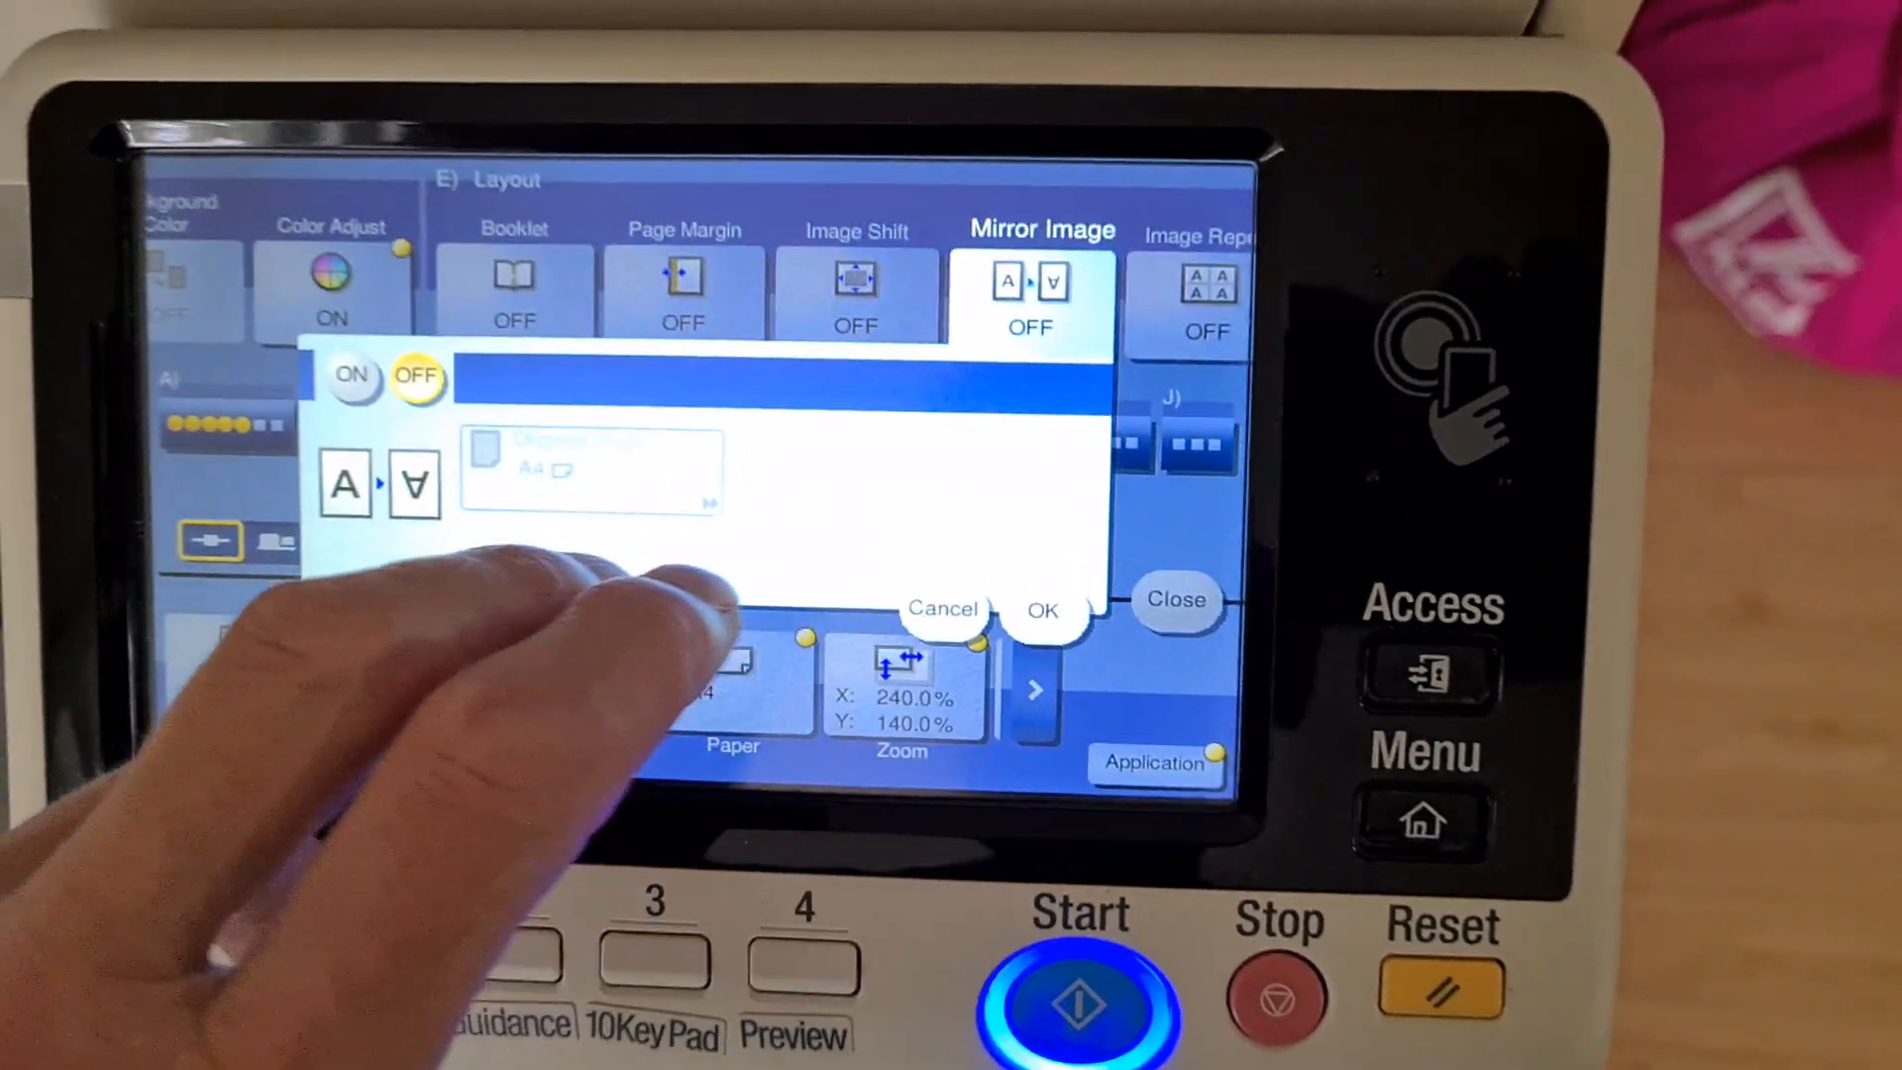
click(1041, 609)
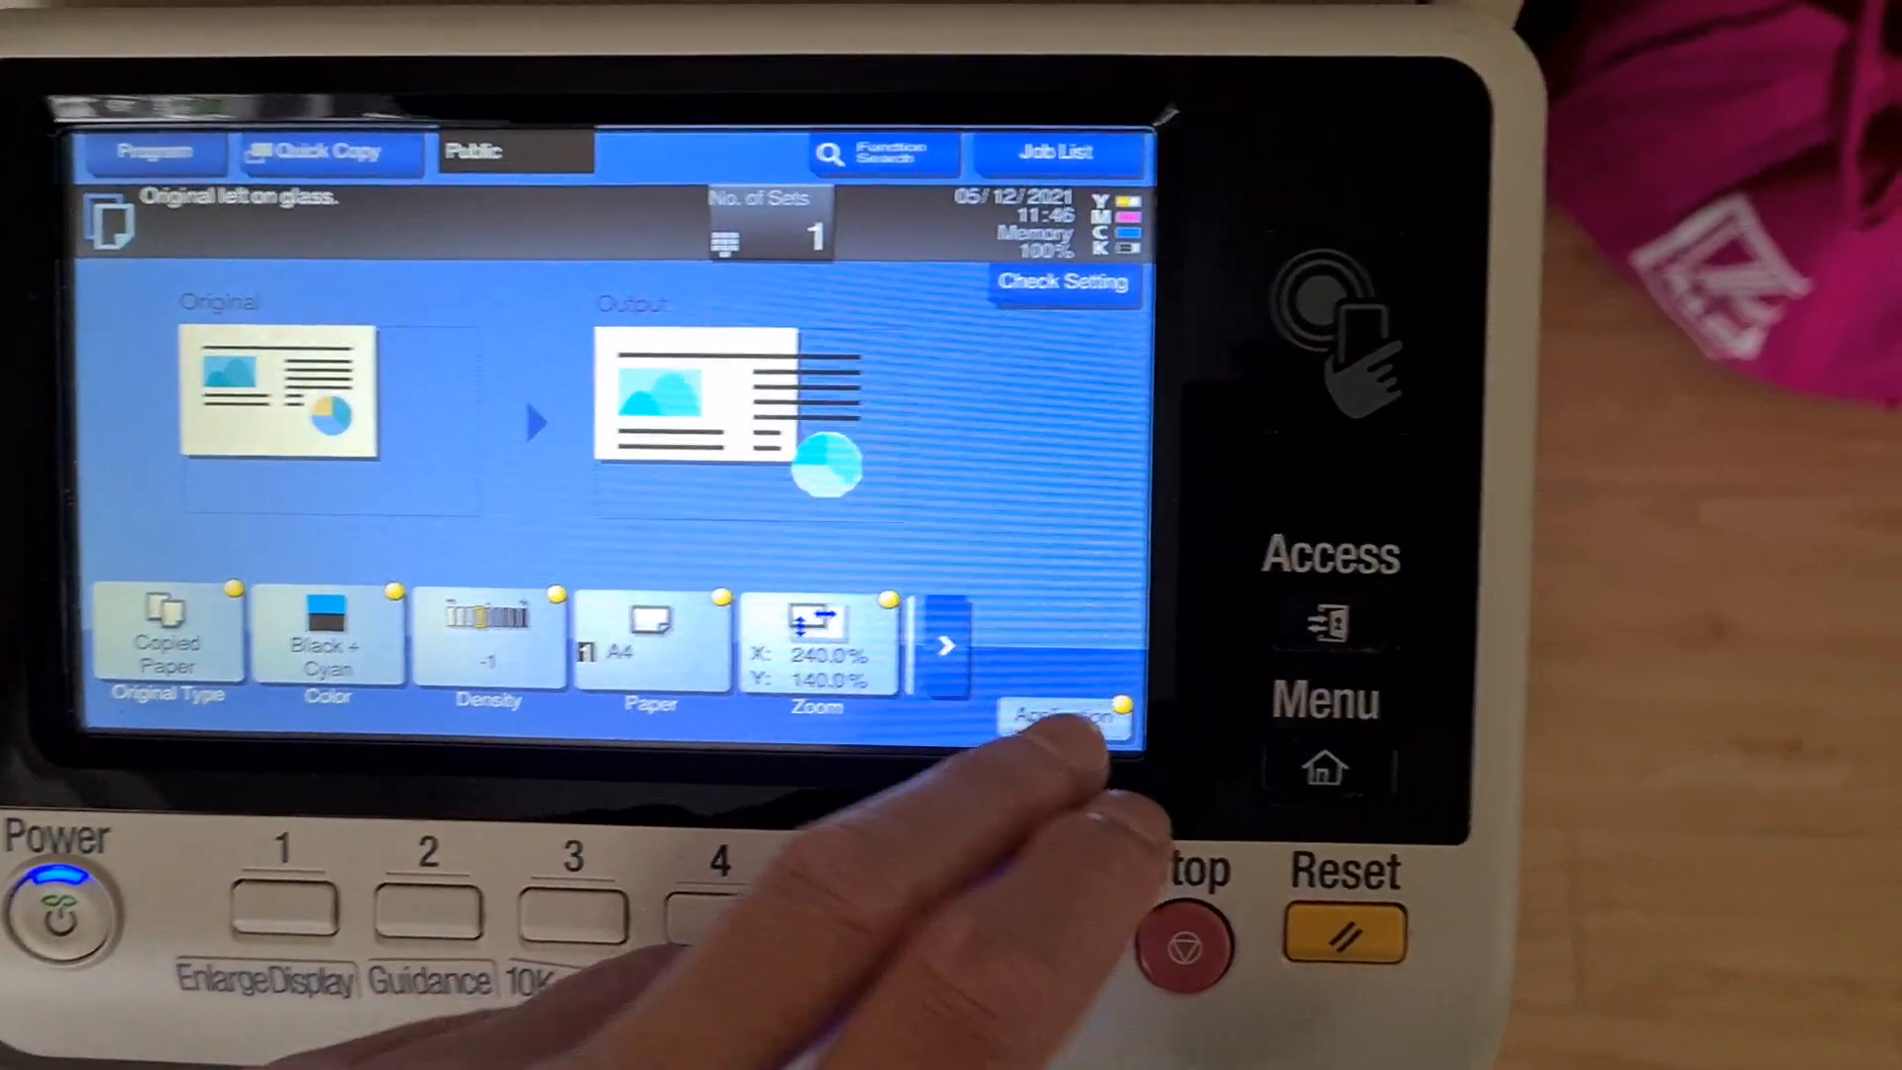
Recheck mirror image in the extra functions and start scanning the Black + Cyan copy
click(1066, 721)
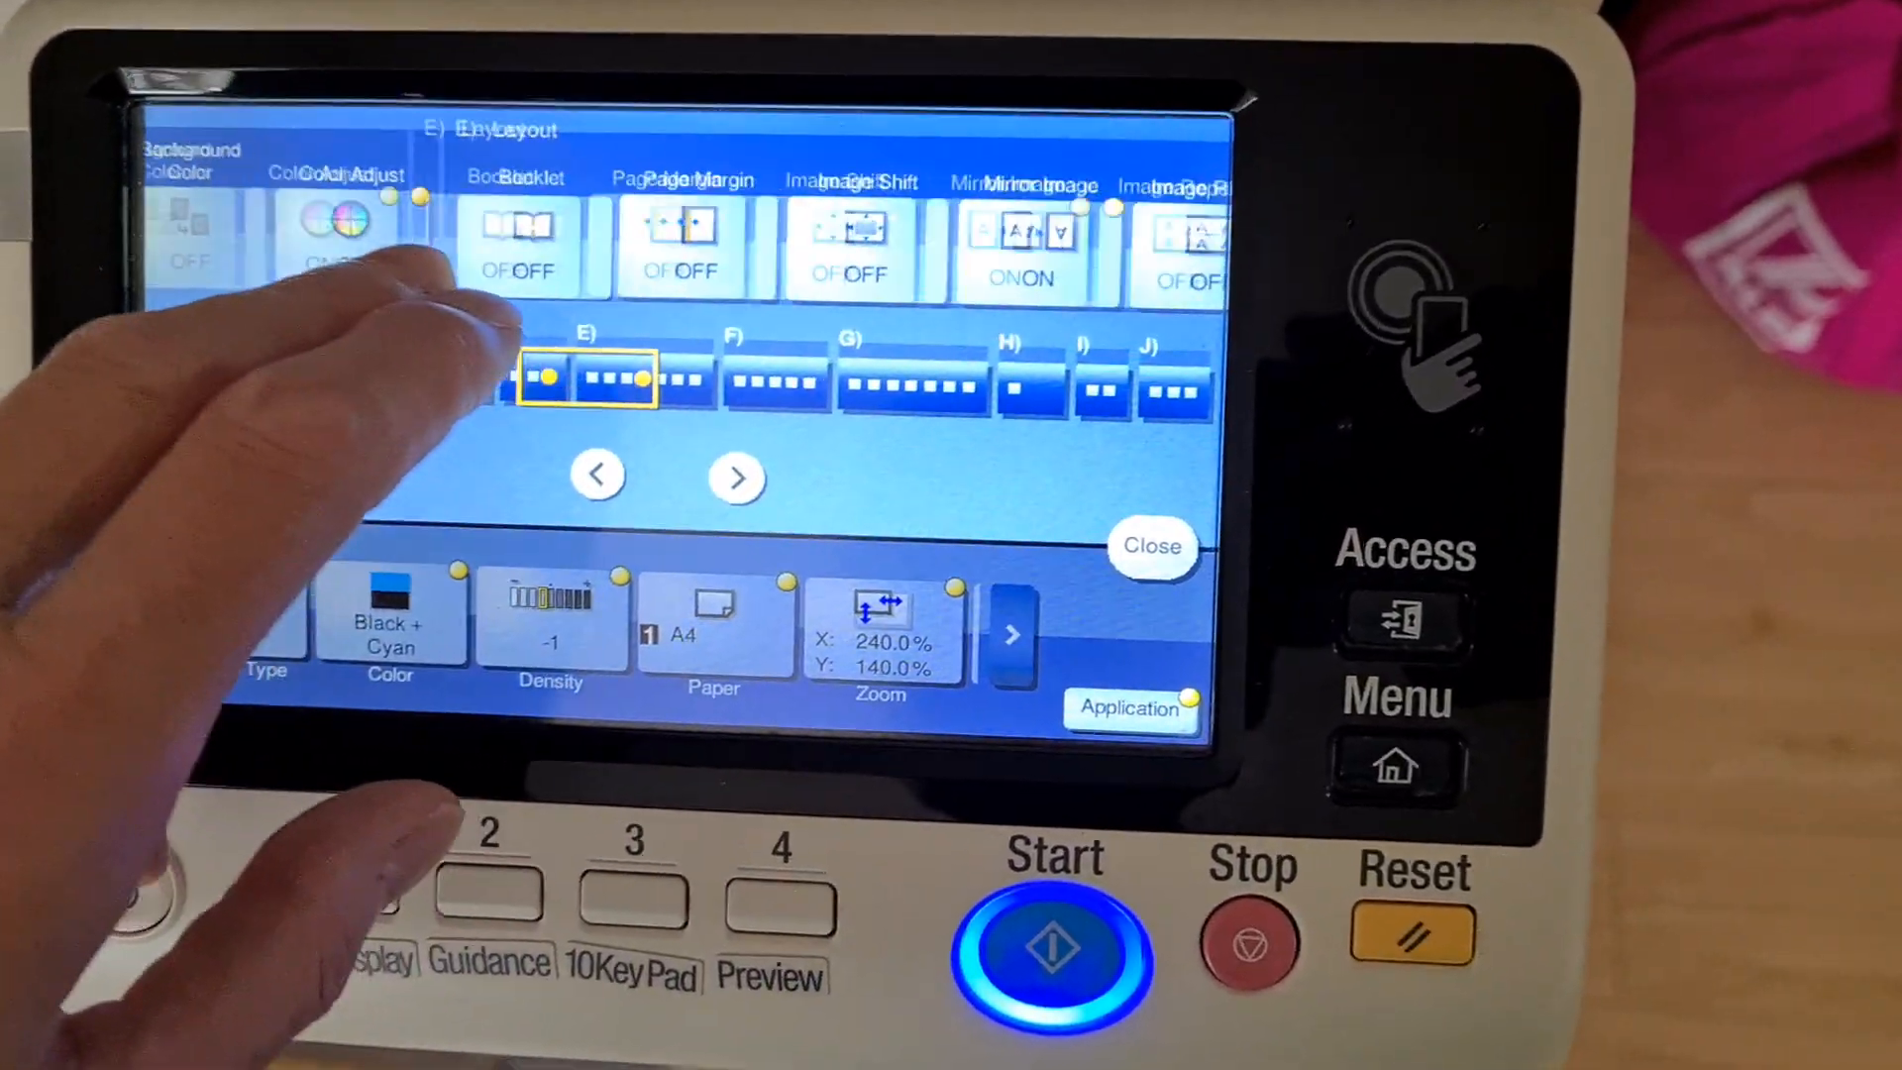
click(1153, 546)
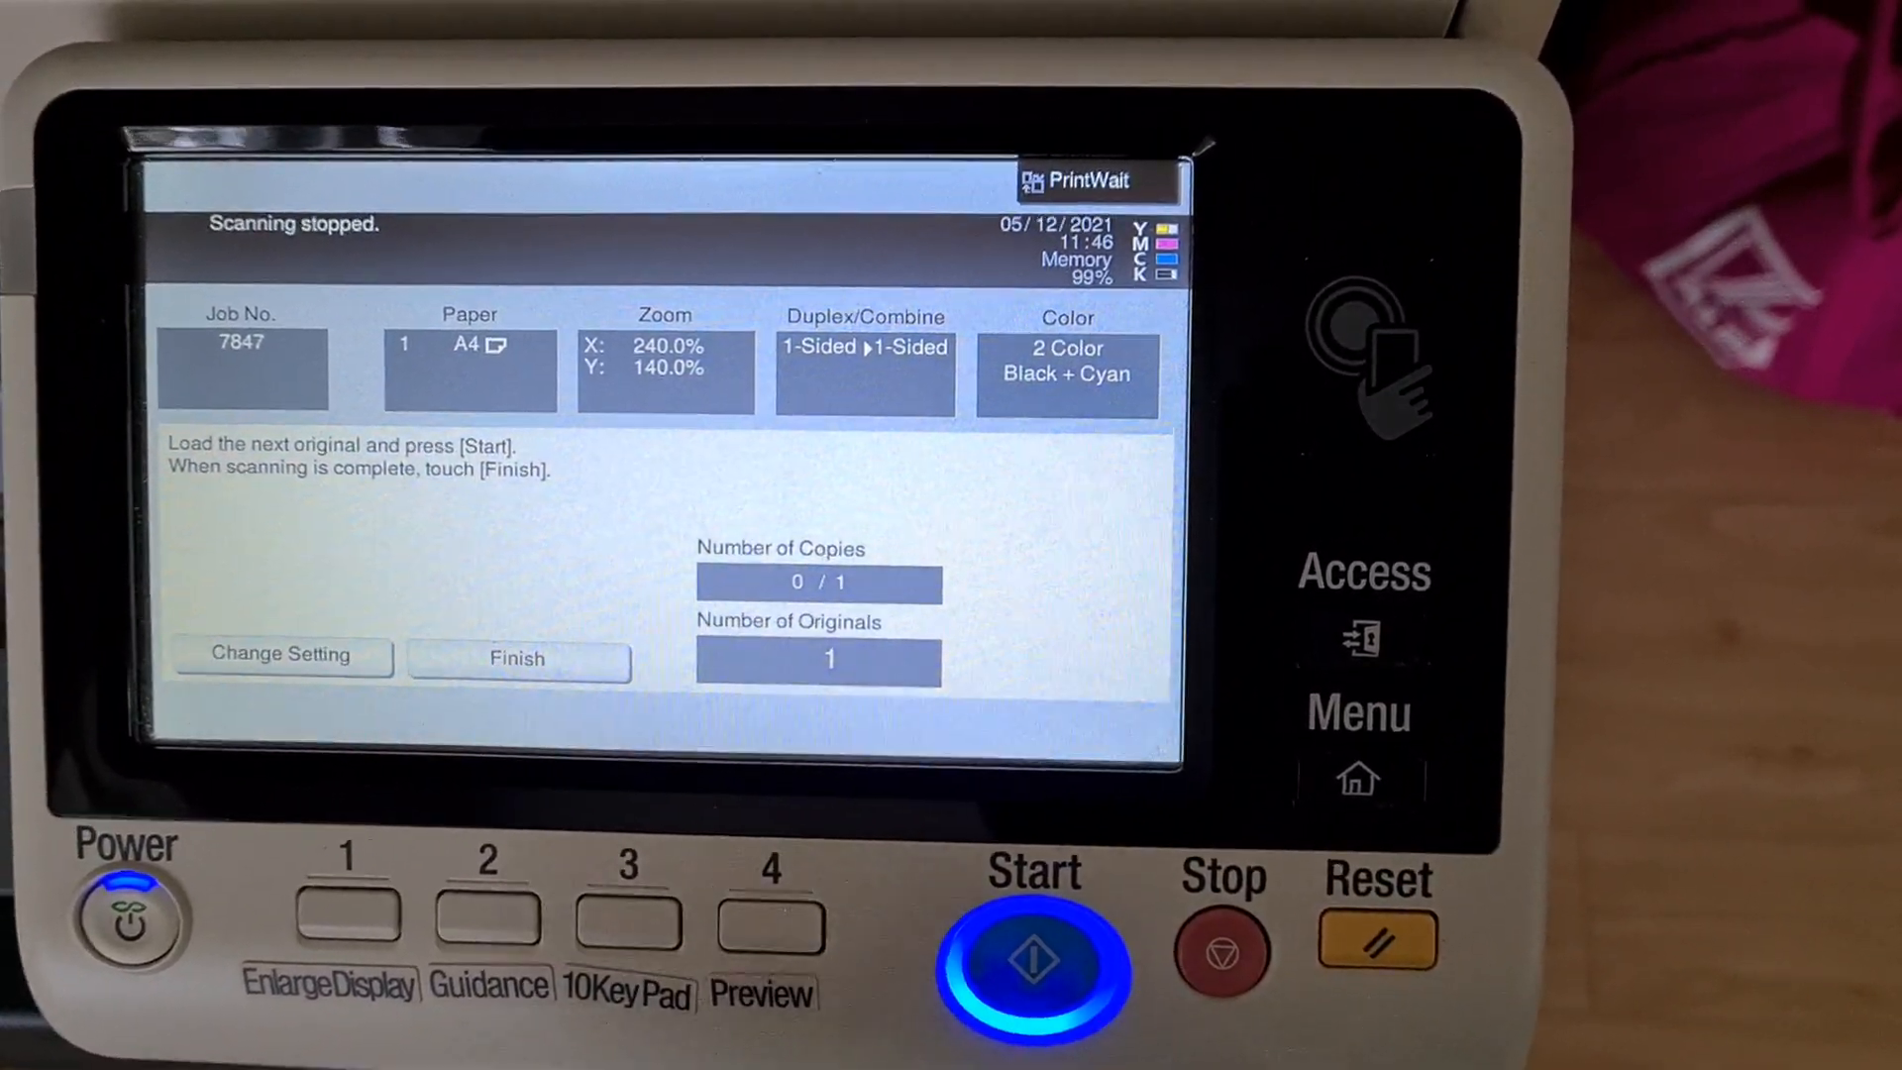
Print the Black + Cyan copy, then start scanning a Black + Green copy
click(1033, 967)
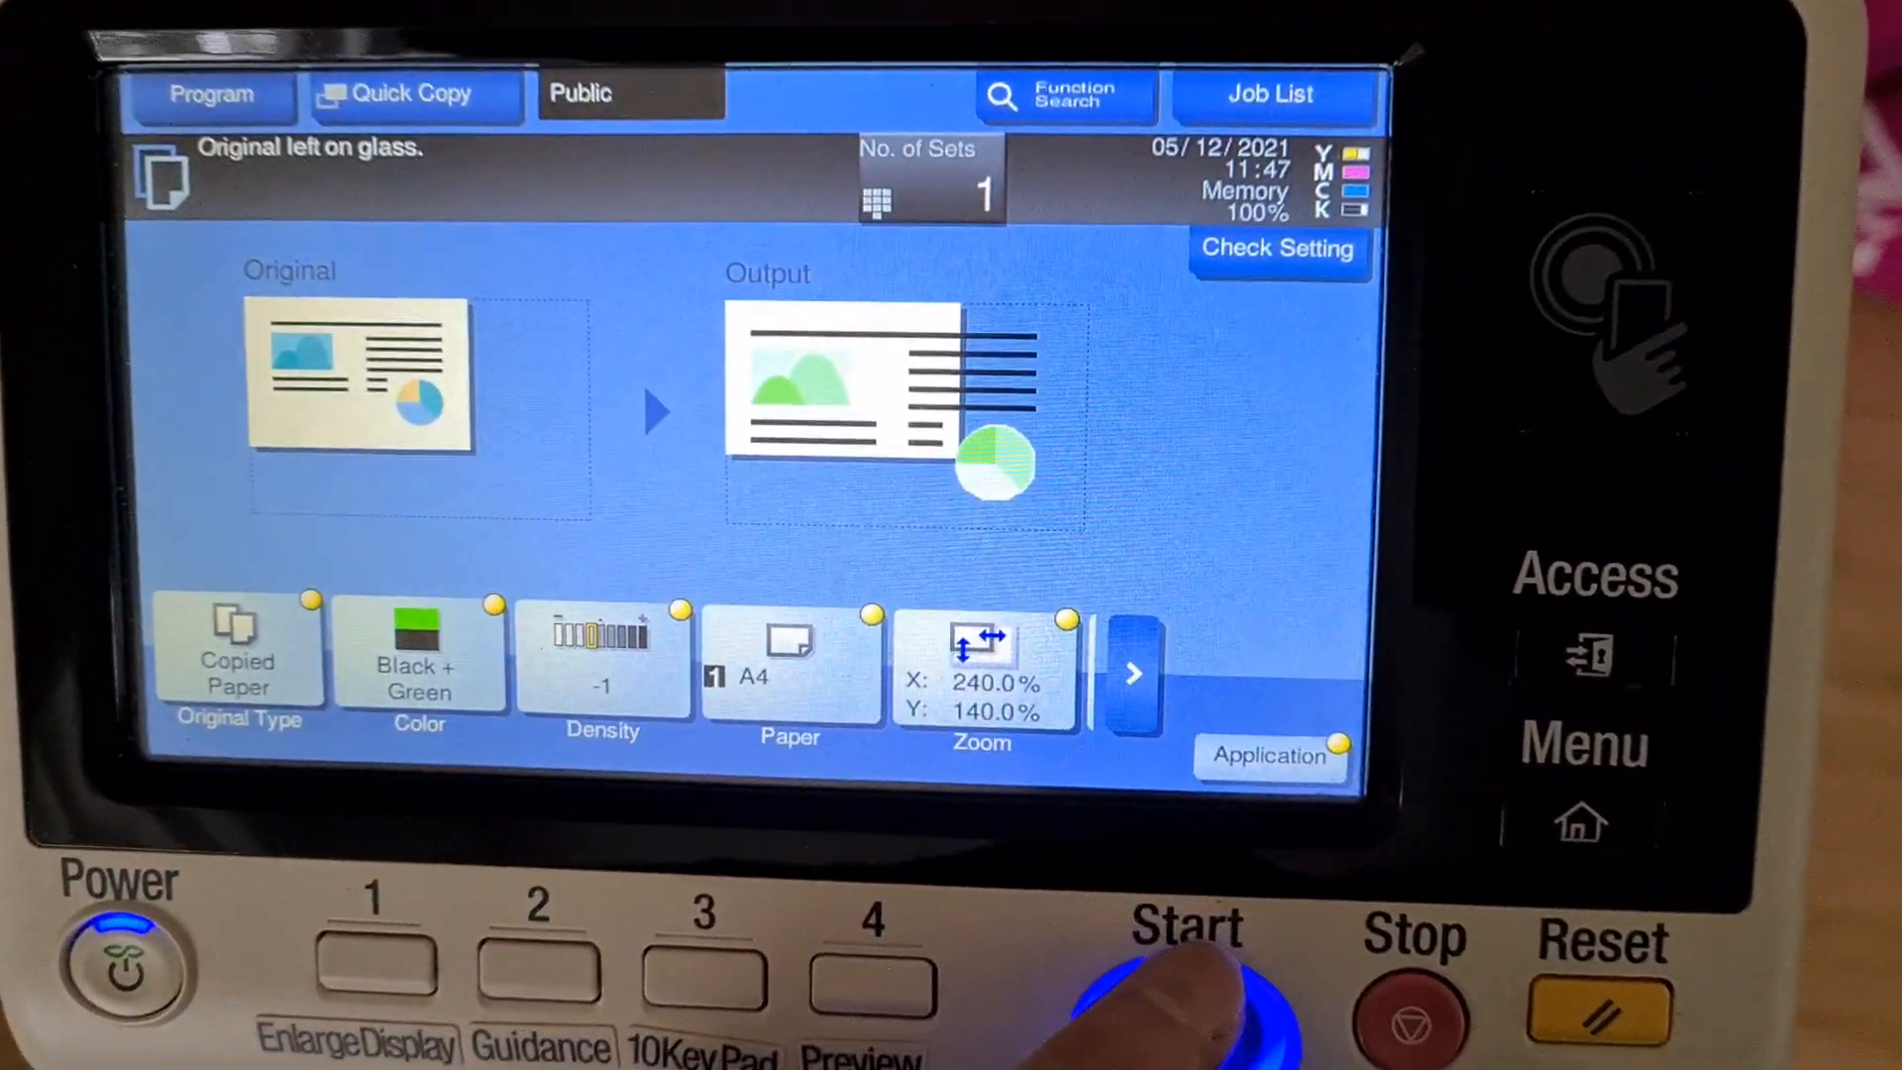
click(1183, 983)
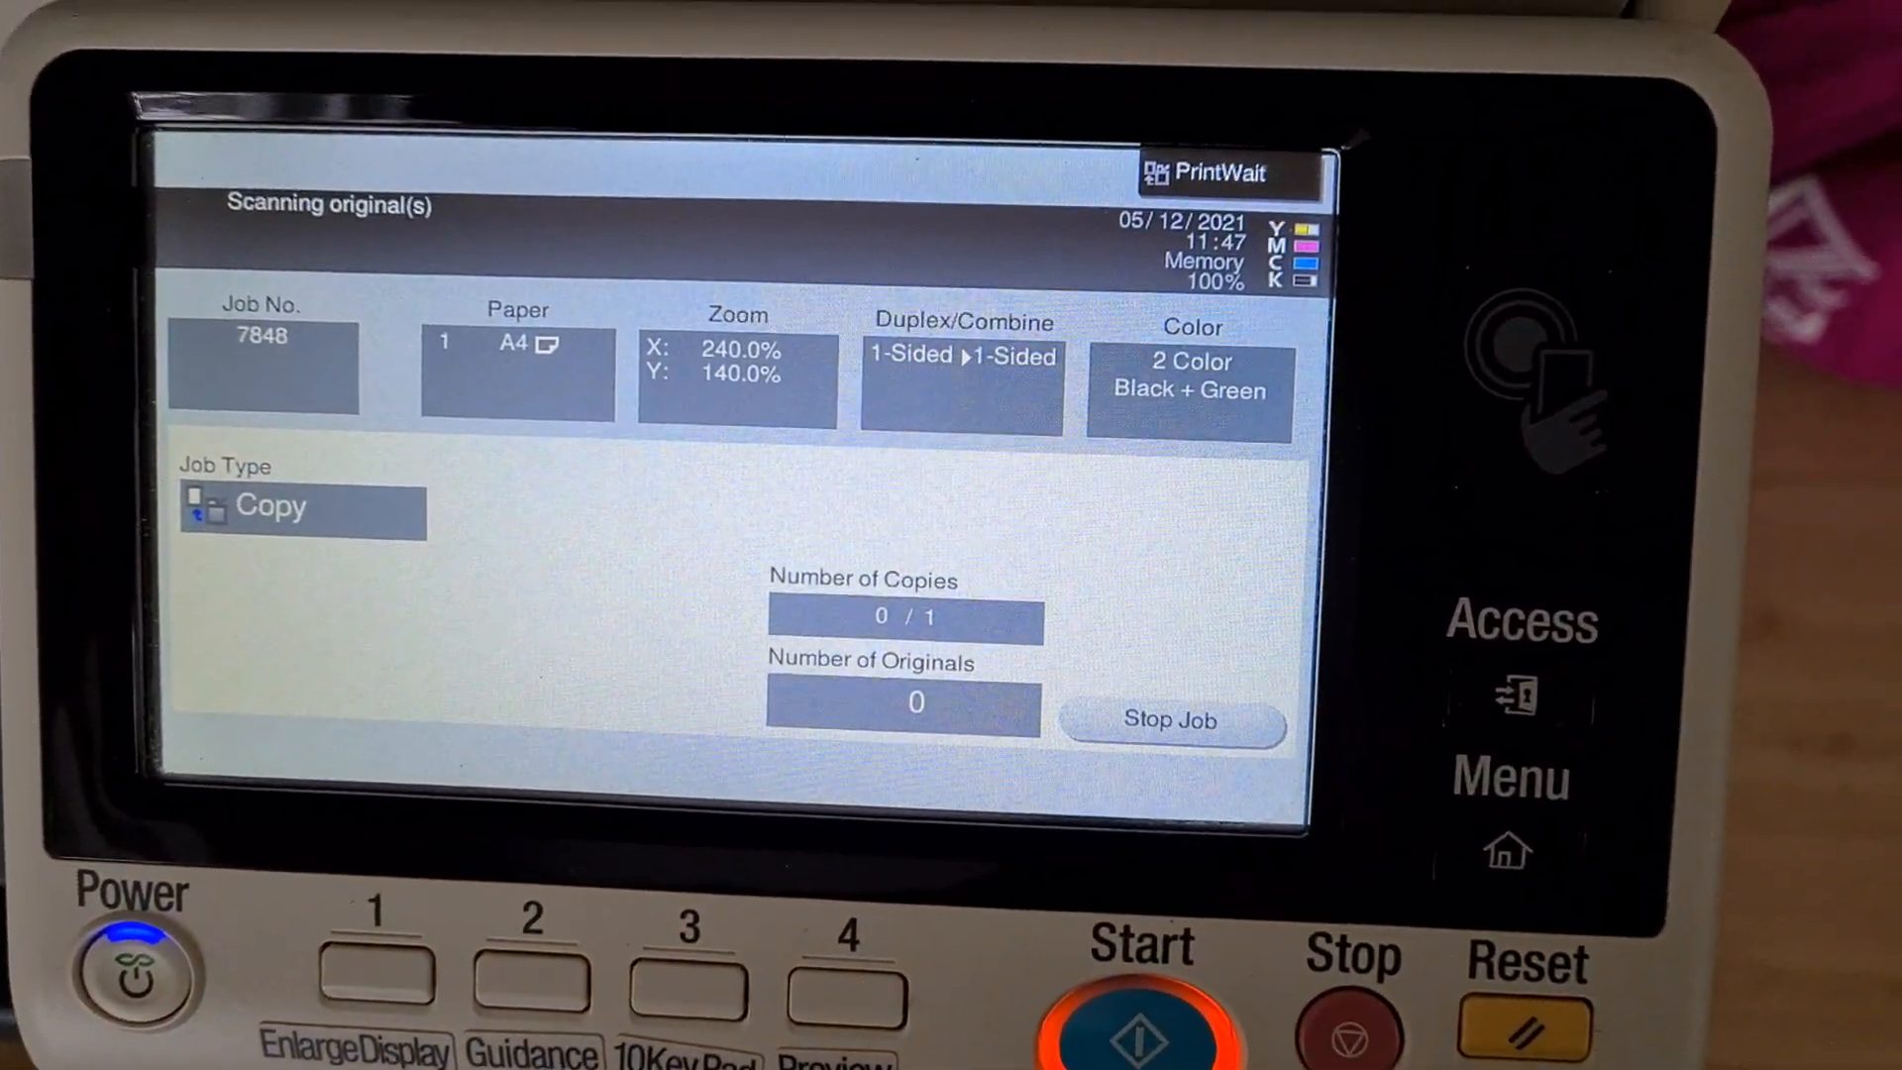